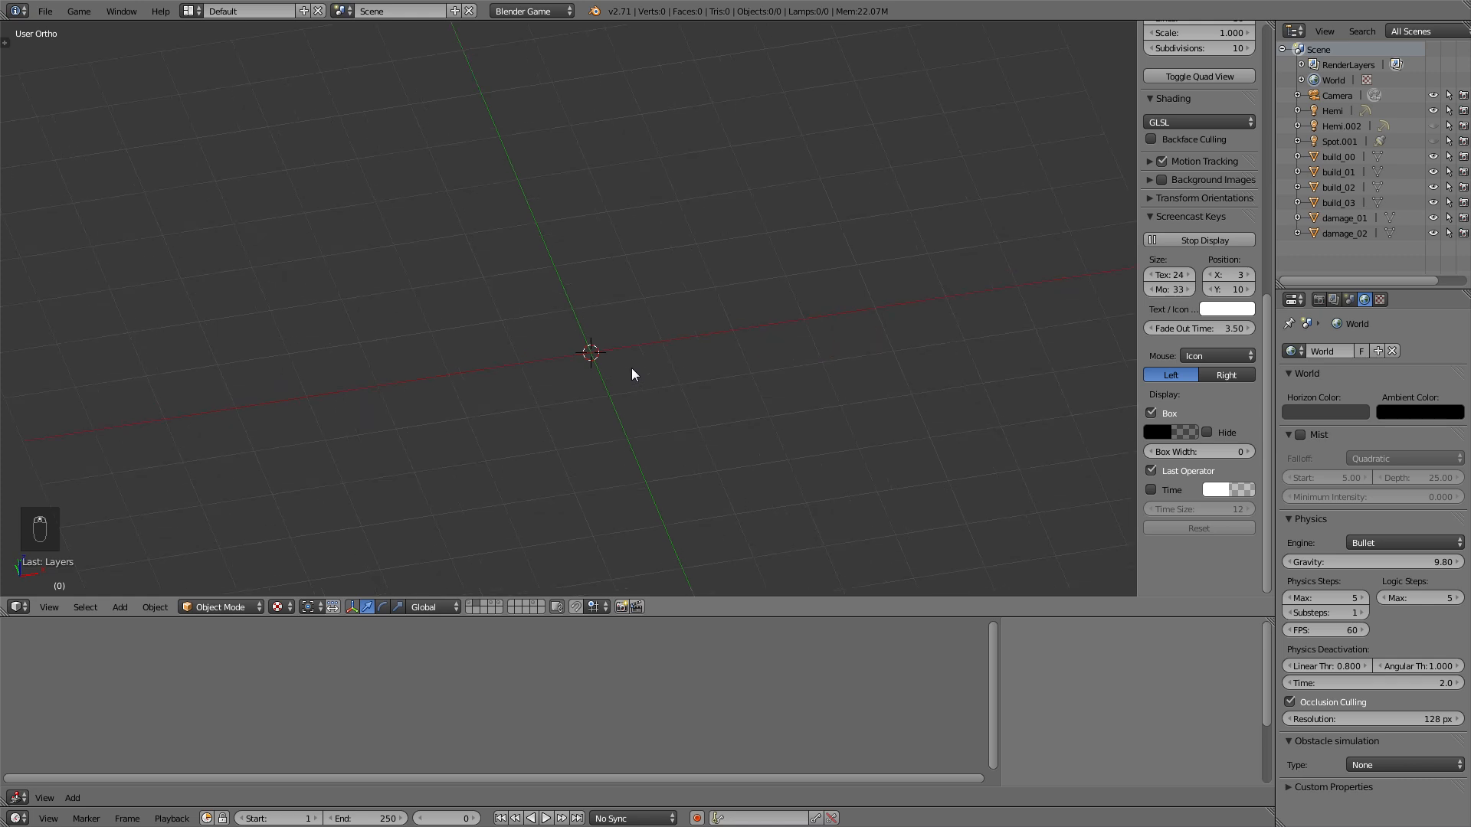
- Add three cubes in a row, giving the duplicates their own red and green materials
key("shift+a")
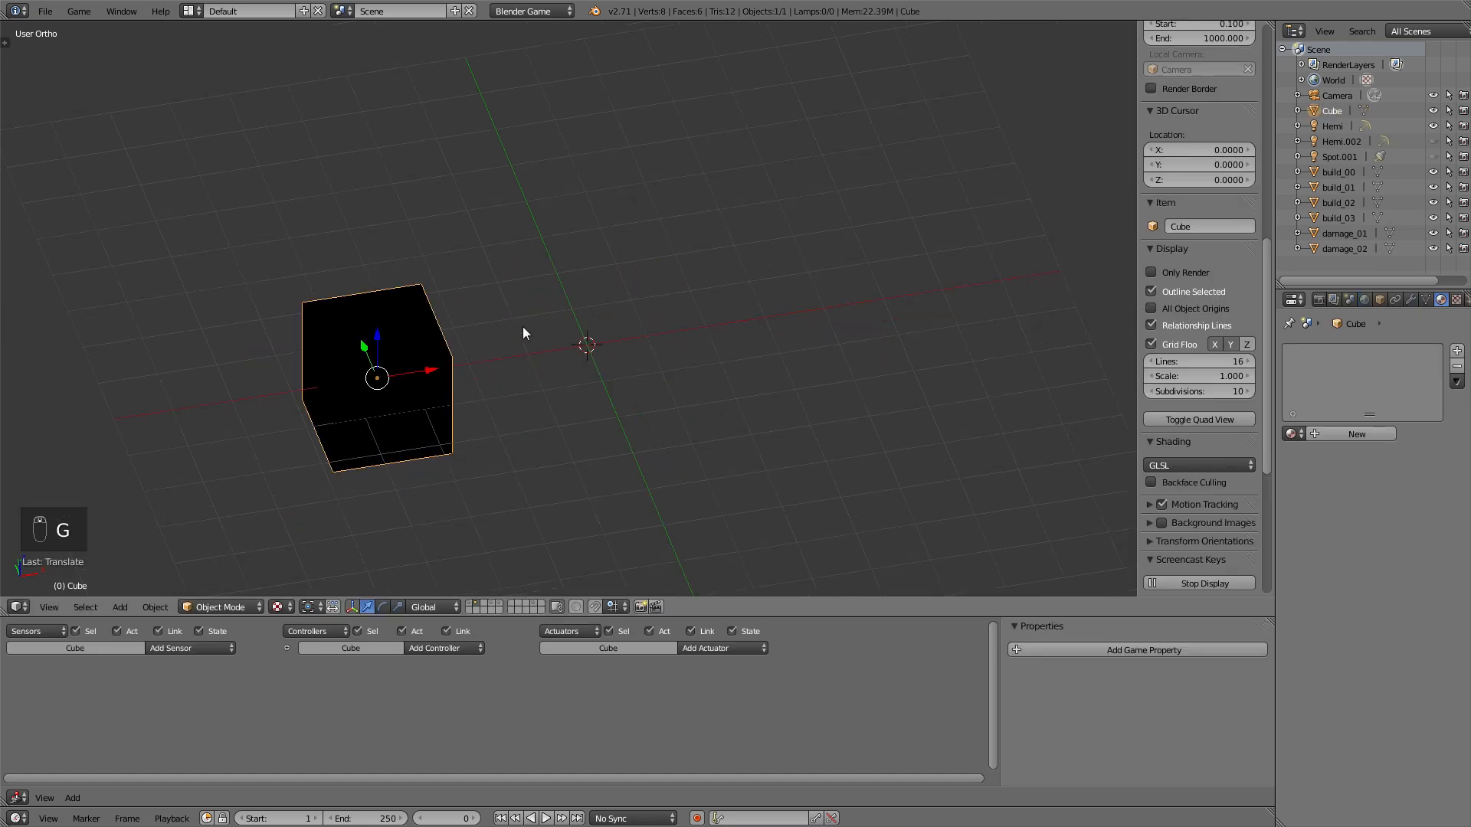
left_click(1355, 434)
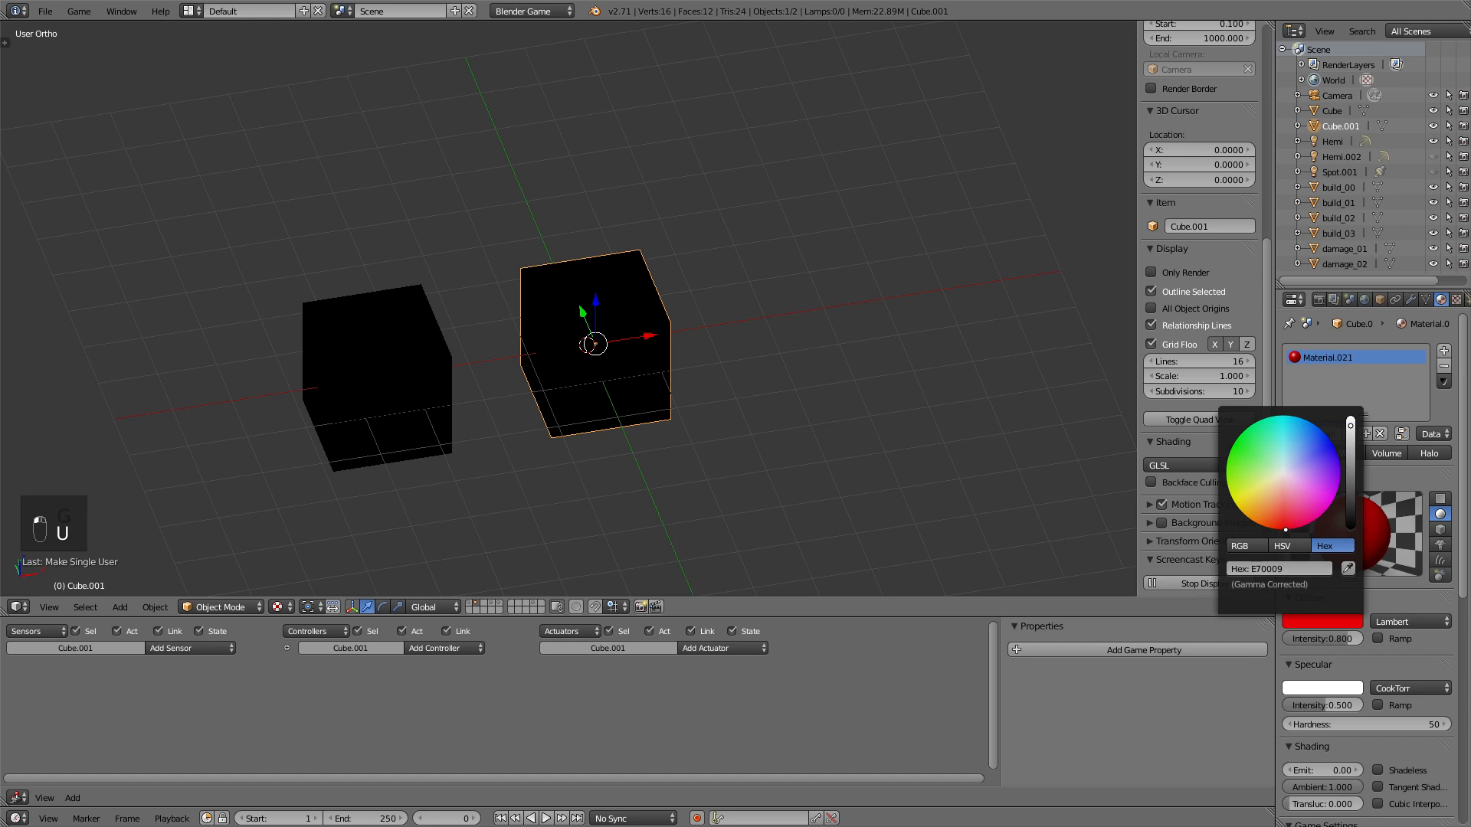
key("shift+d")
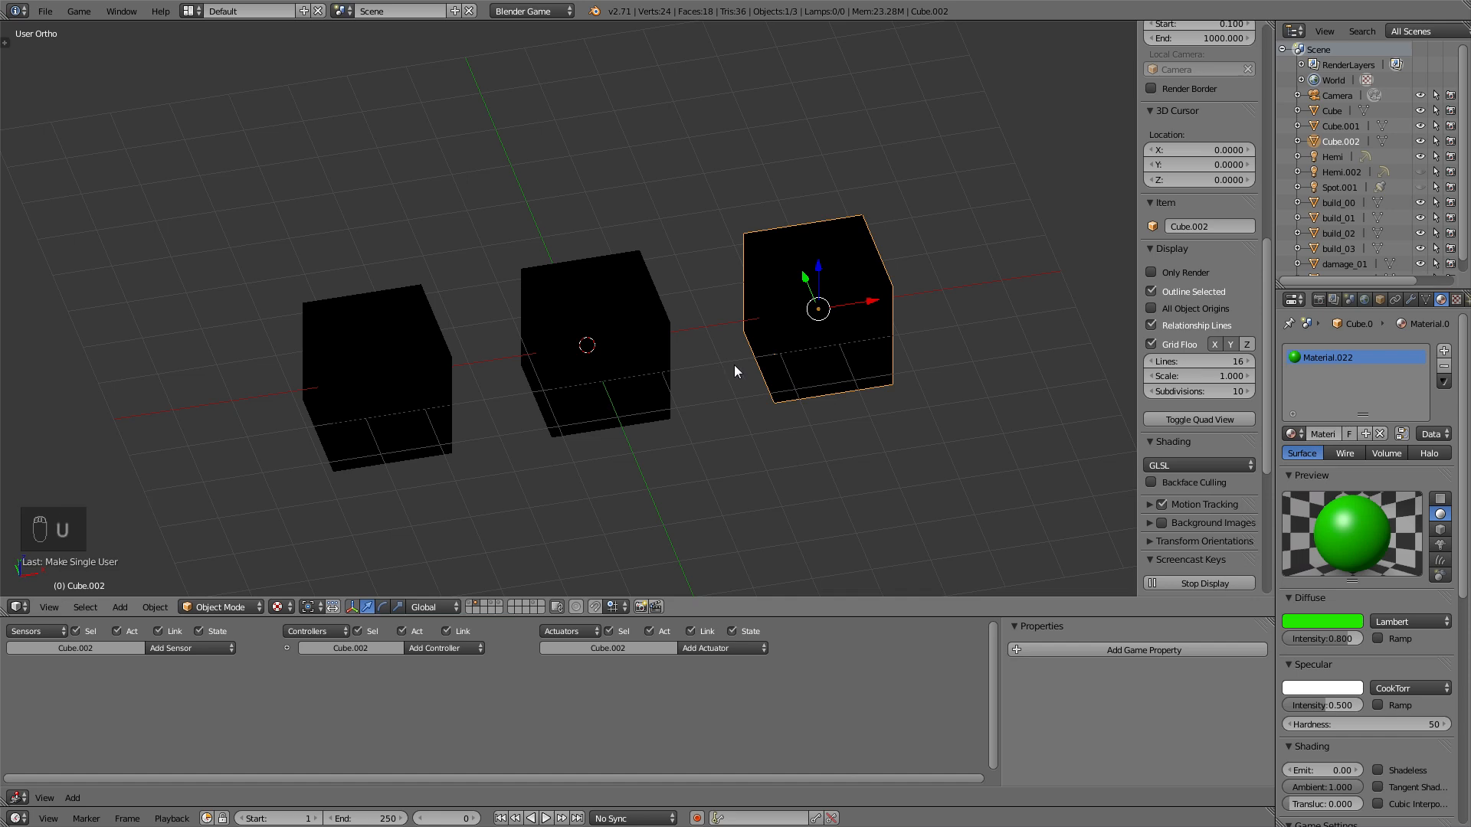
left_click(375, 375)
type("green")
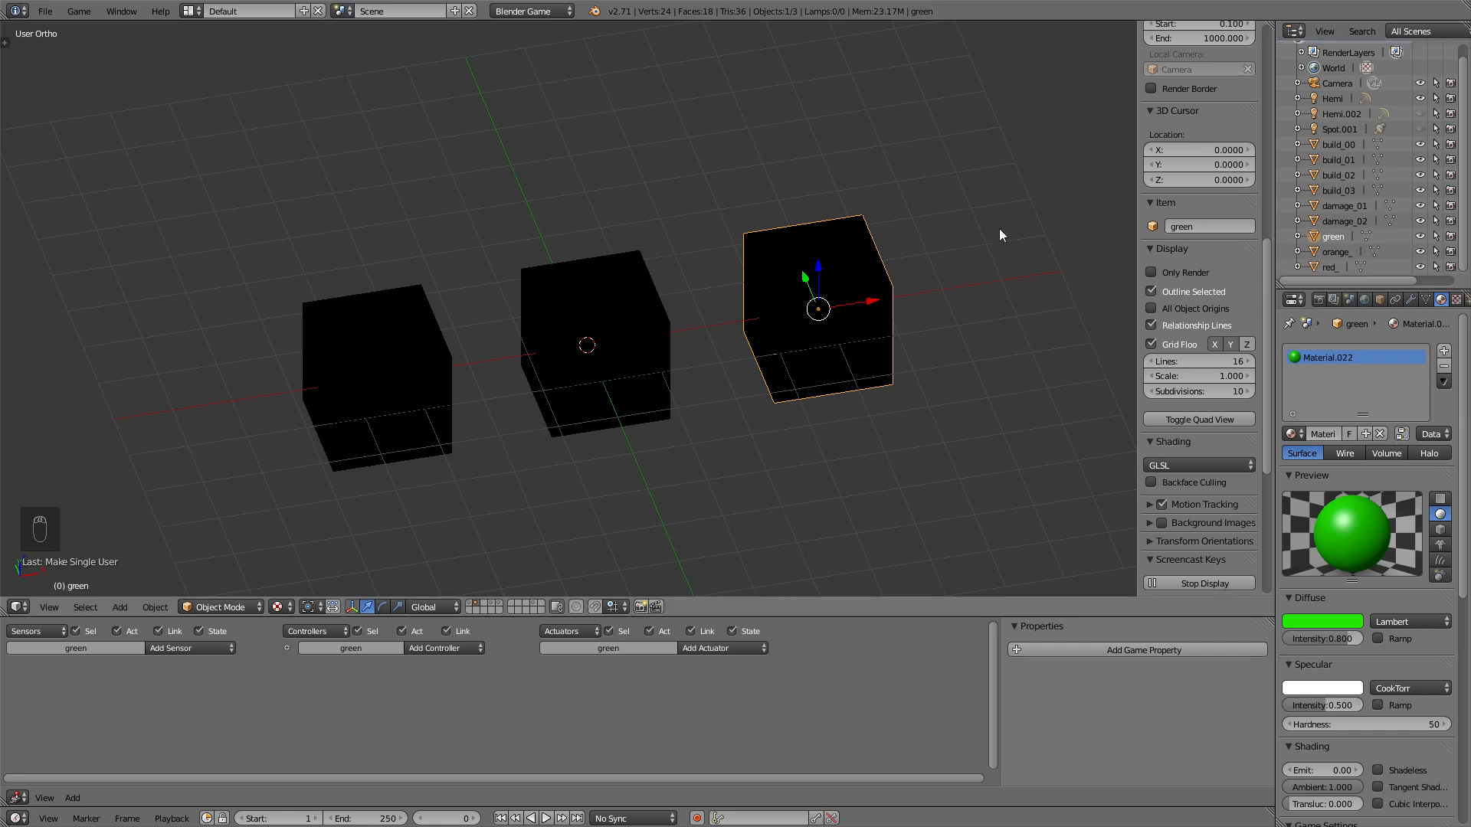
- Name the cubes red_, orange_ and green and reveal their meshes in the Outliner
left_click(1293, 31)
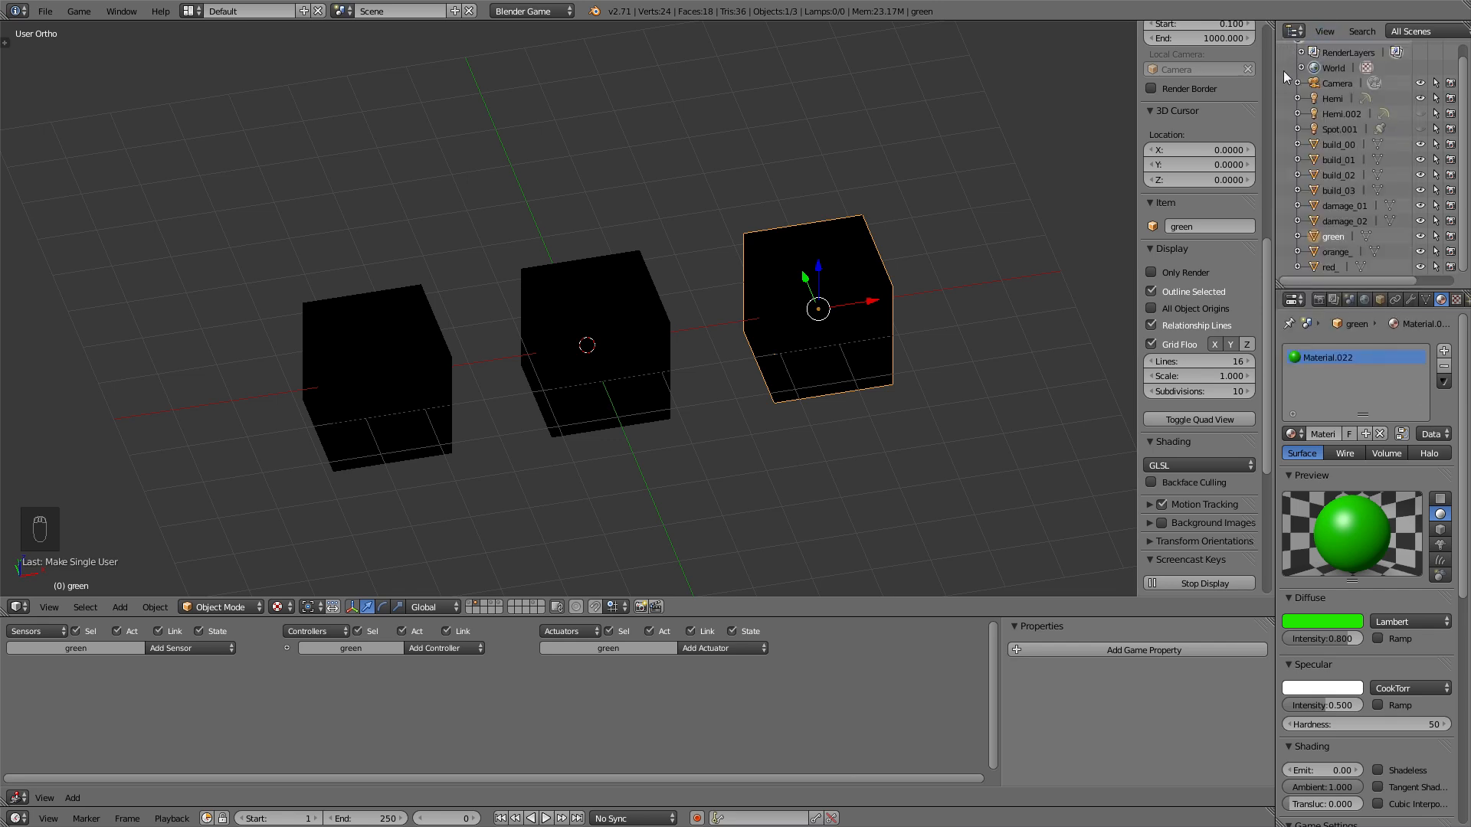
mouse_move(1301, 241)
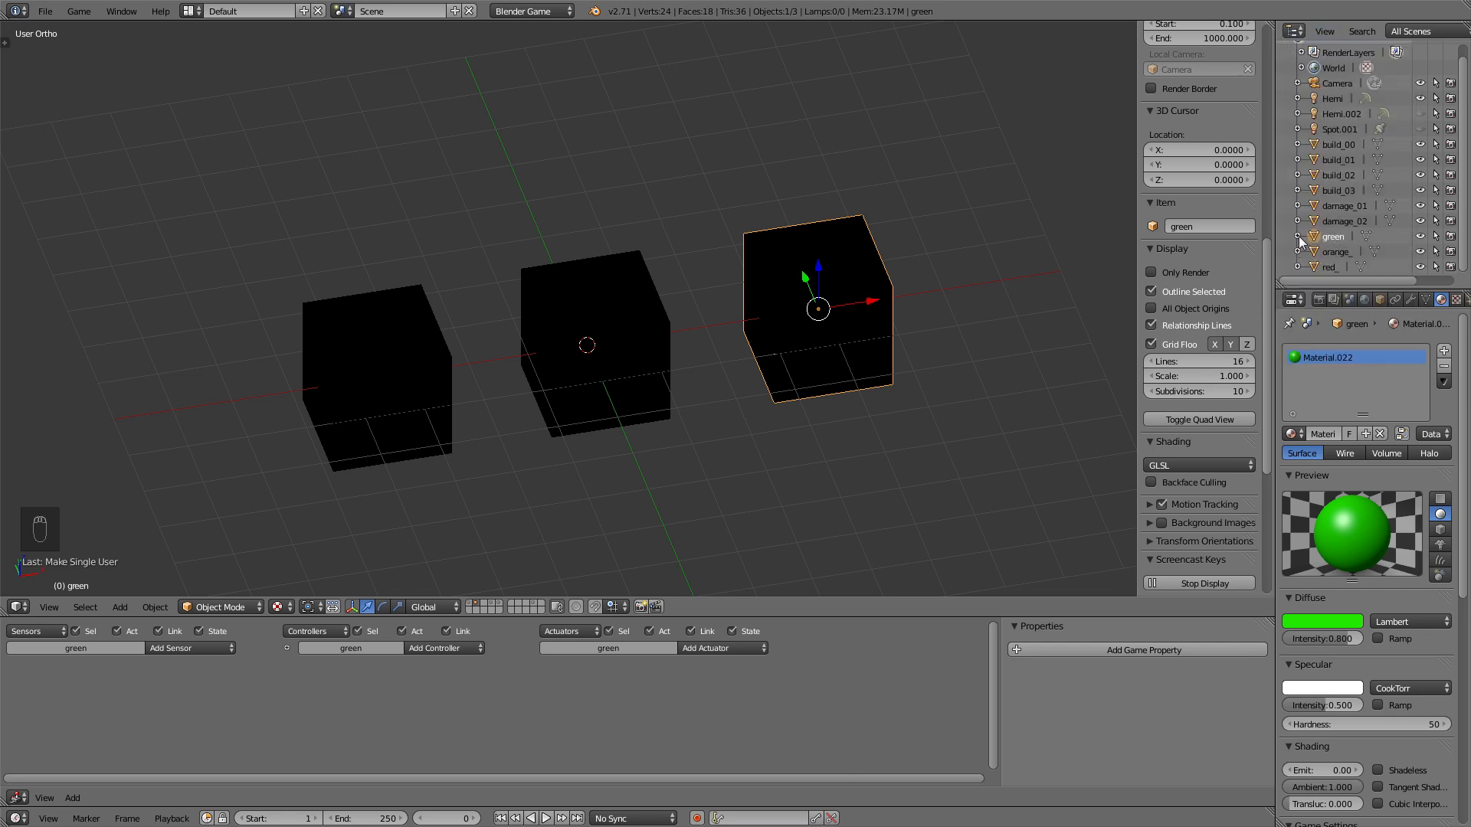
left_click(1302, 236)
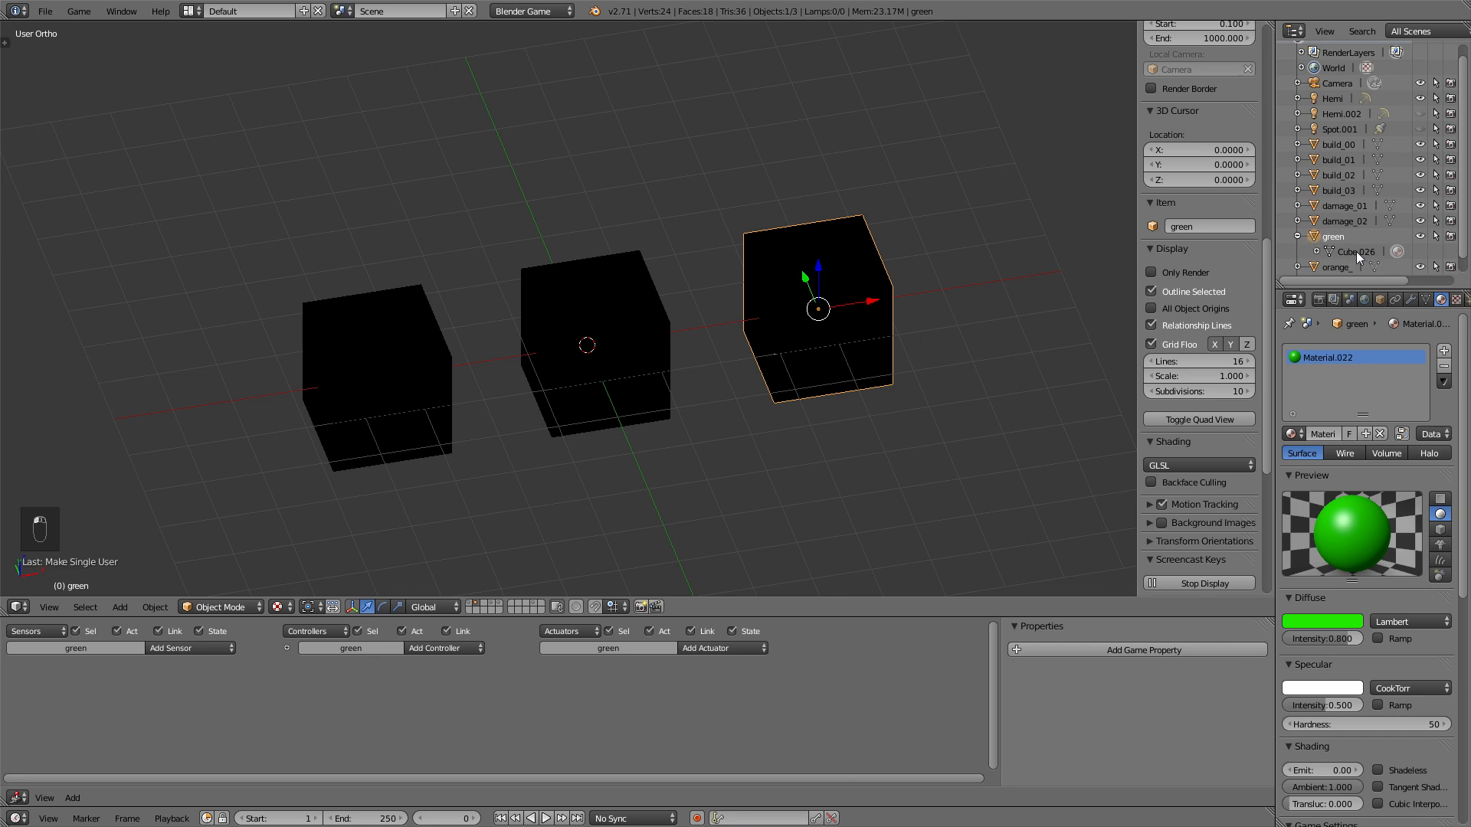
key("Tab")
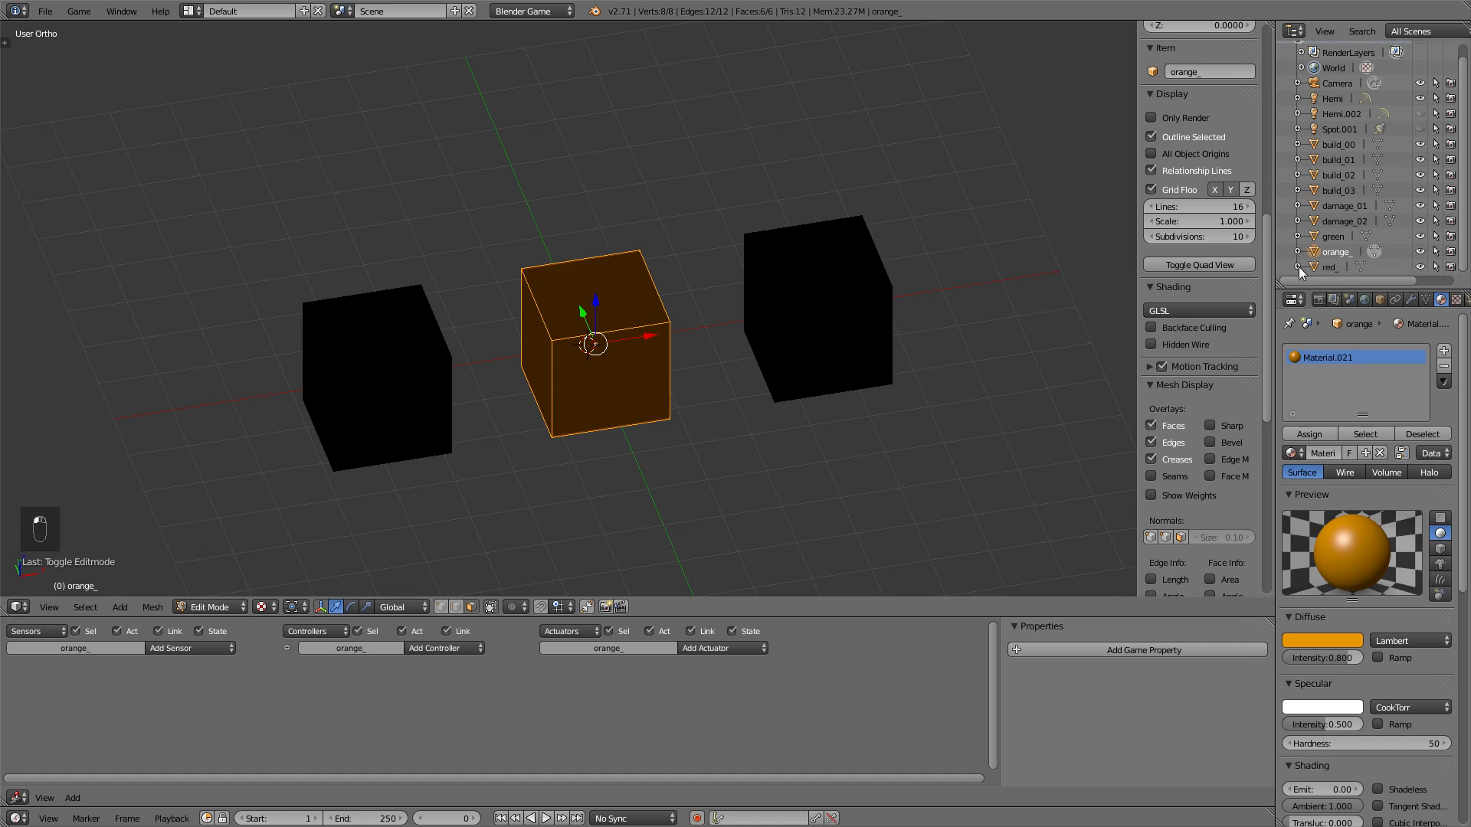
left_click(1332, 266)
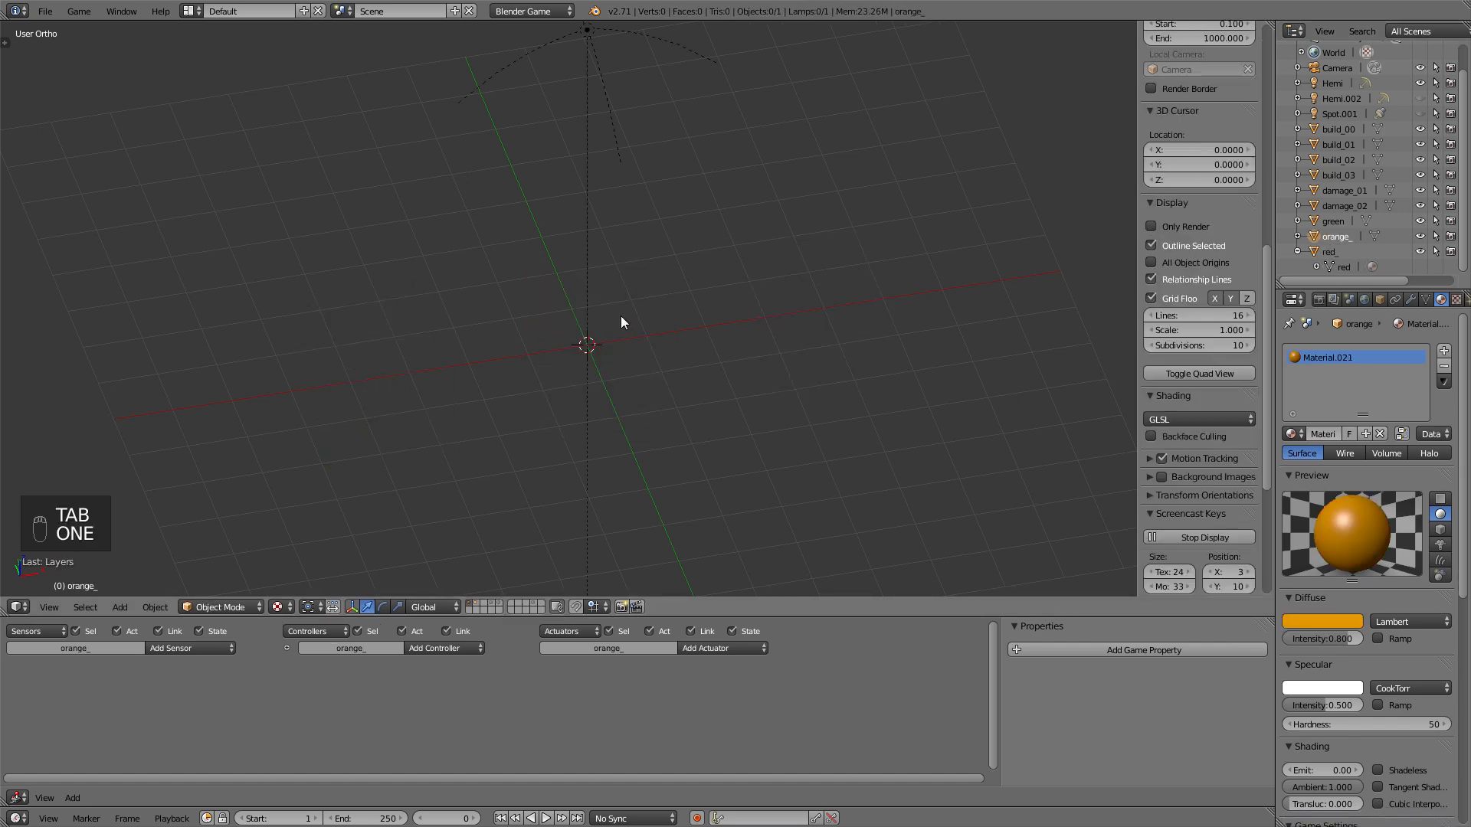
- Add a default cube mesh at the centre of layer one
key("shift+a")
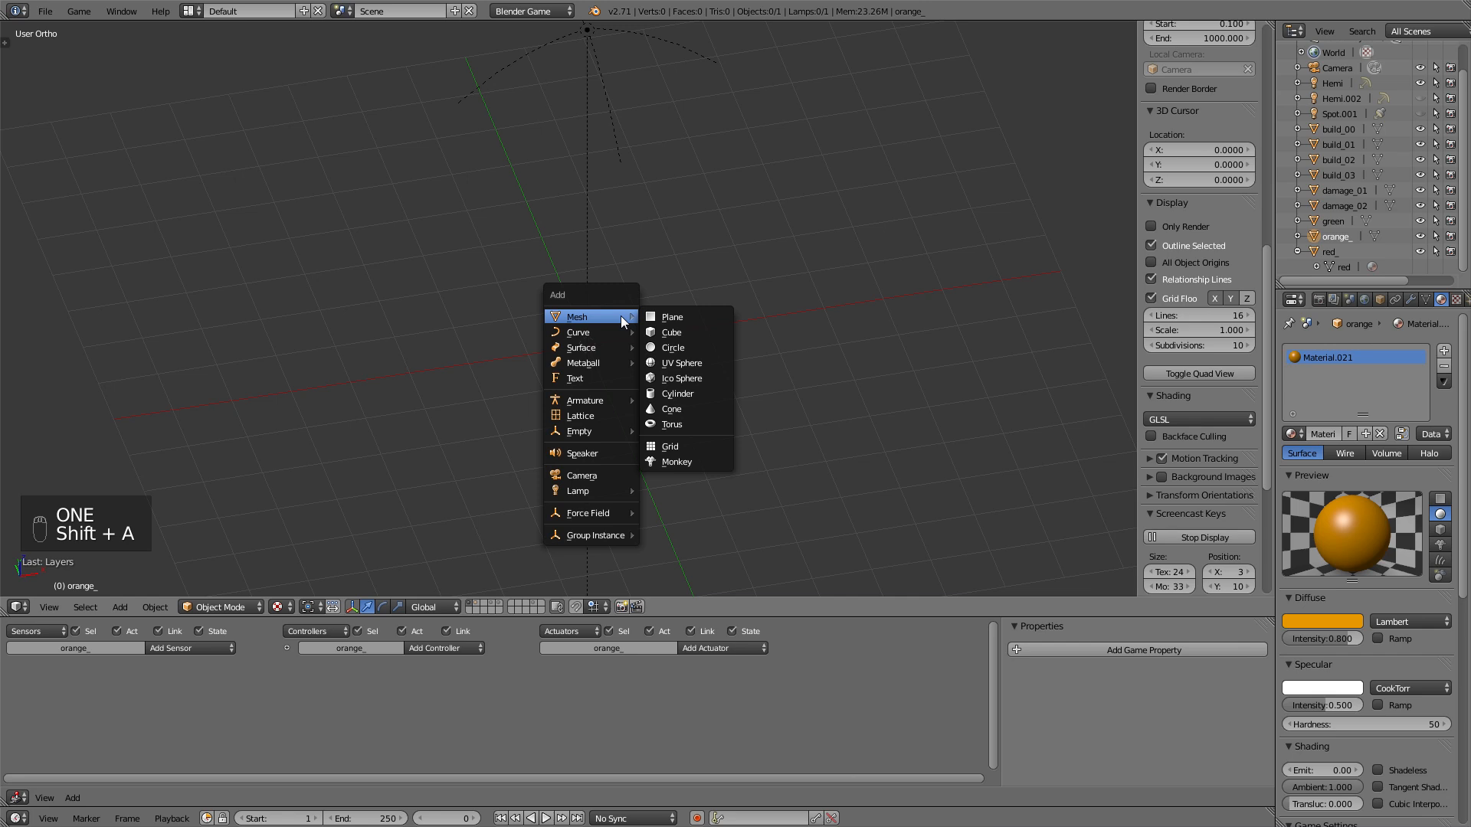
mouse_move(672, 333)
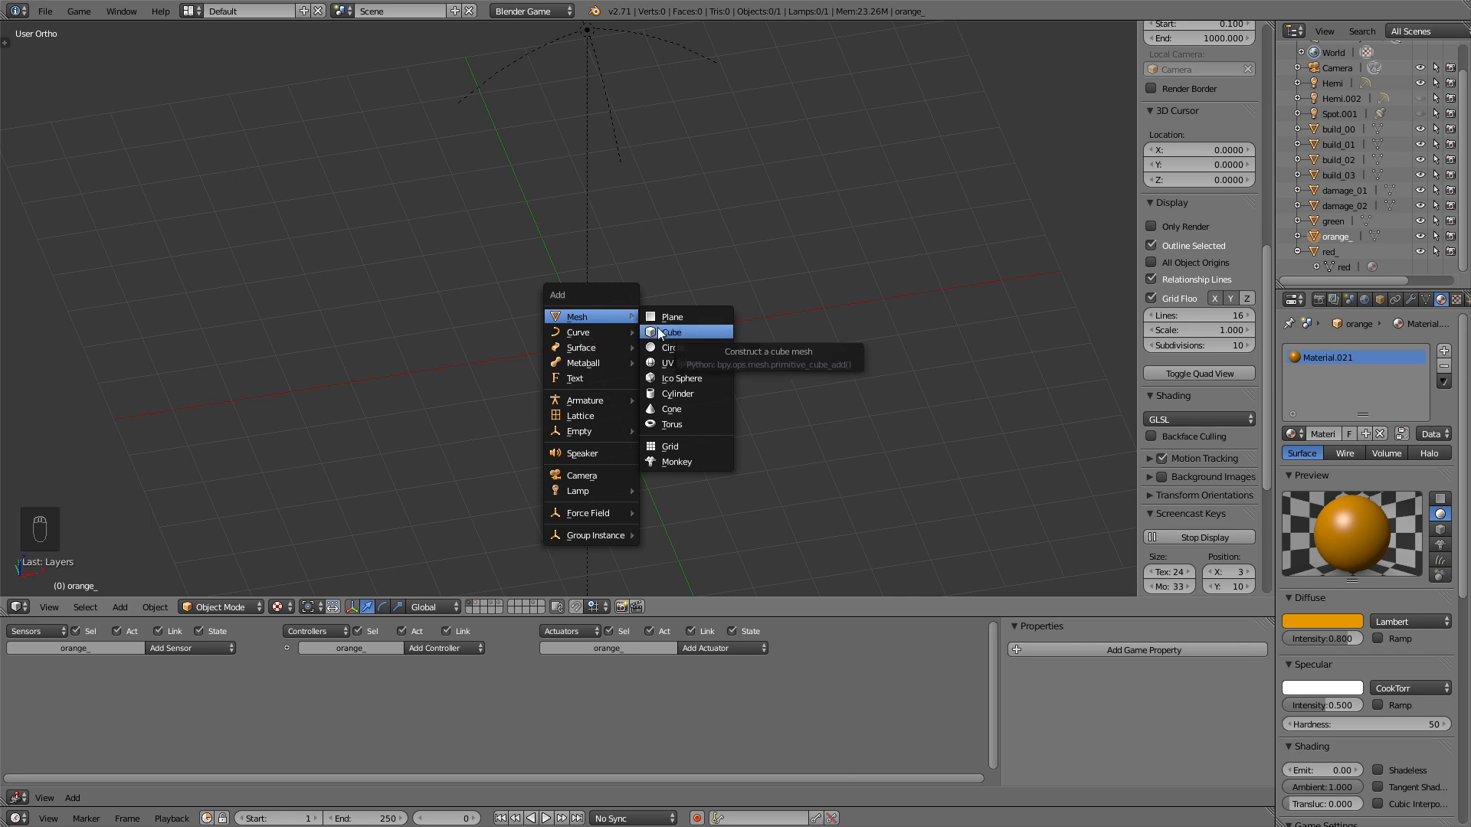
left_click(674, 332)
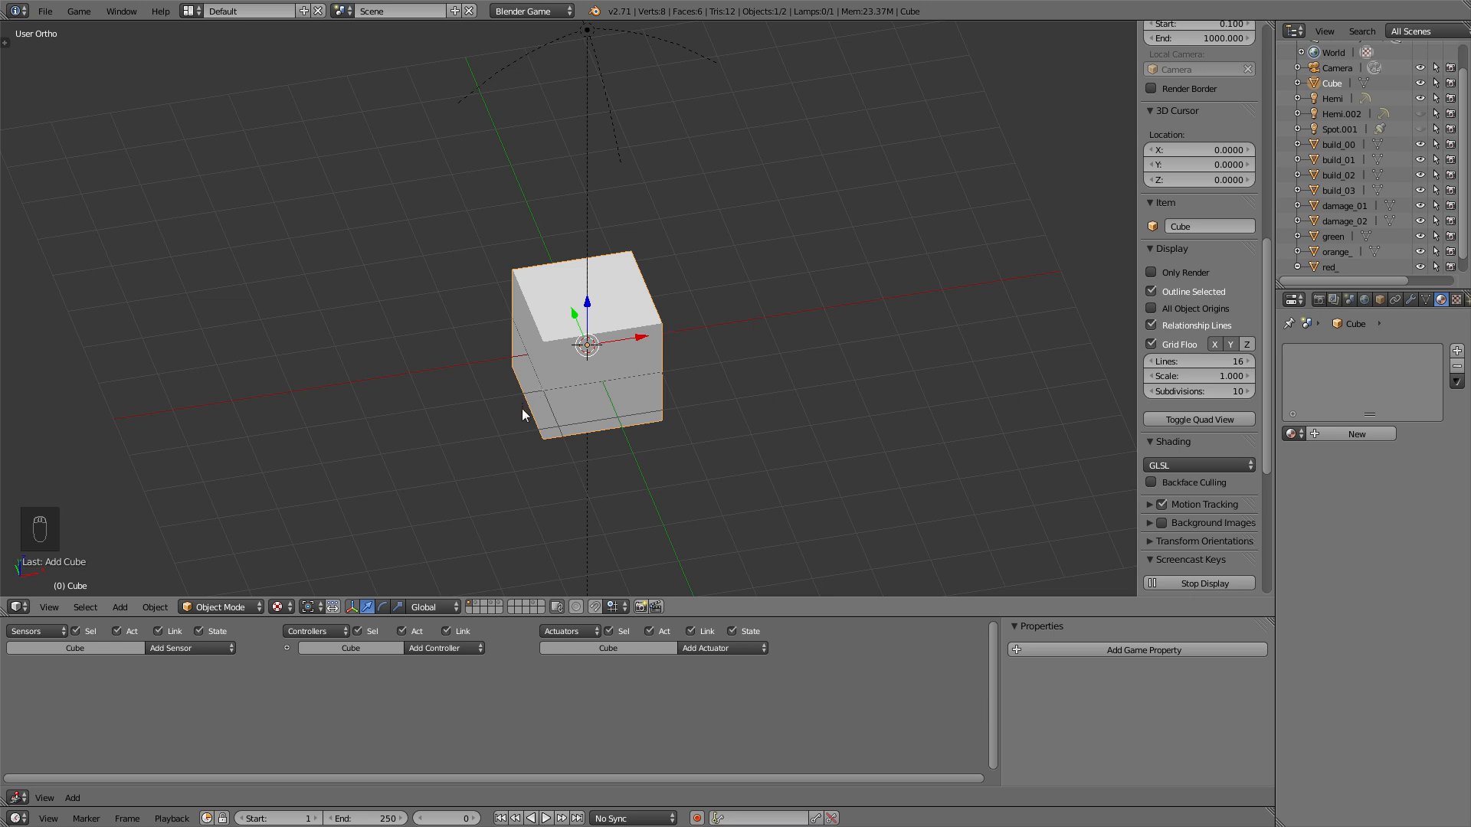
mouse_move(524, 440)
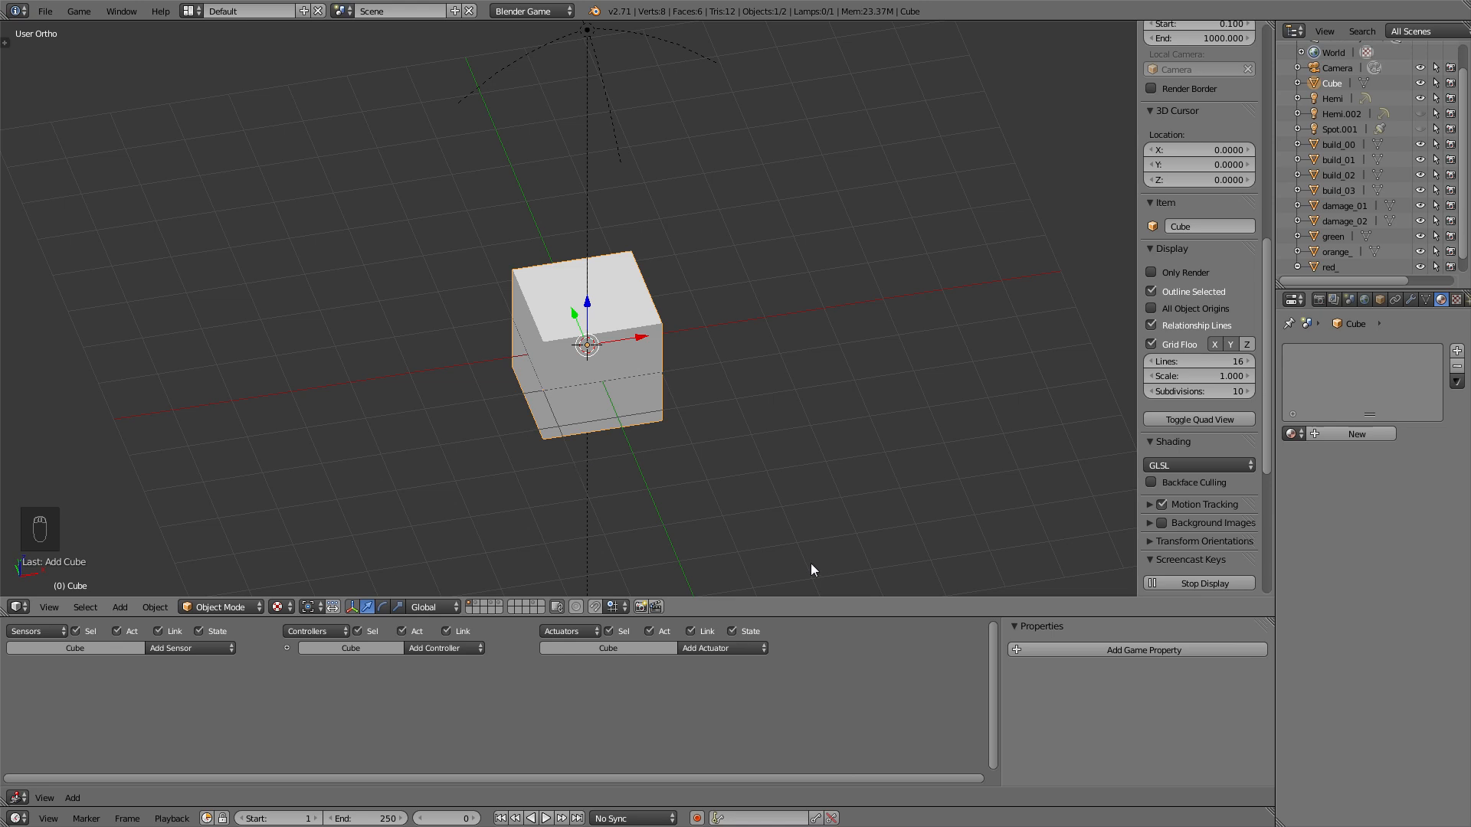
- Add an Integer game property to the cube and name it build
left_click(1135, 650)
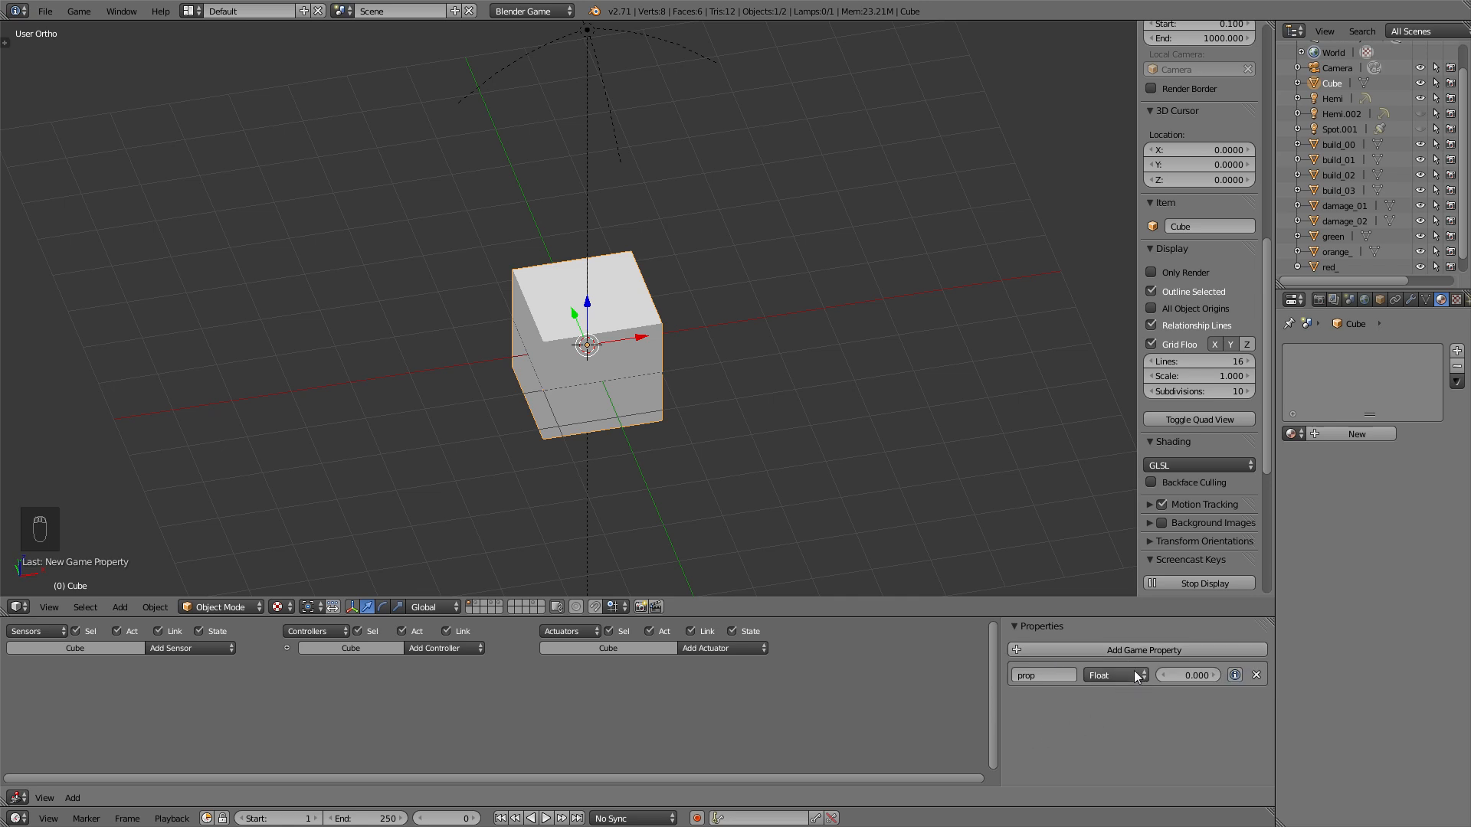
left_click(1113, 676)
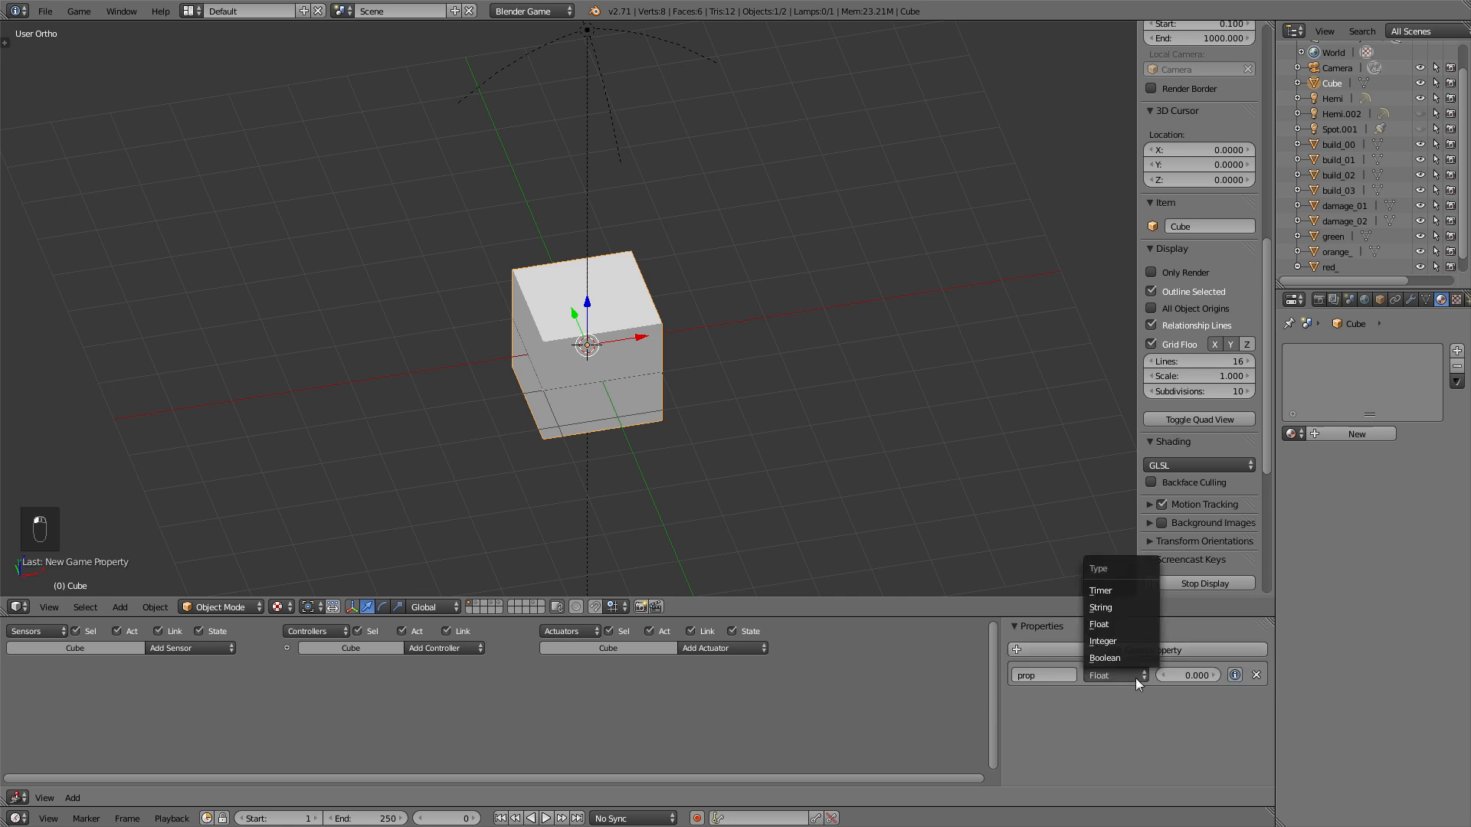
left_click(1103, 640)
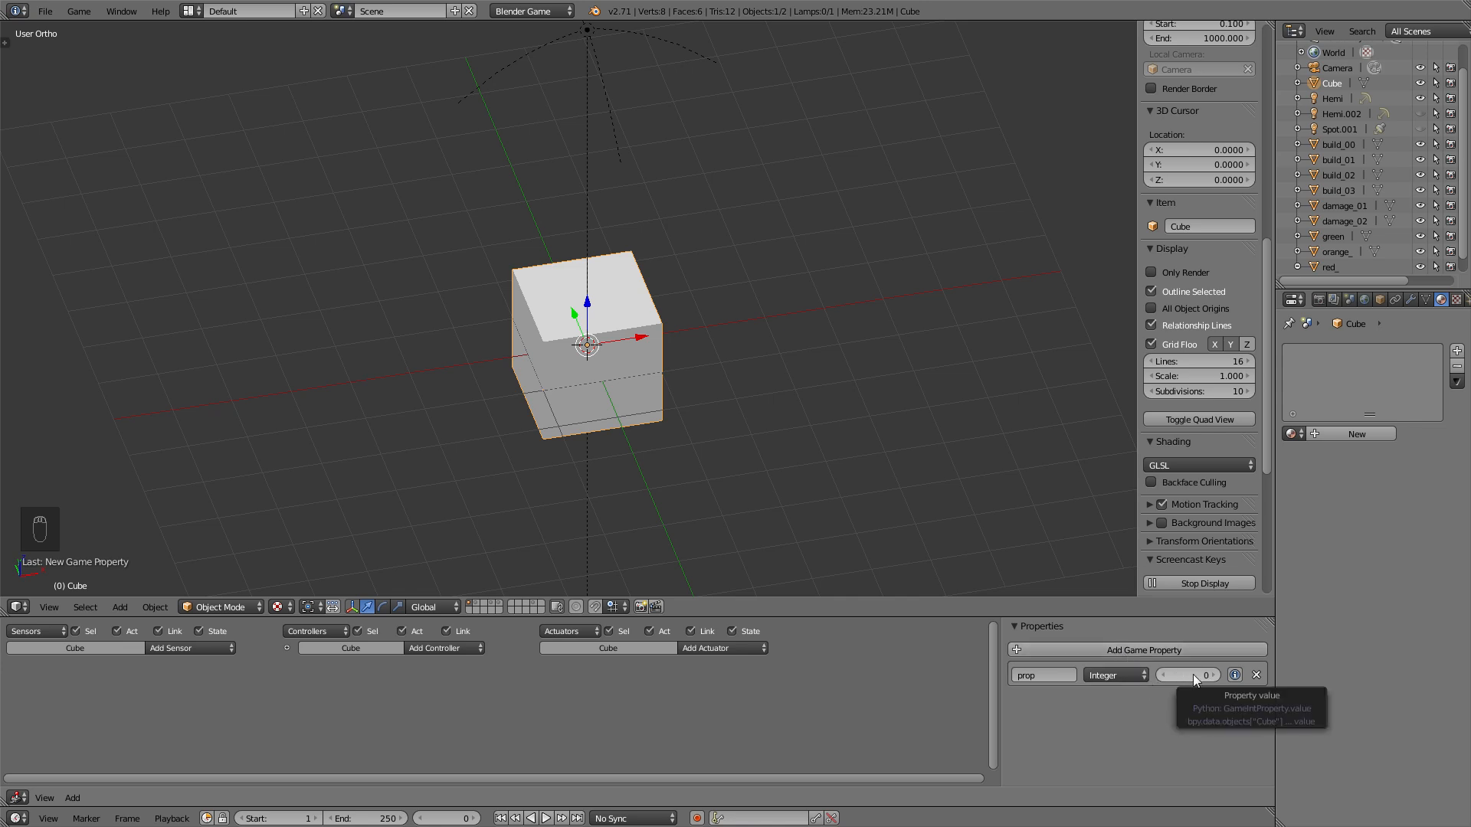
left_click(1042, 674)
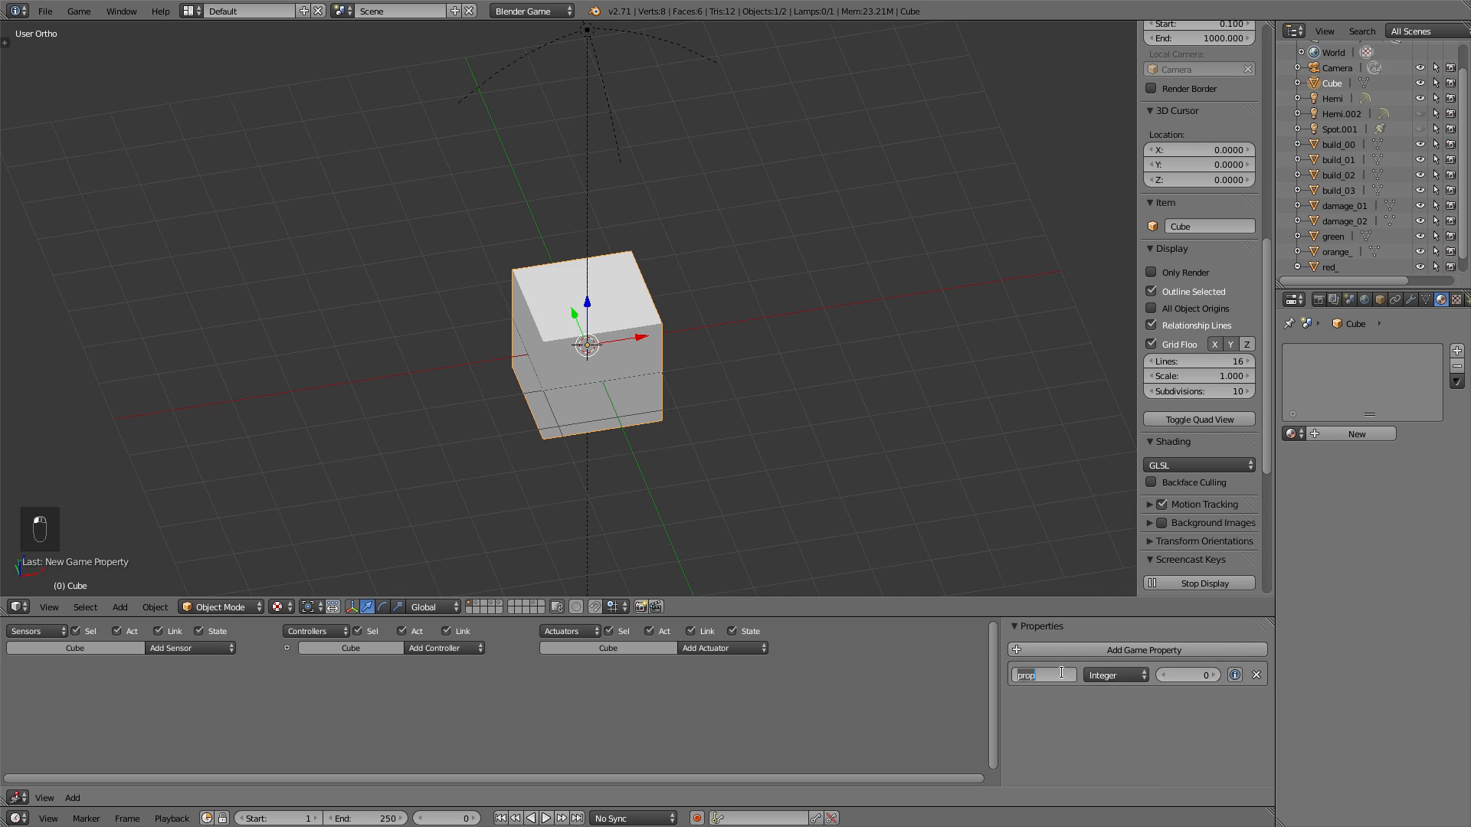
type("build")
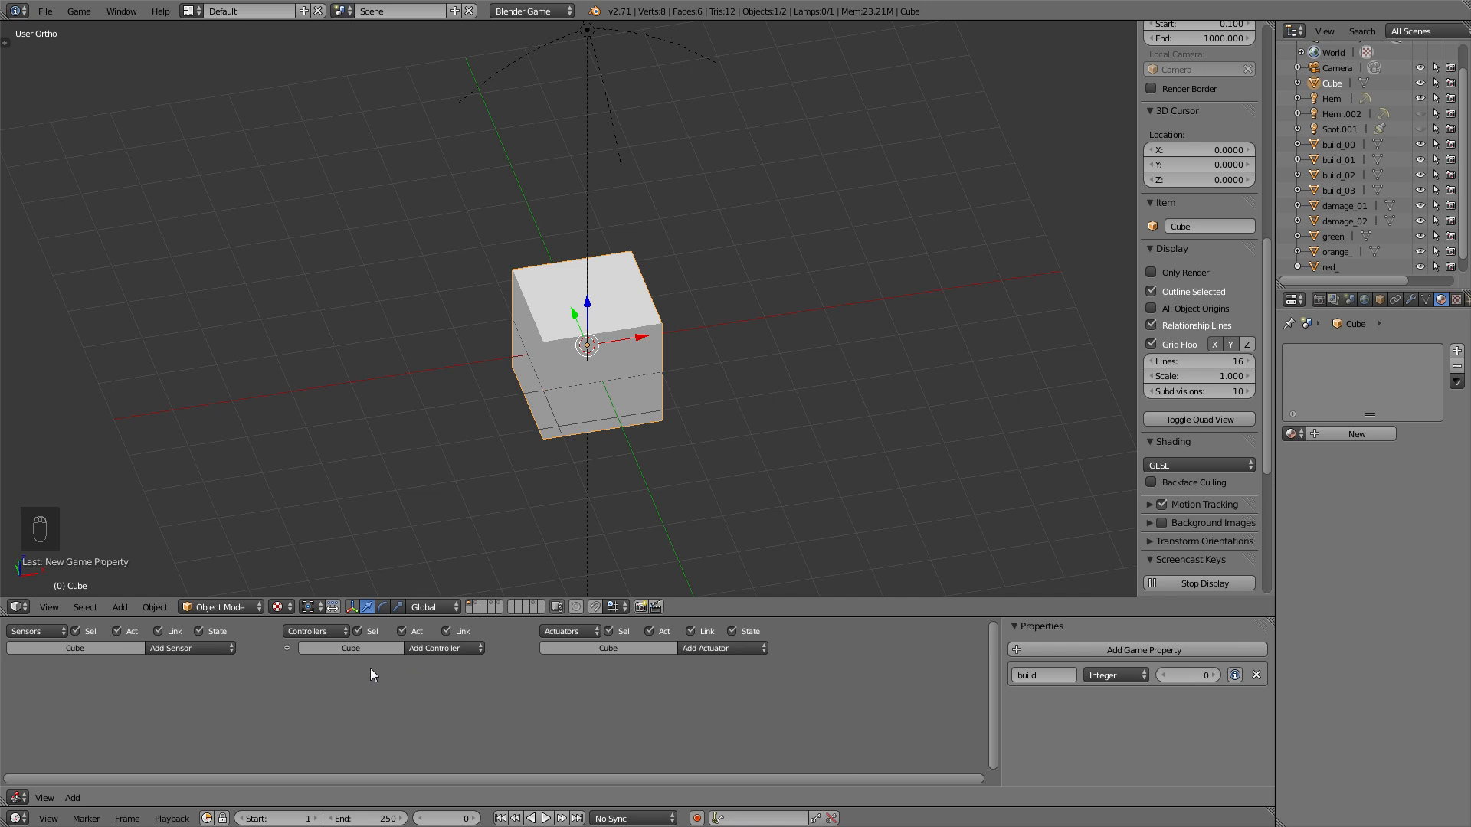
- Link an Always sensor to a Property actuator adding 1 to build, then collapse the bricks
left_click(172, 646)
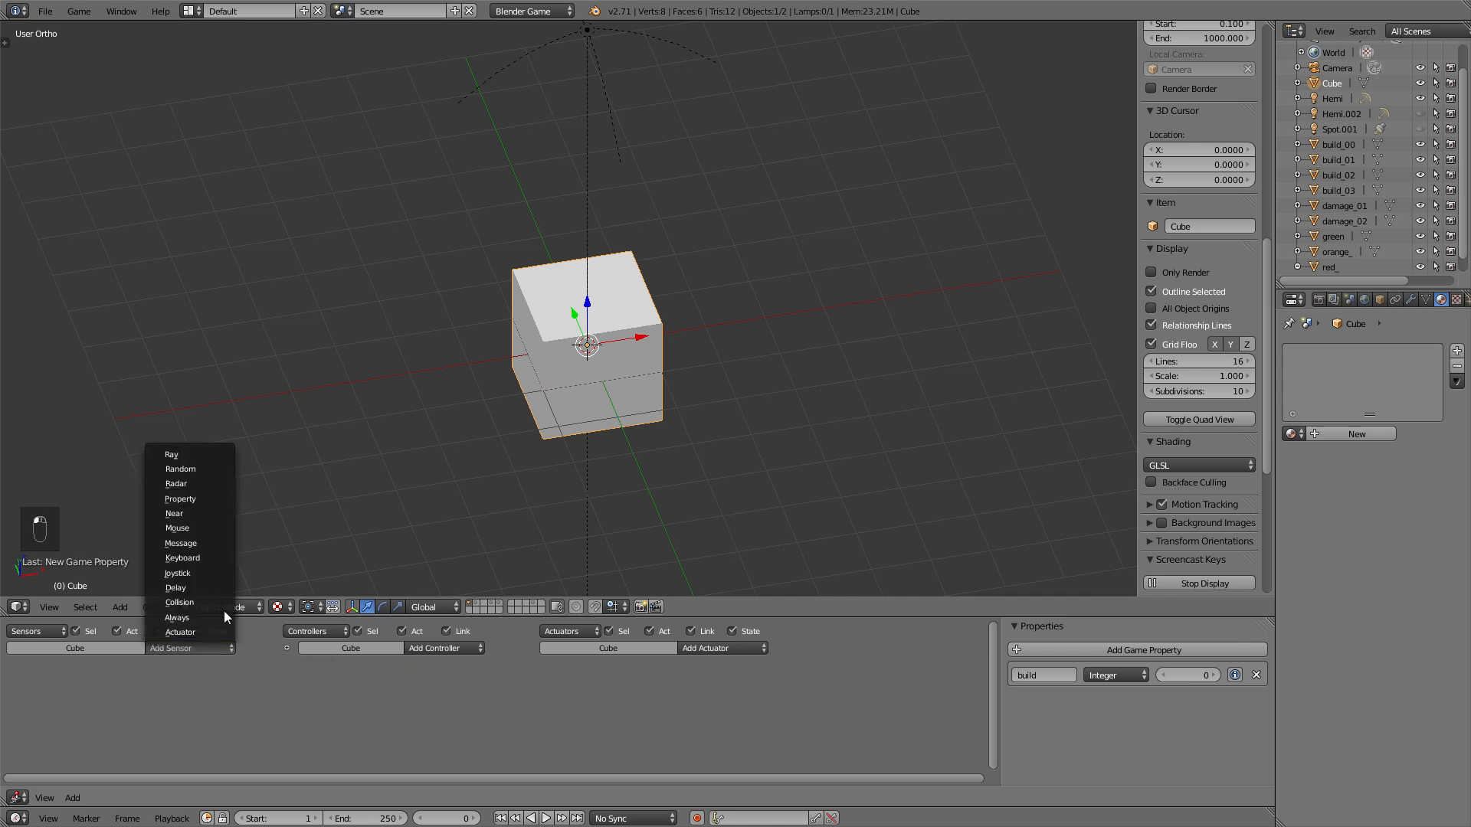
left_click(176, 617)
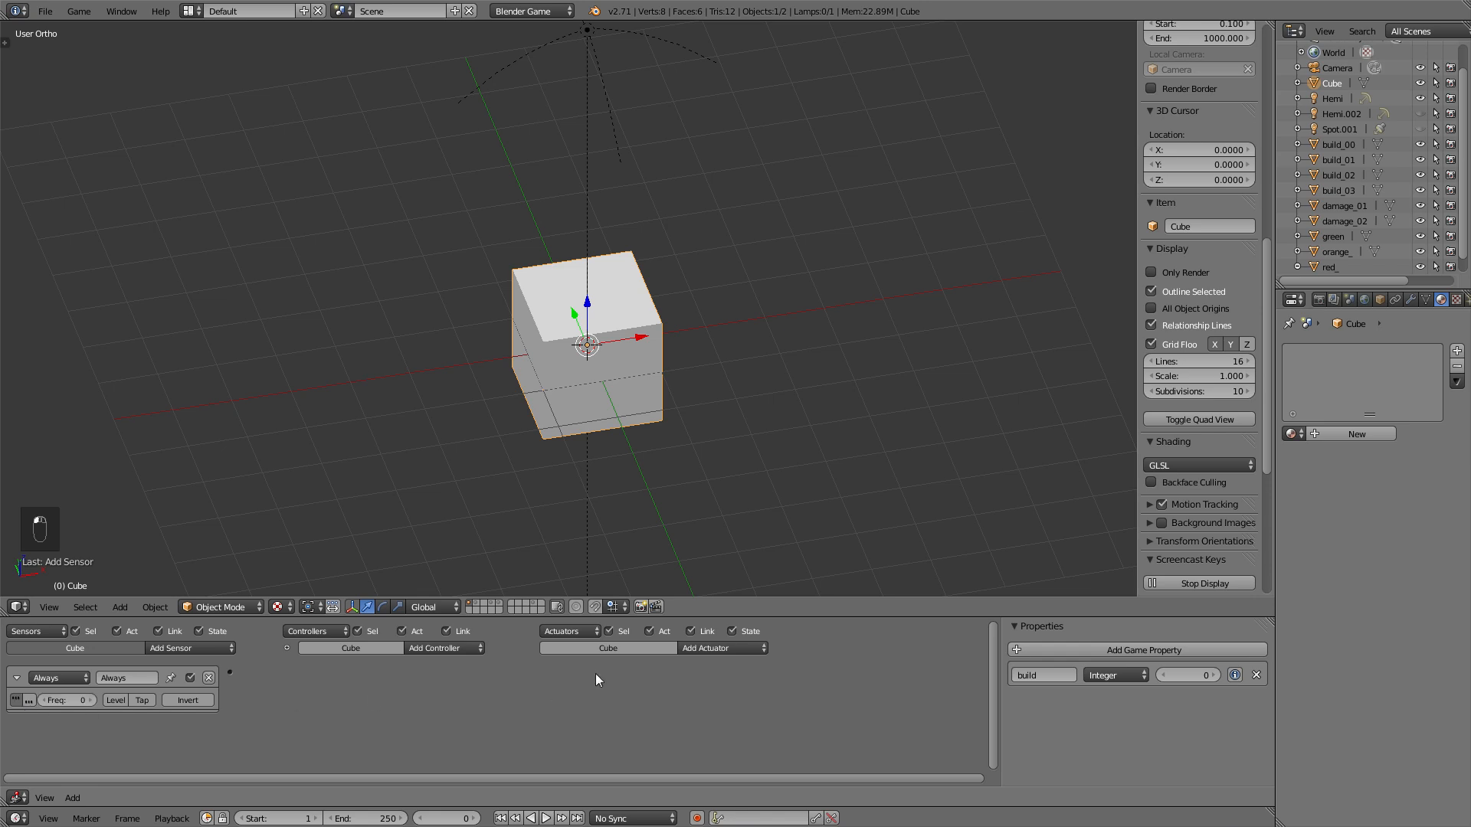
left_click(721, 648)
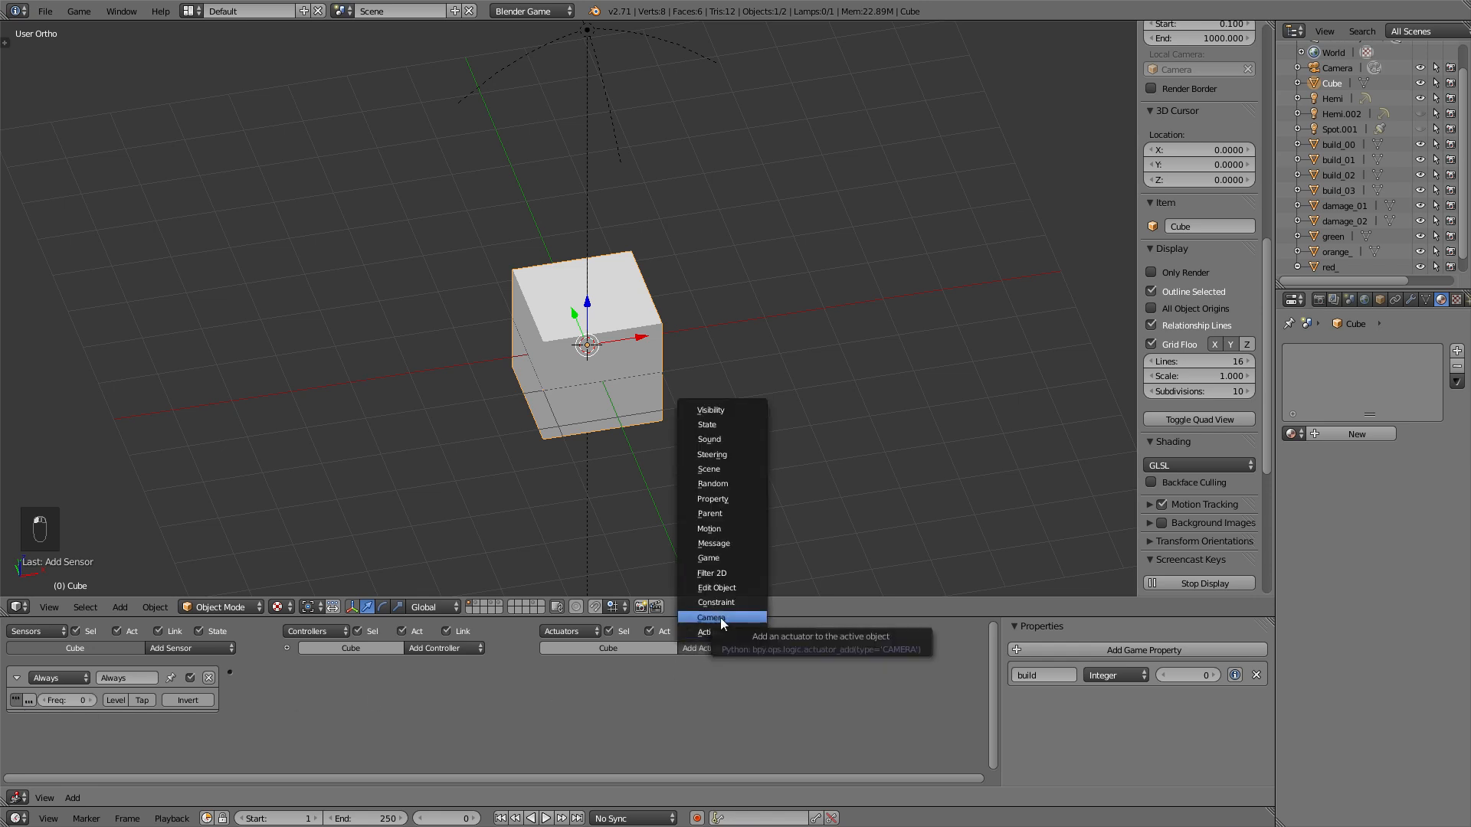
mouse_move(722, 513)
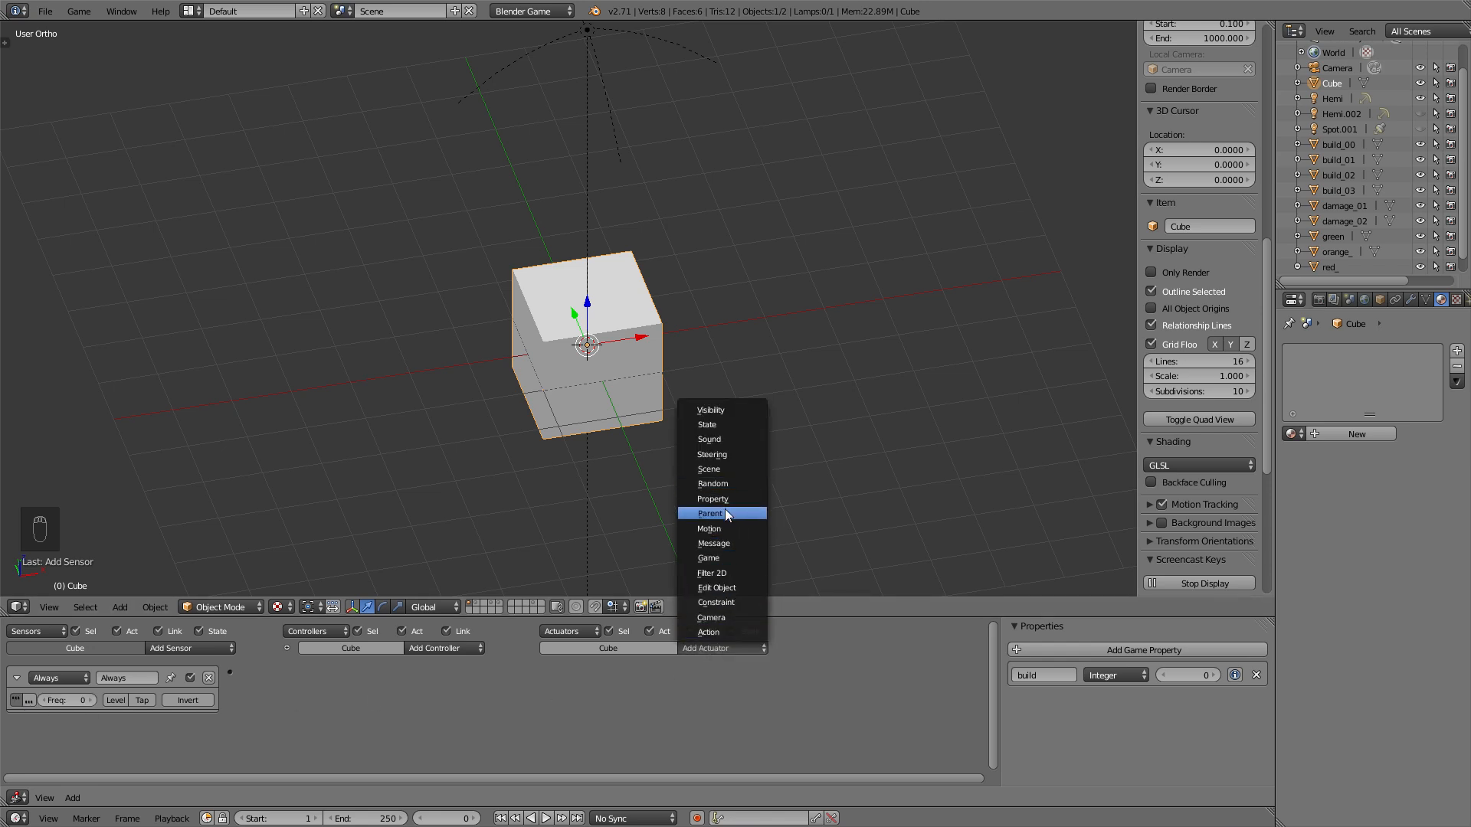
left_click(713, 498)
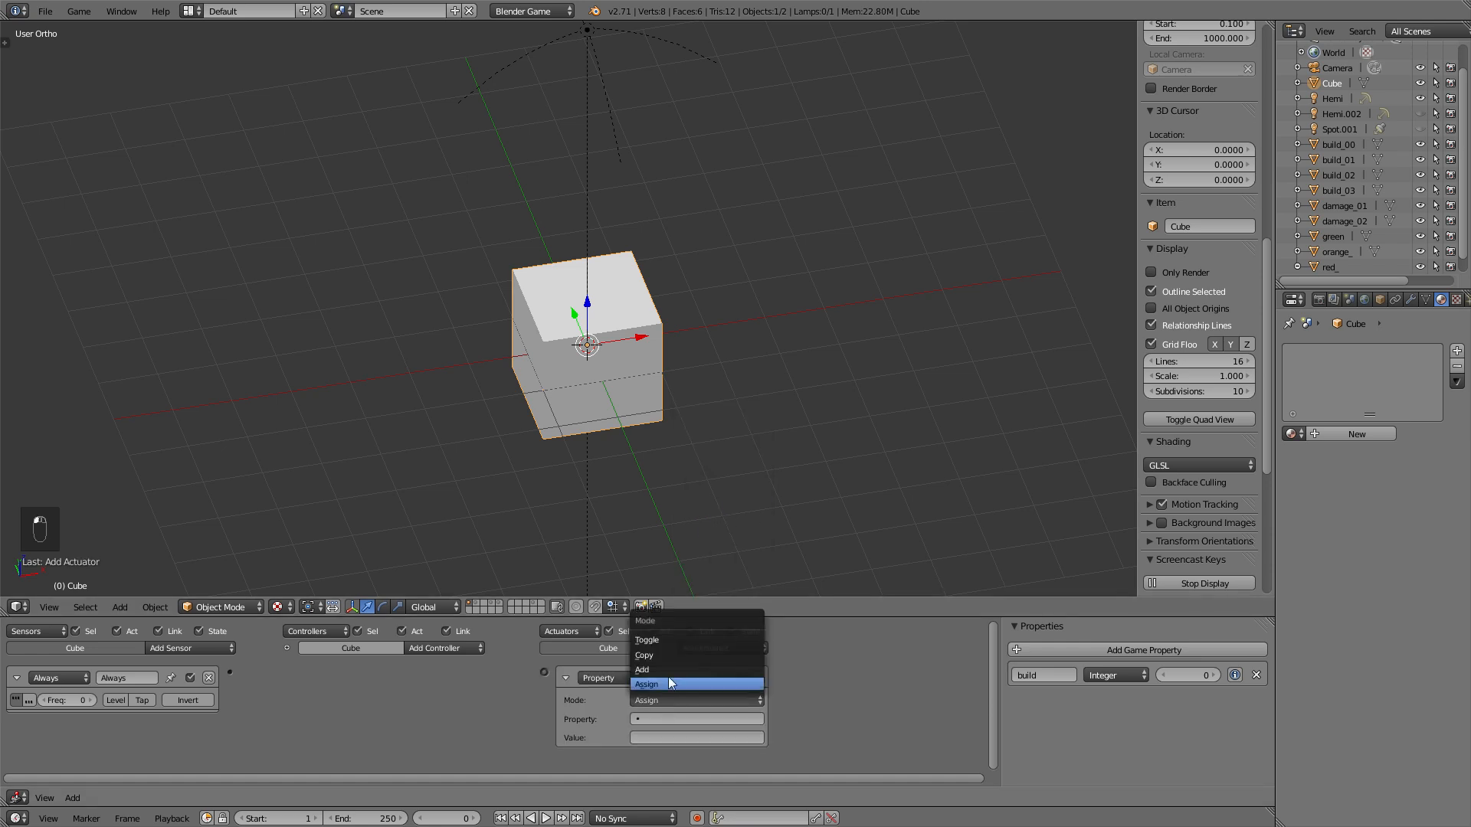
left_click(642, 670)
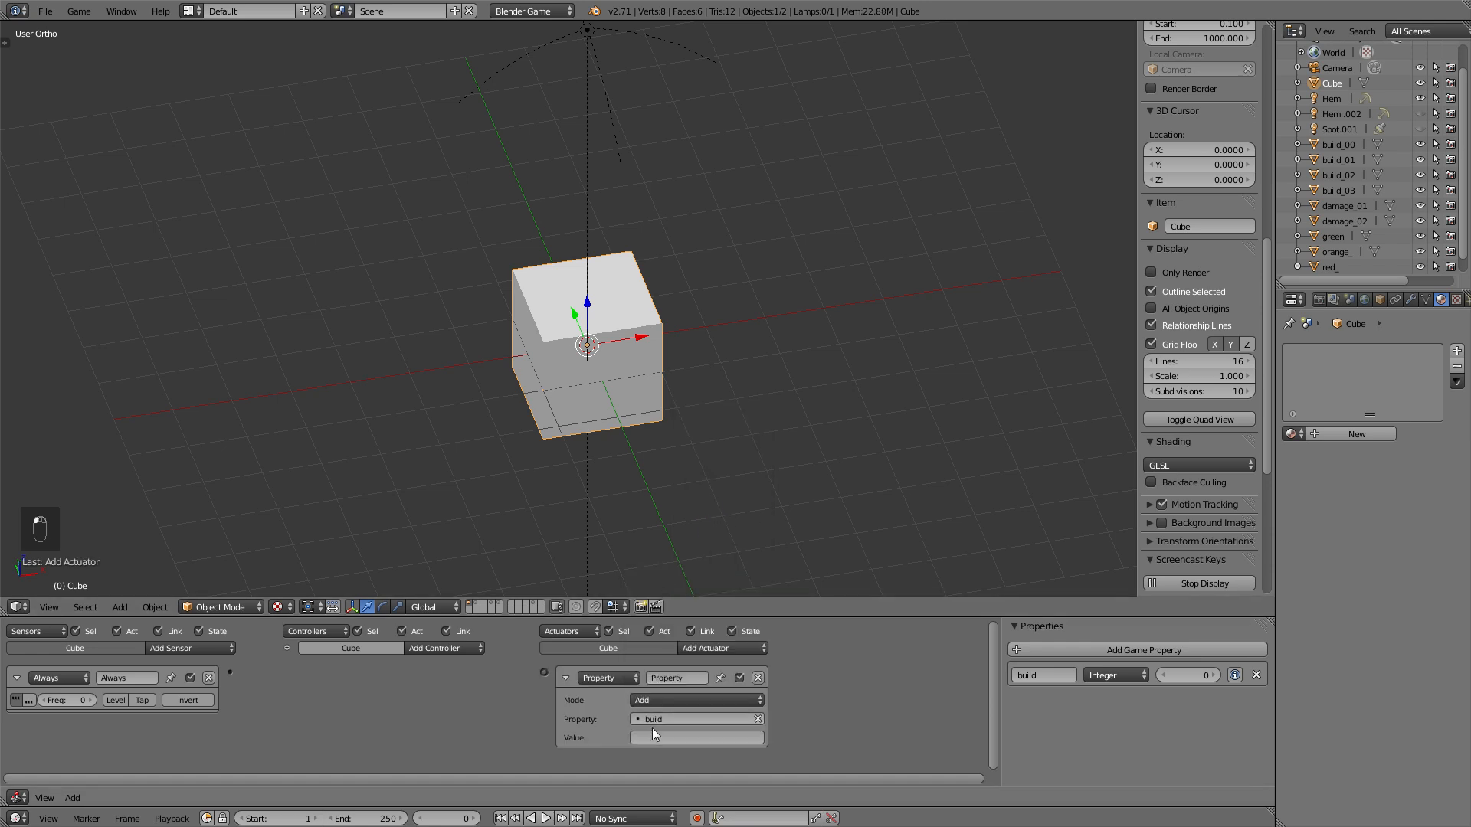
type("1")
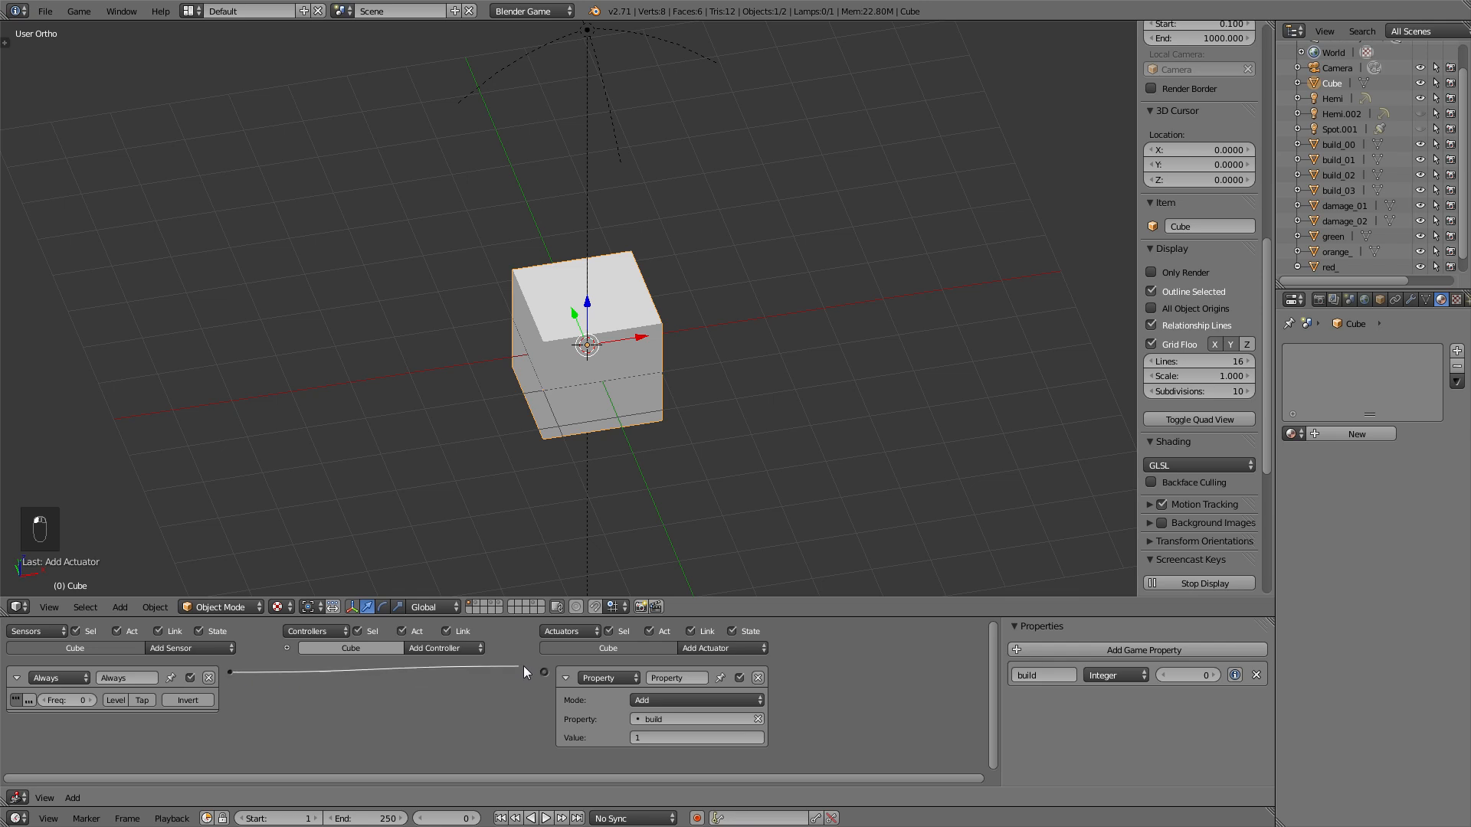
left_click(437, 648)
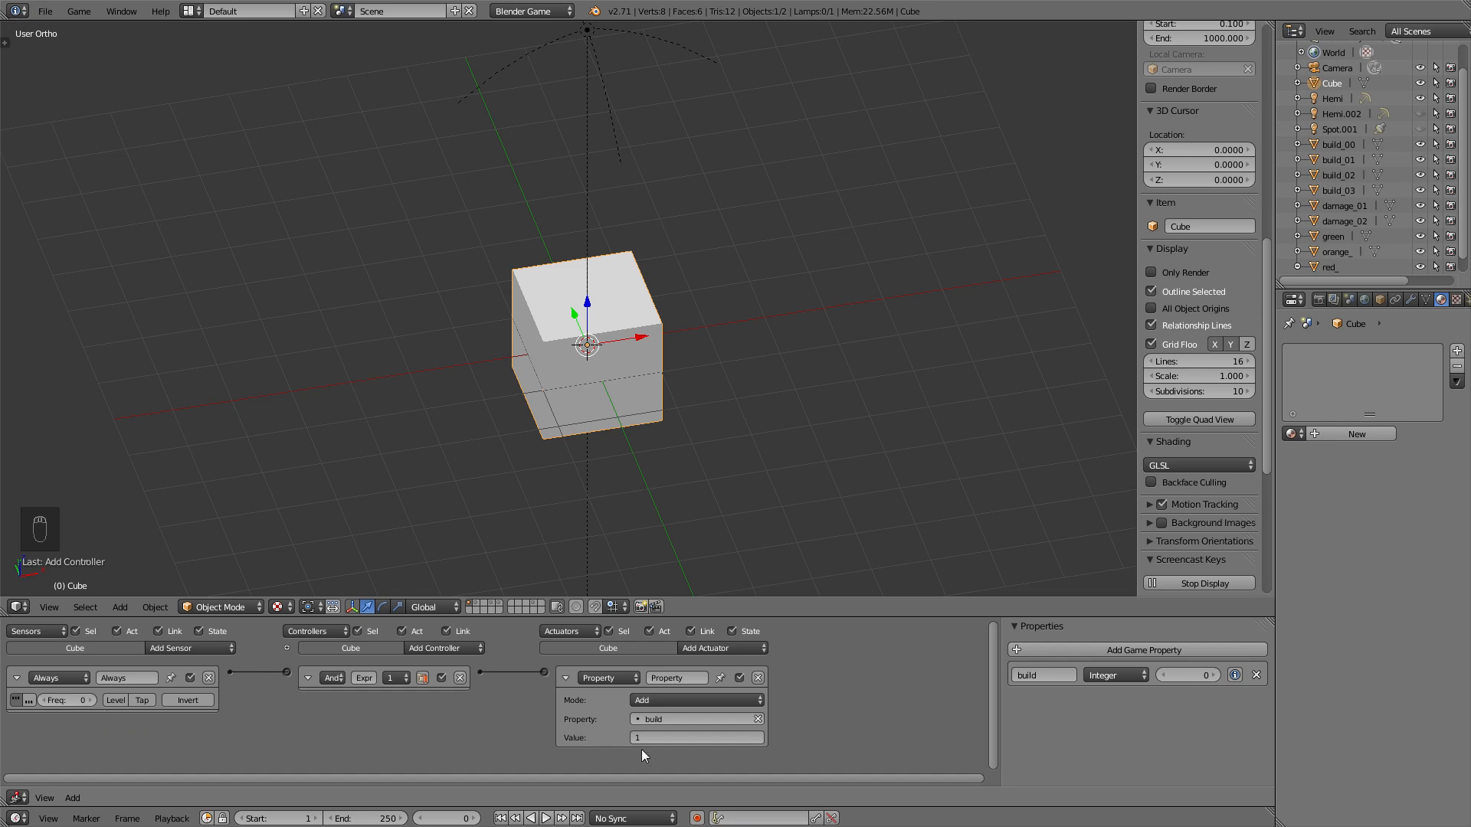
left_click(65, 700)
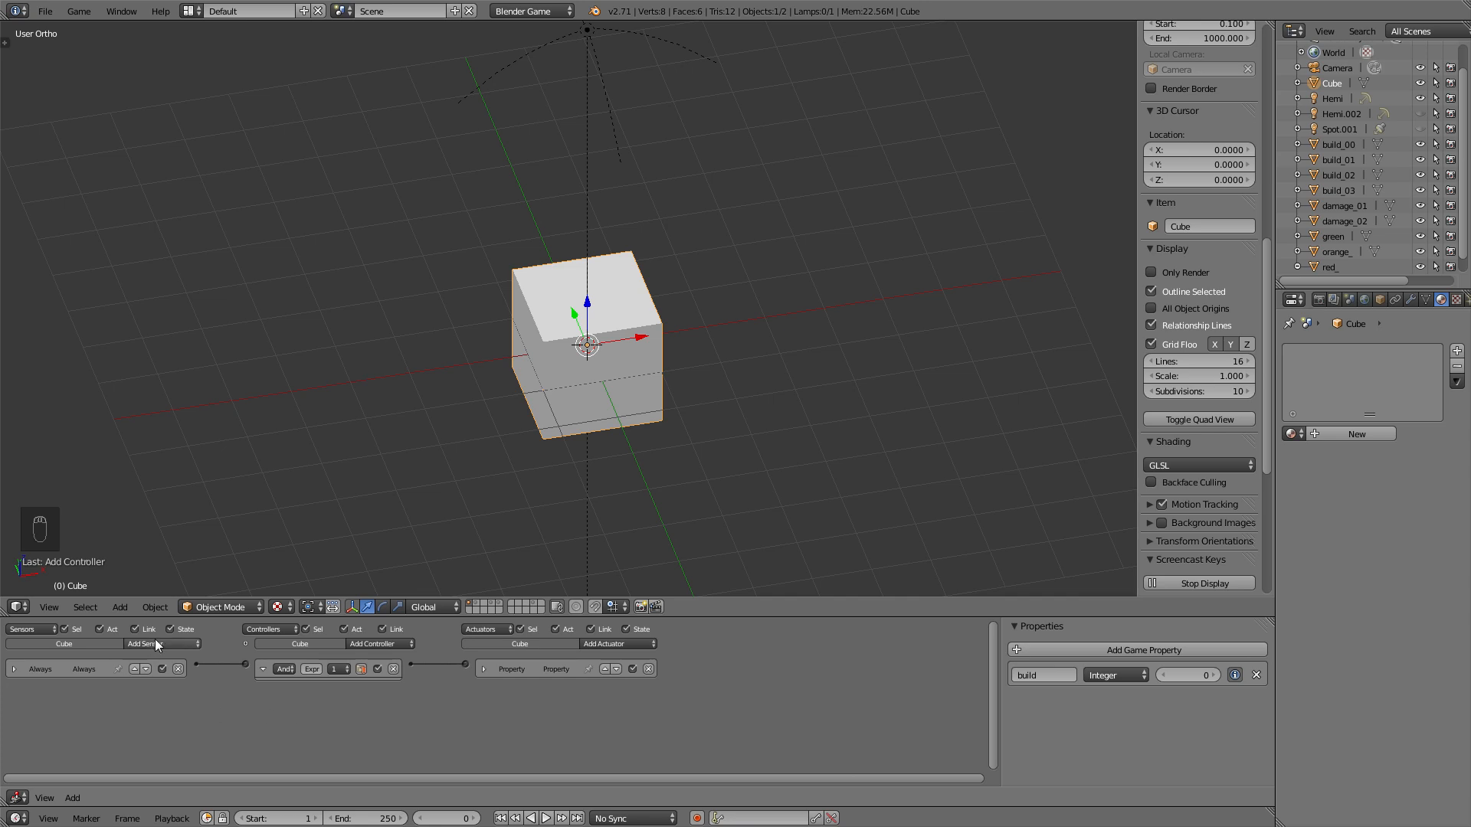
- Add a second Always sensor and an Expression controller
left_click(160, 644)
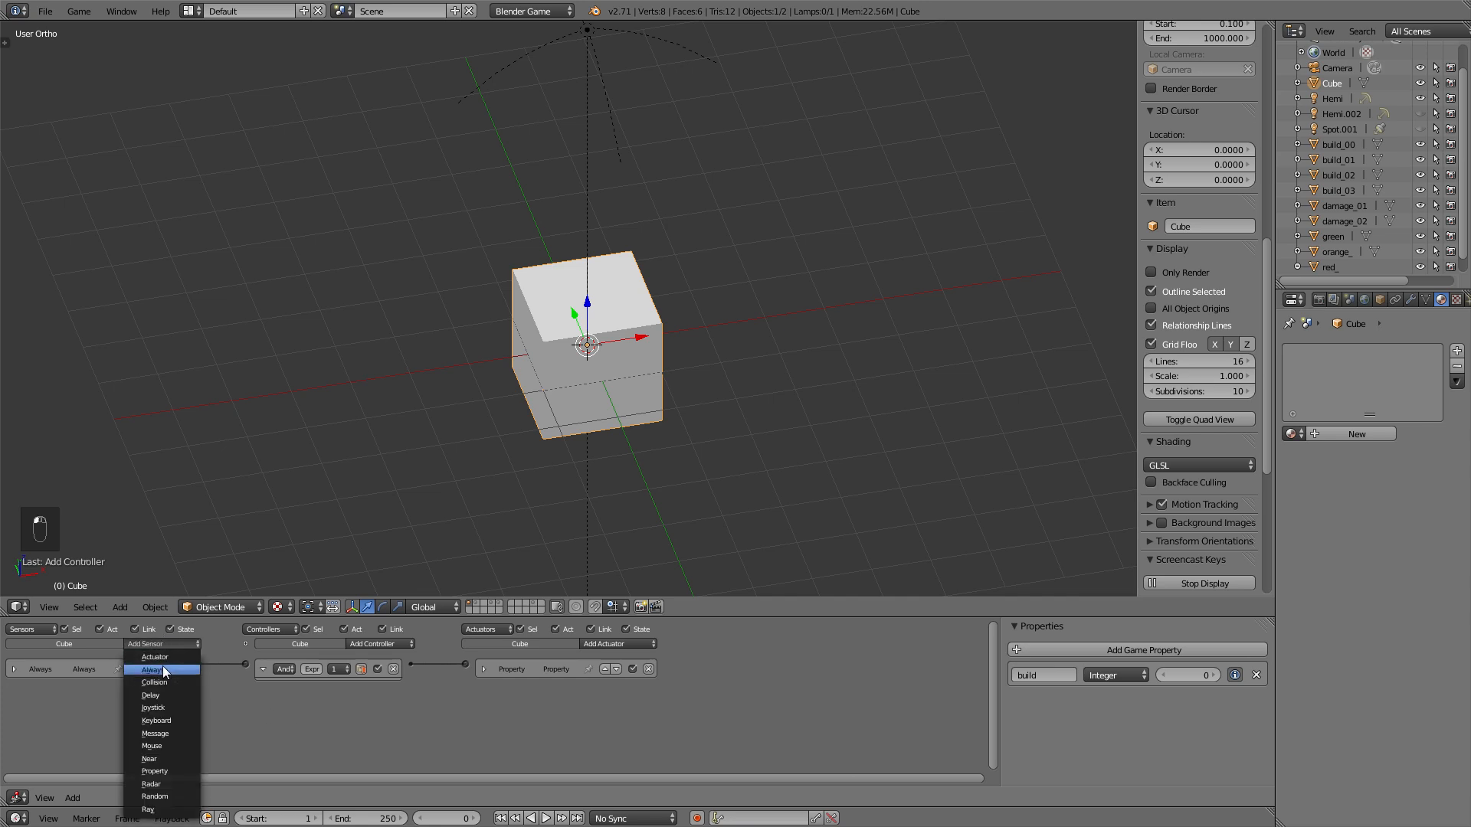
left_click(153, 657)
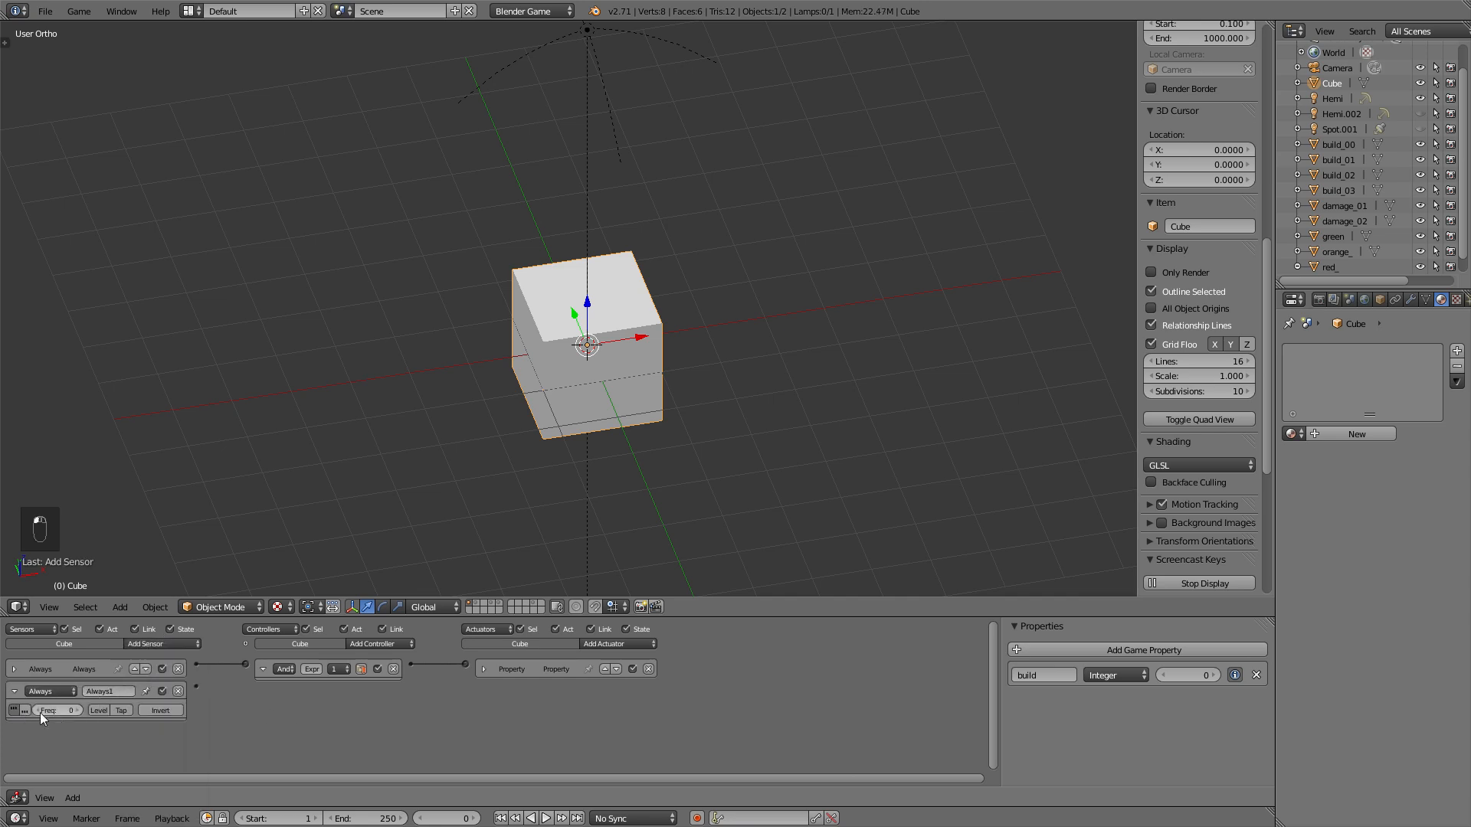
left_click(376, 644)
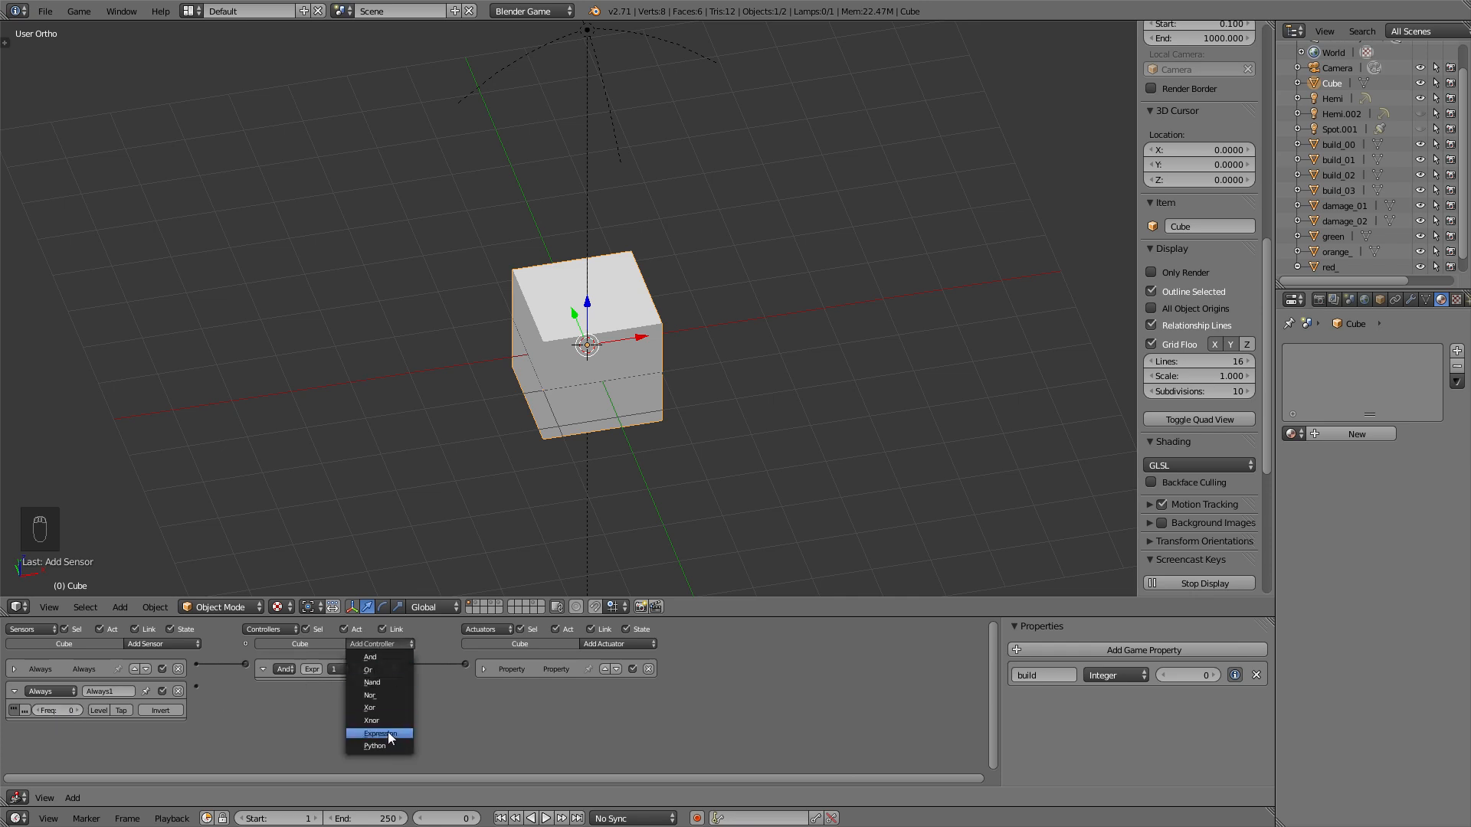
left_click(379, 733)
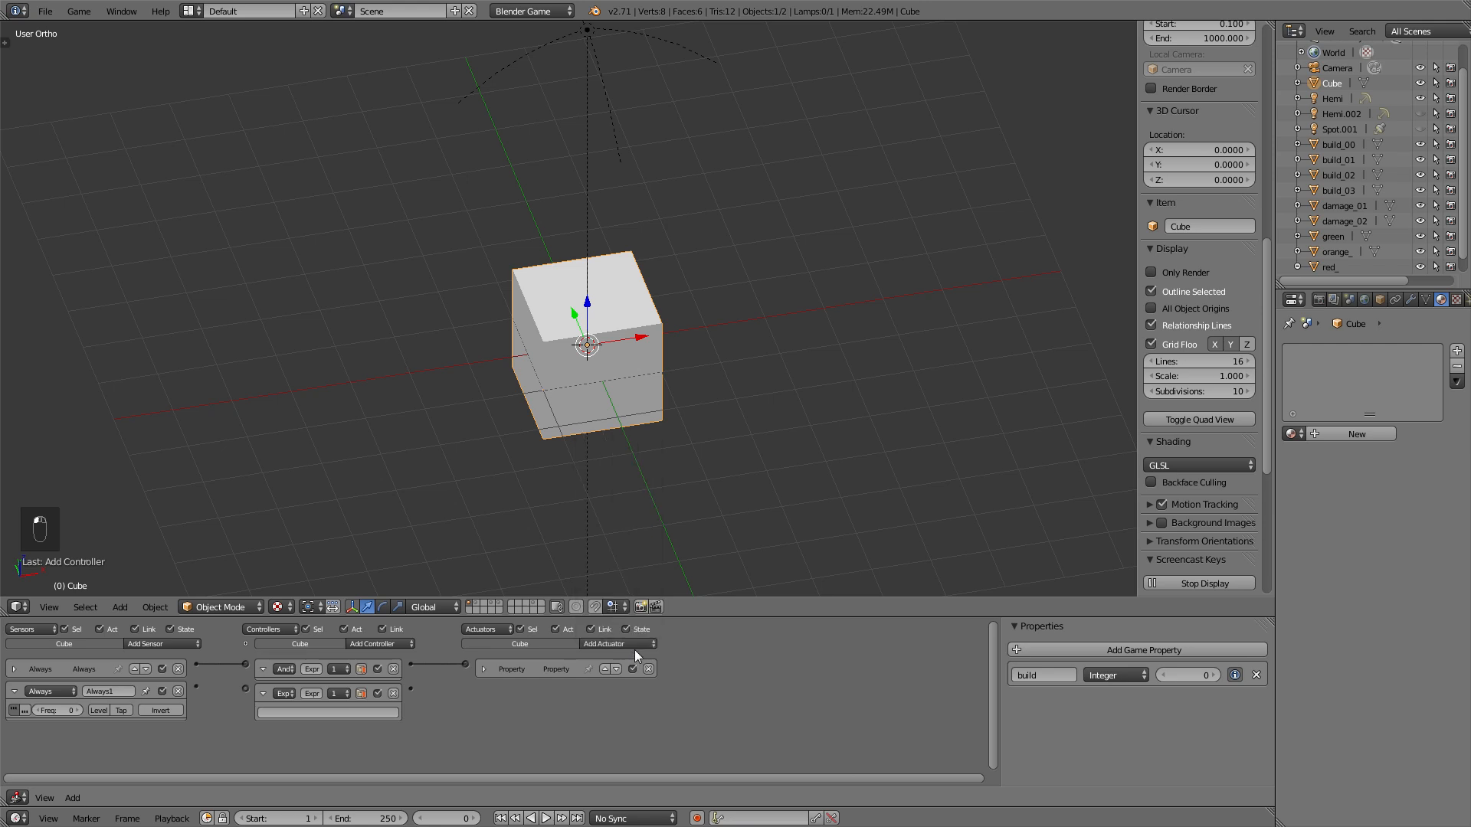
- Add an Edit Object actuator set to Replace Mesh and list the meshes to swap in
left_click(616, 645)
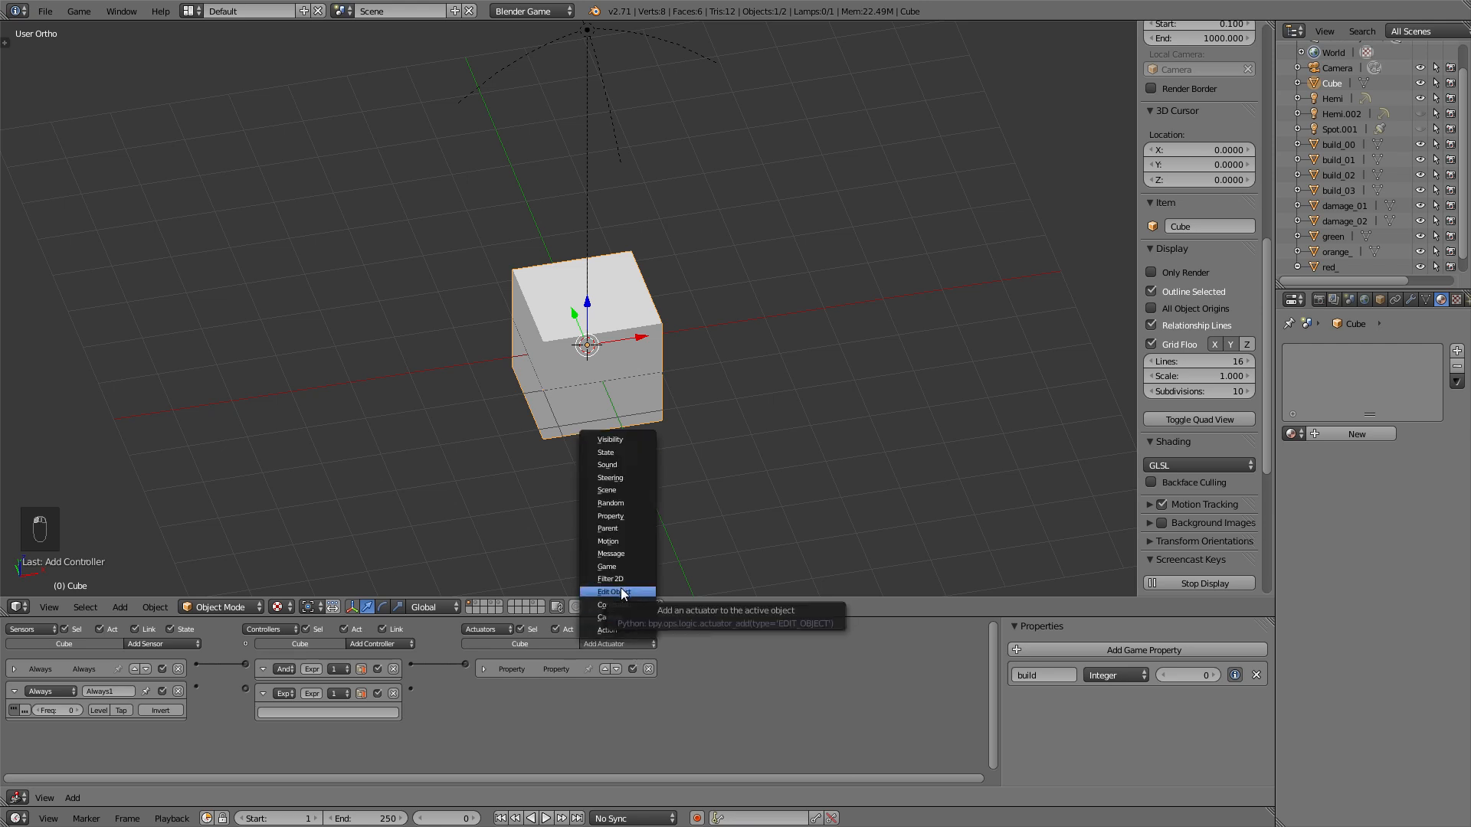
mouse_move(618, 591)
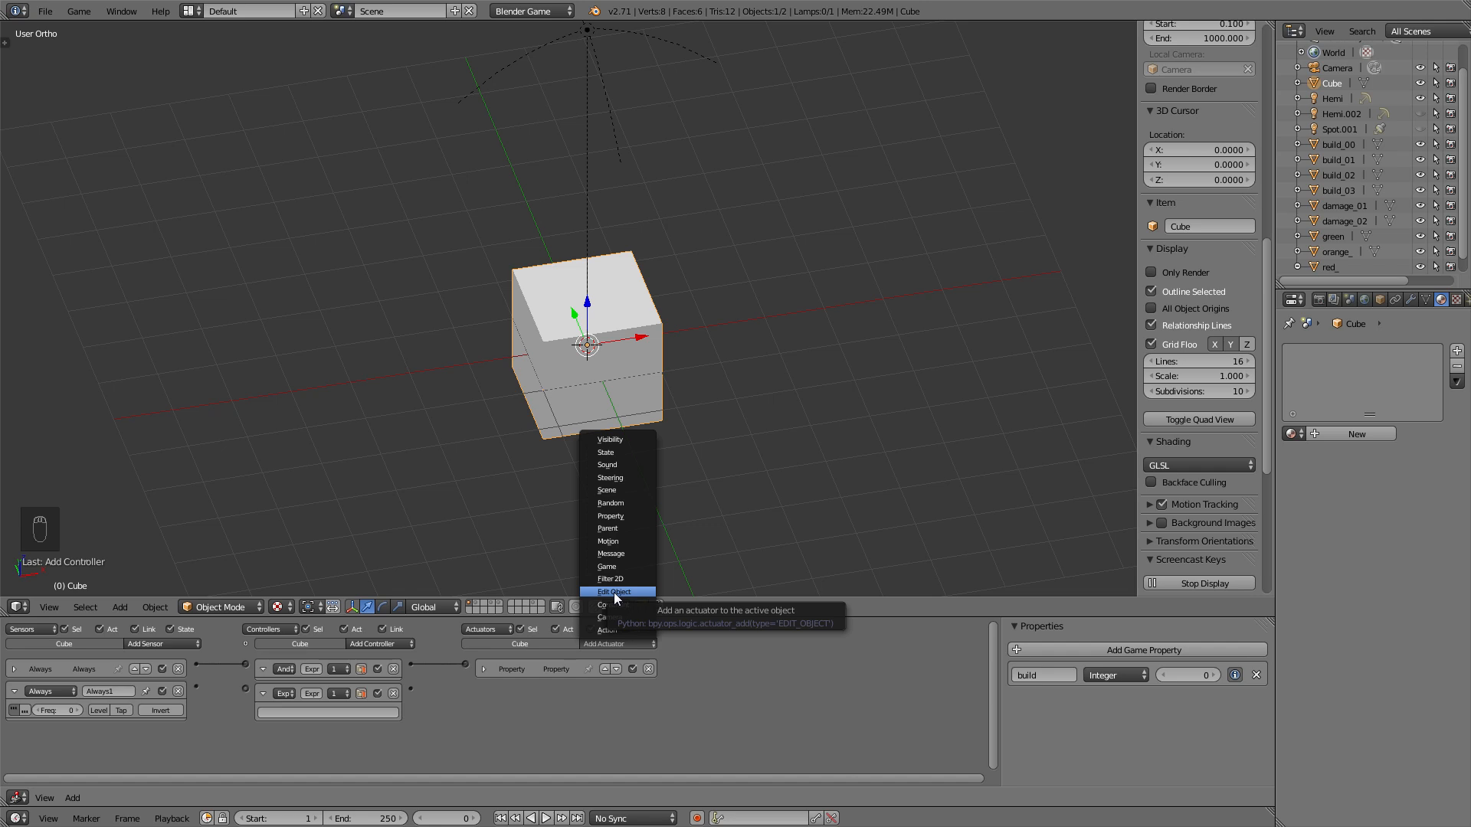
left_click(612, 591)
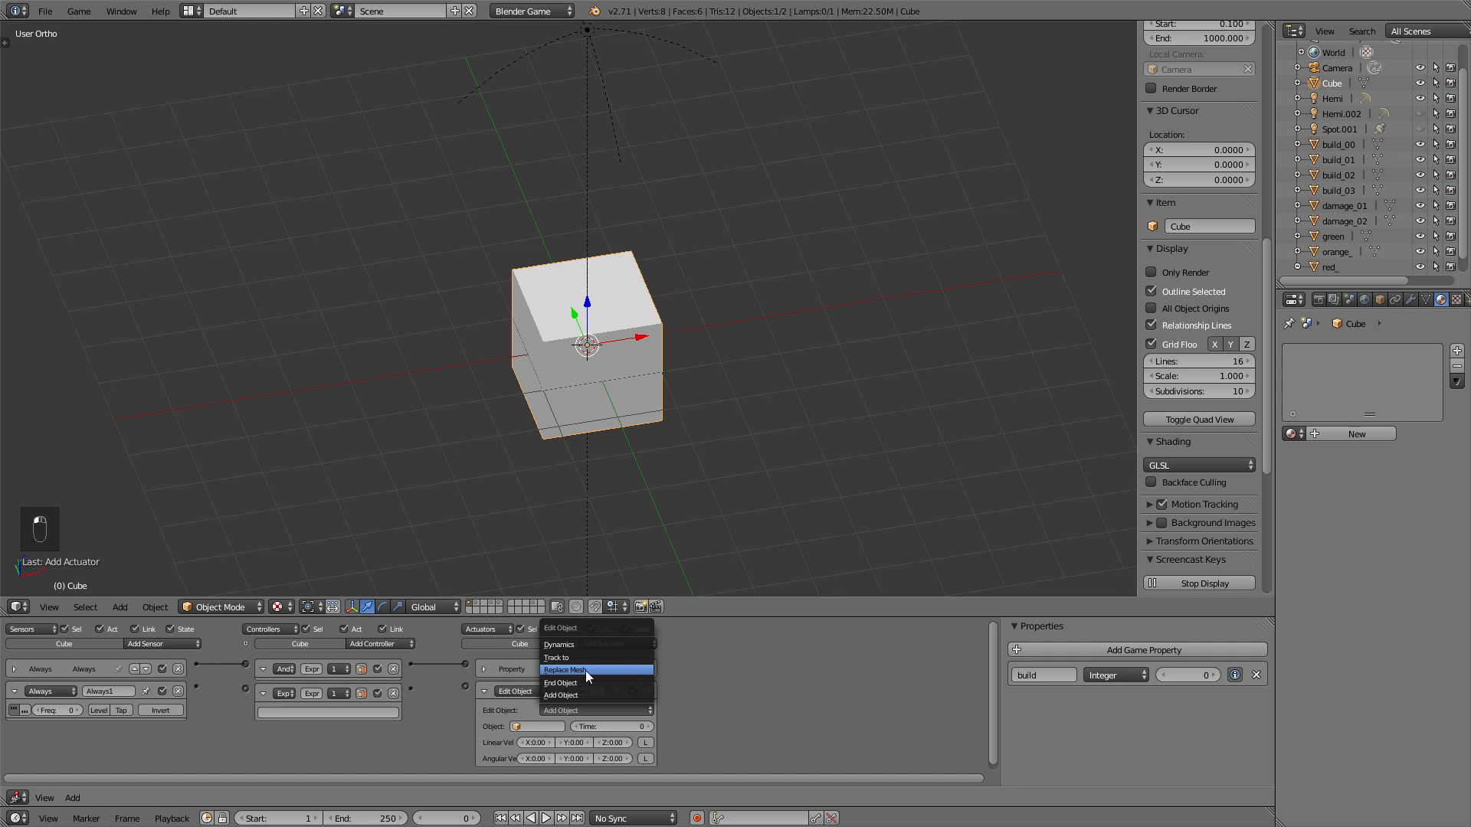
left_click(571, 670)
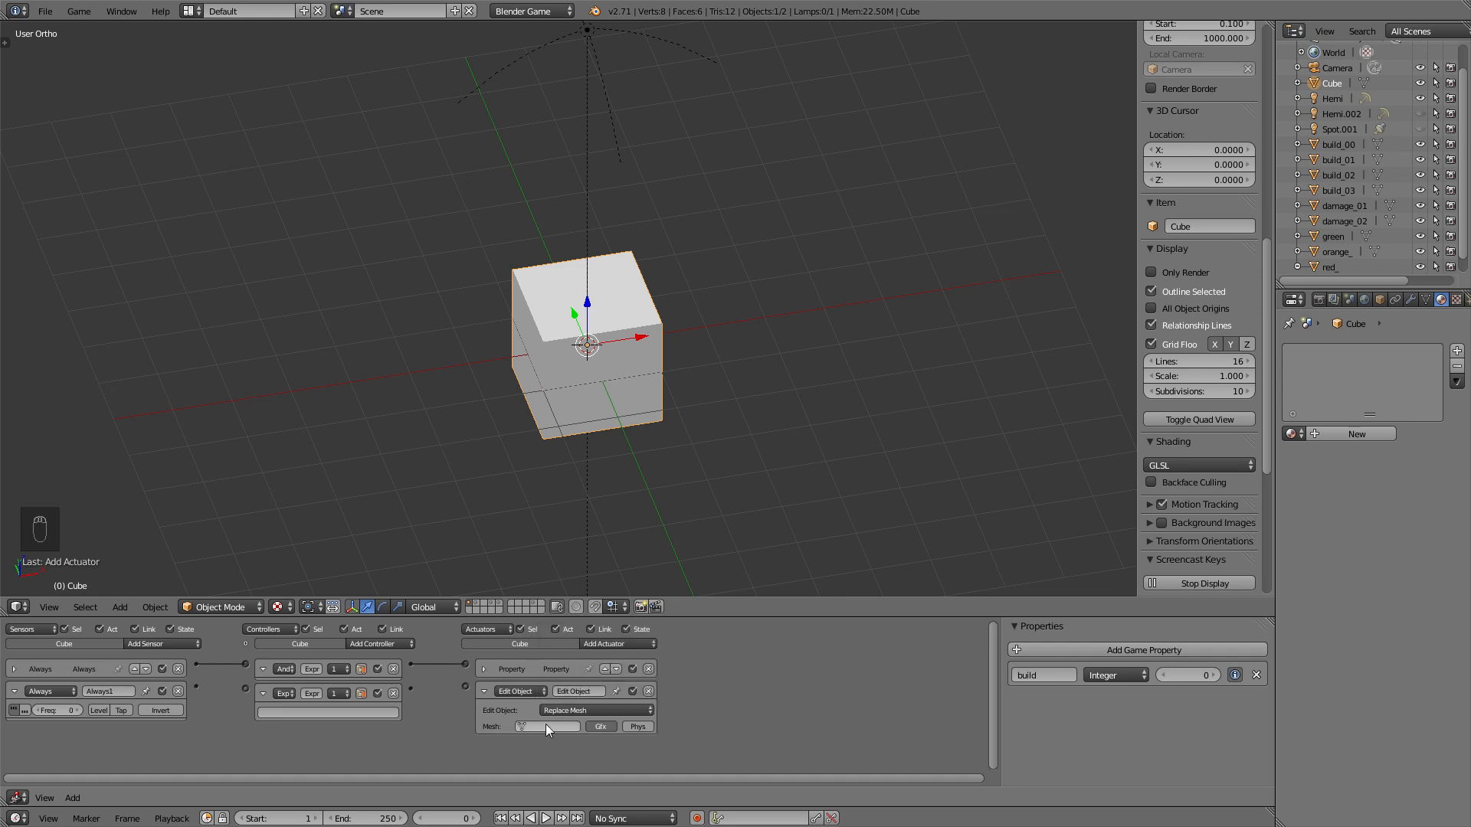
mouse_move(552, 734)
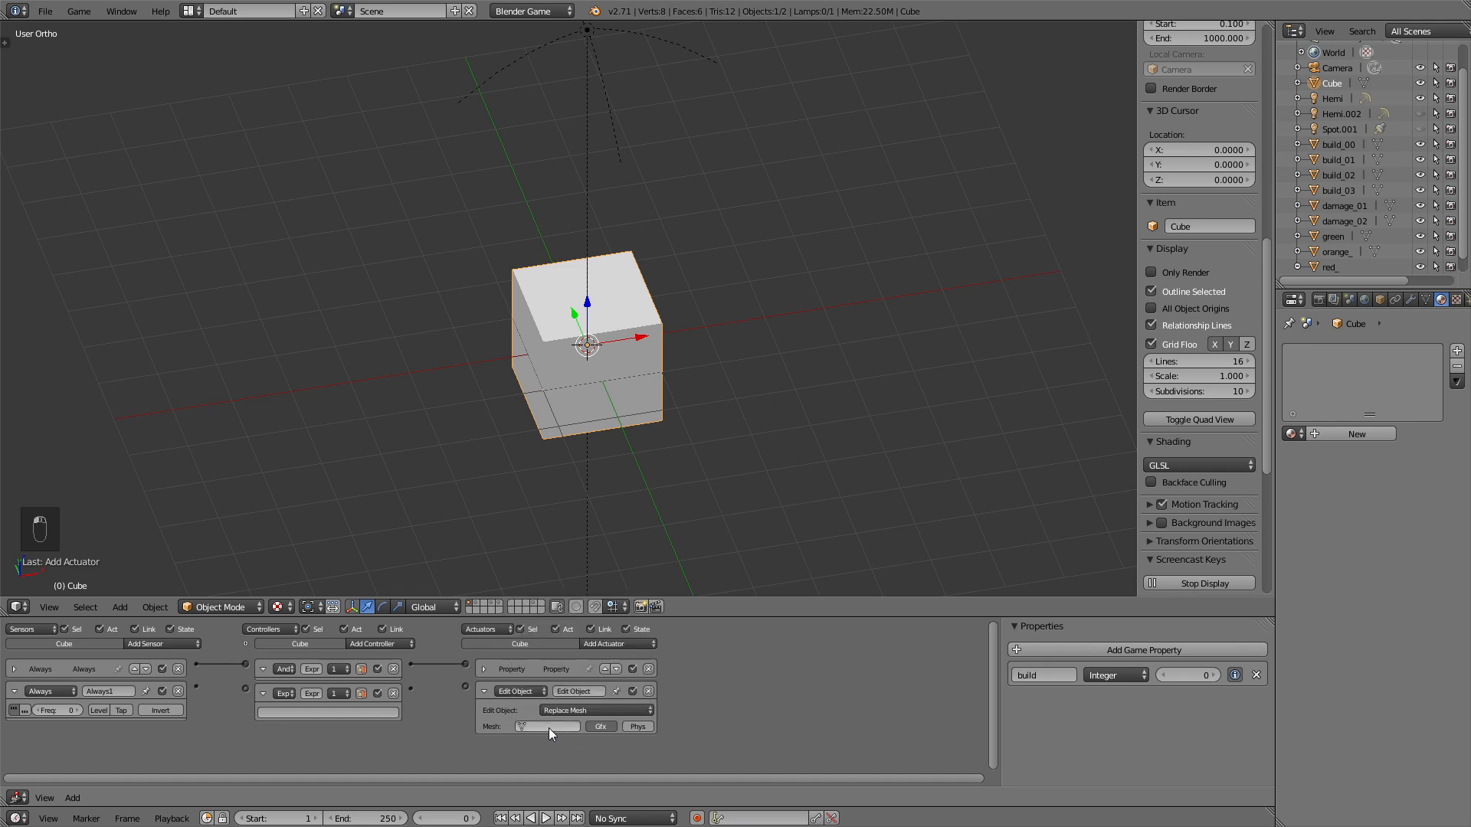
left_click(547, 726)
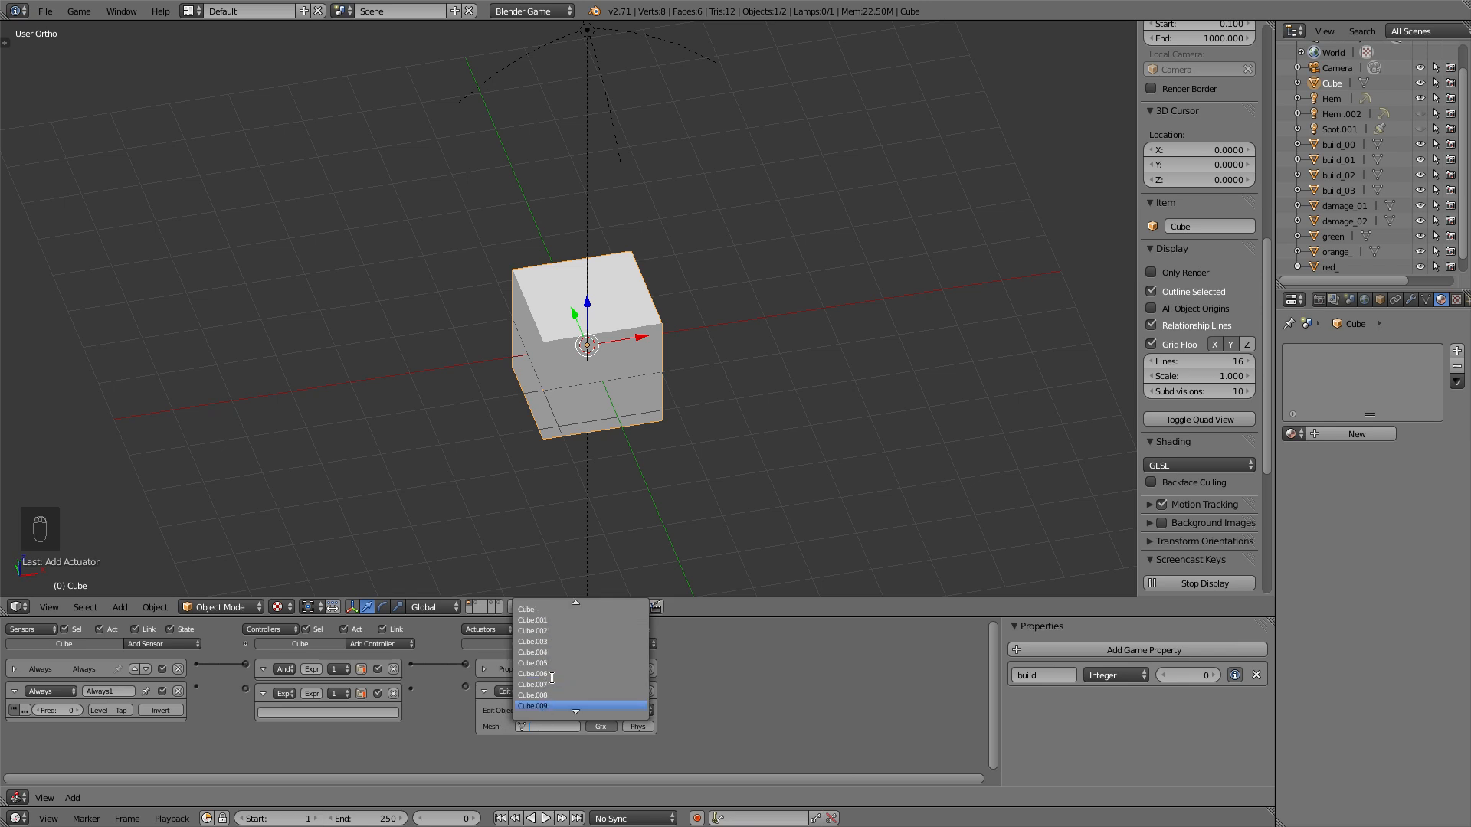
- Set the actuator mesh to red and the controller expression to build >= 10
scroll("down", 3)
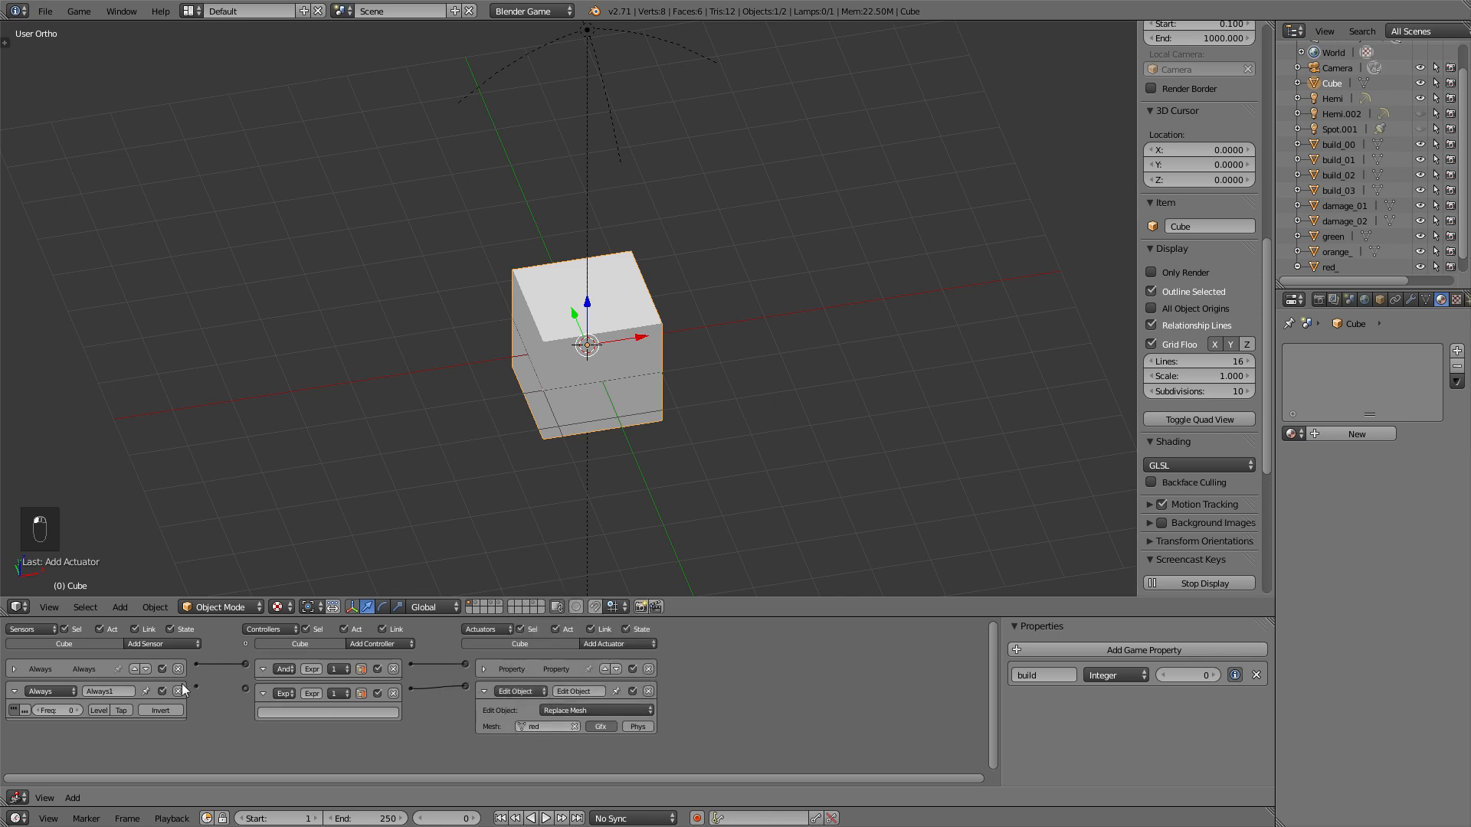
mouse_move(245, 694)
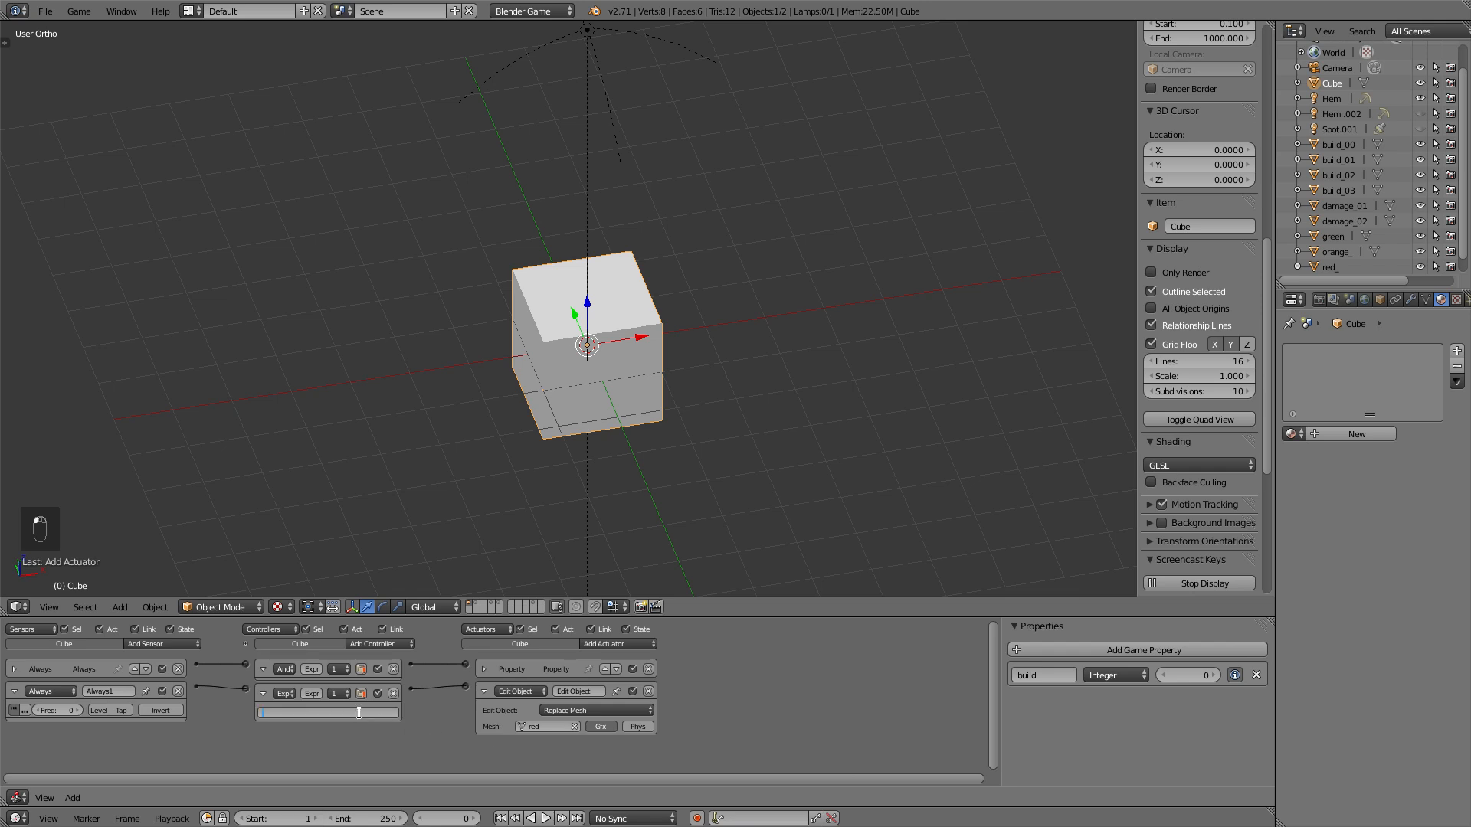
type("build")
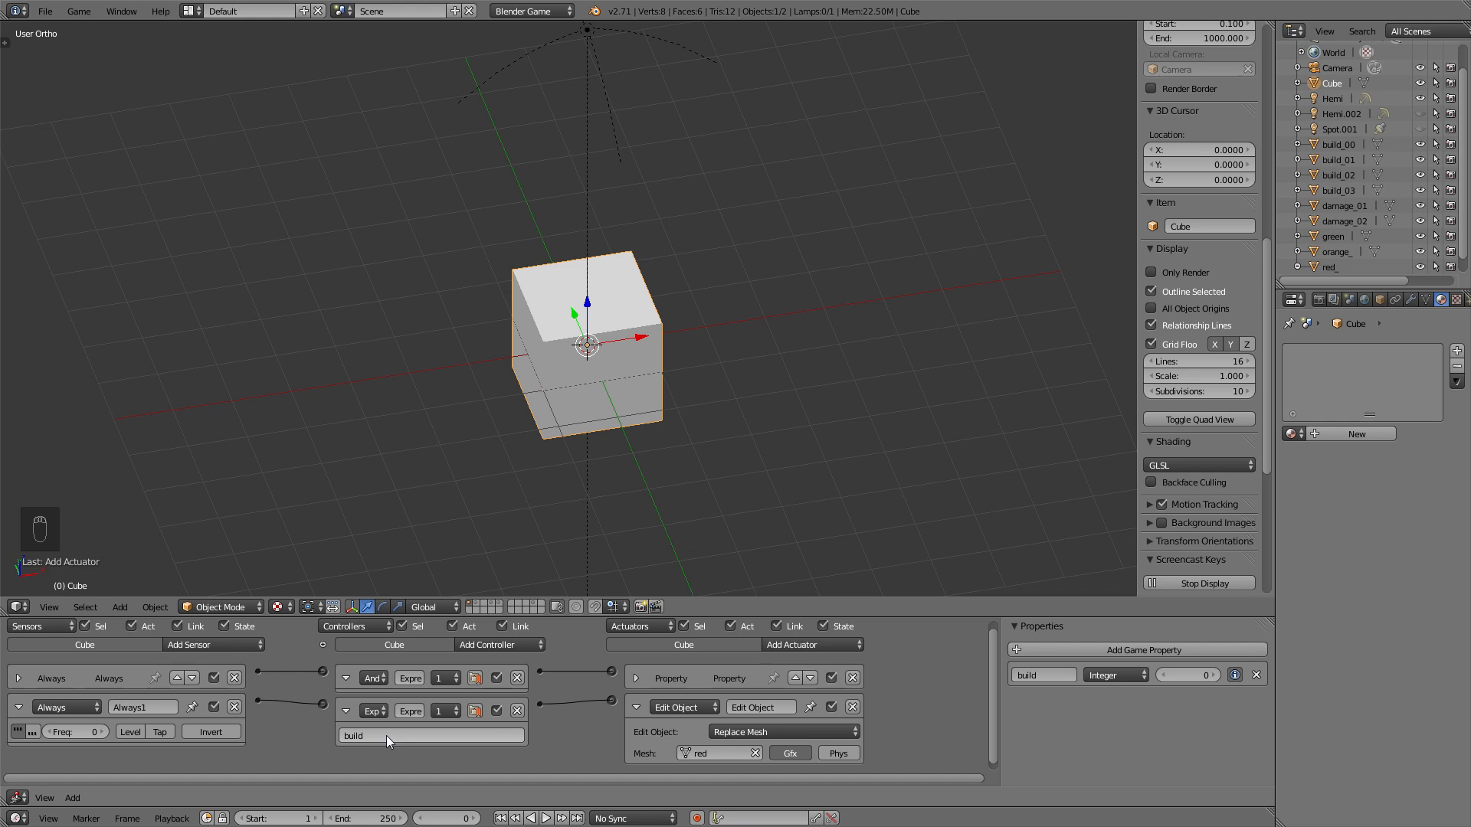
mouse_move(377, 741)
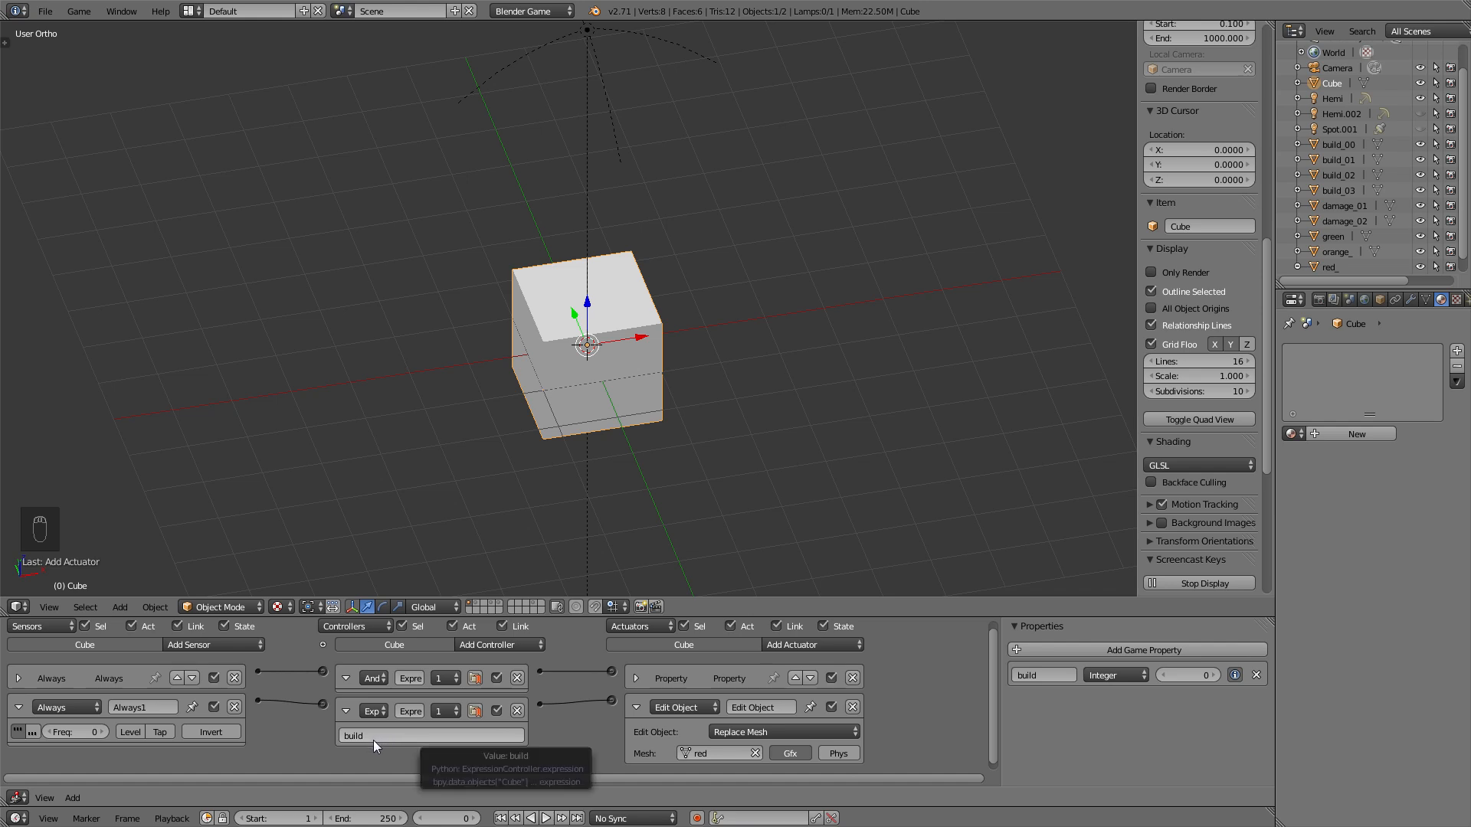
mouse_move(423, 743)
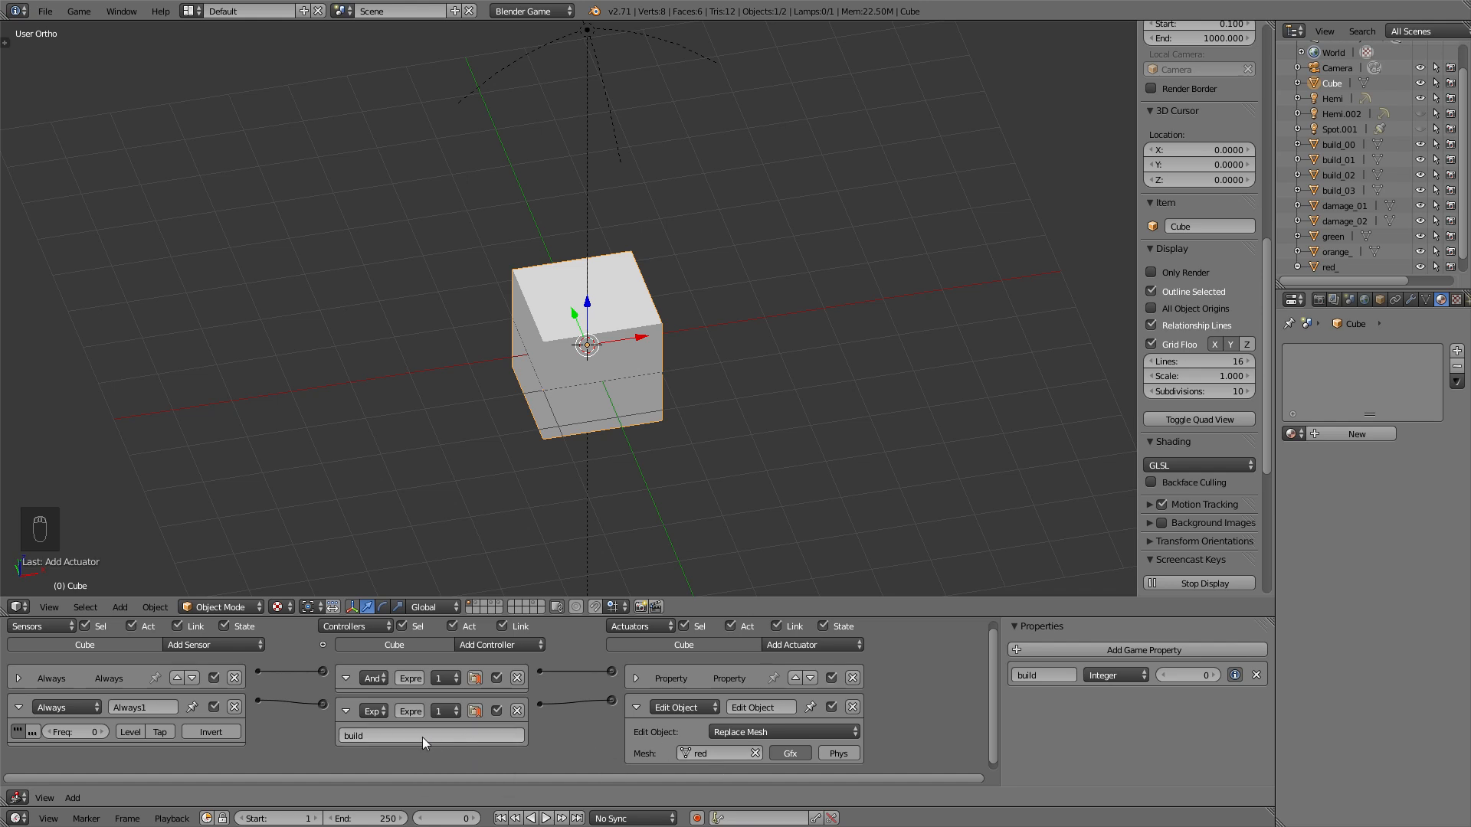
left_click(429, 735)
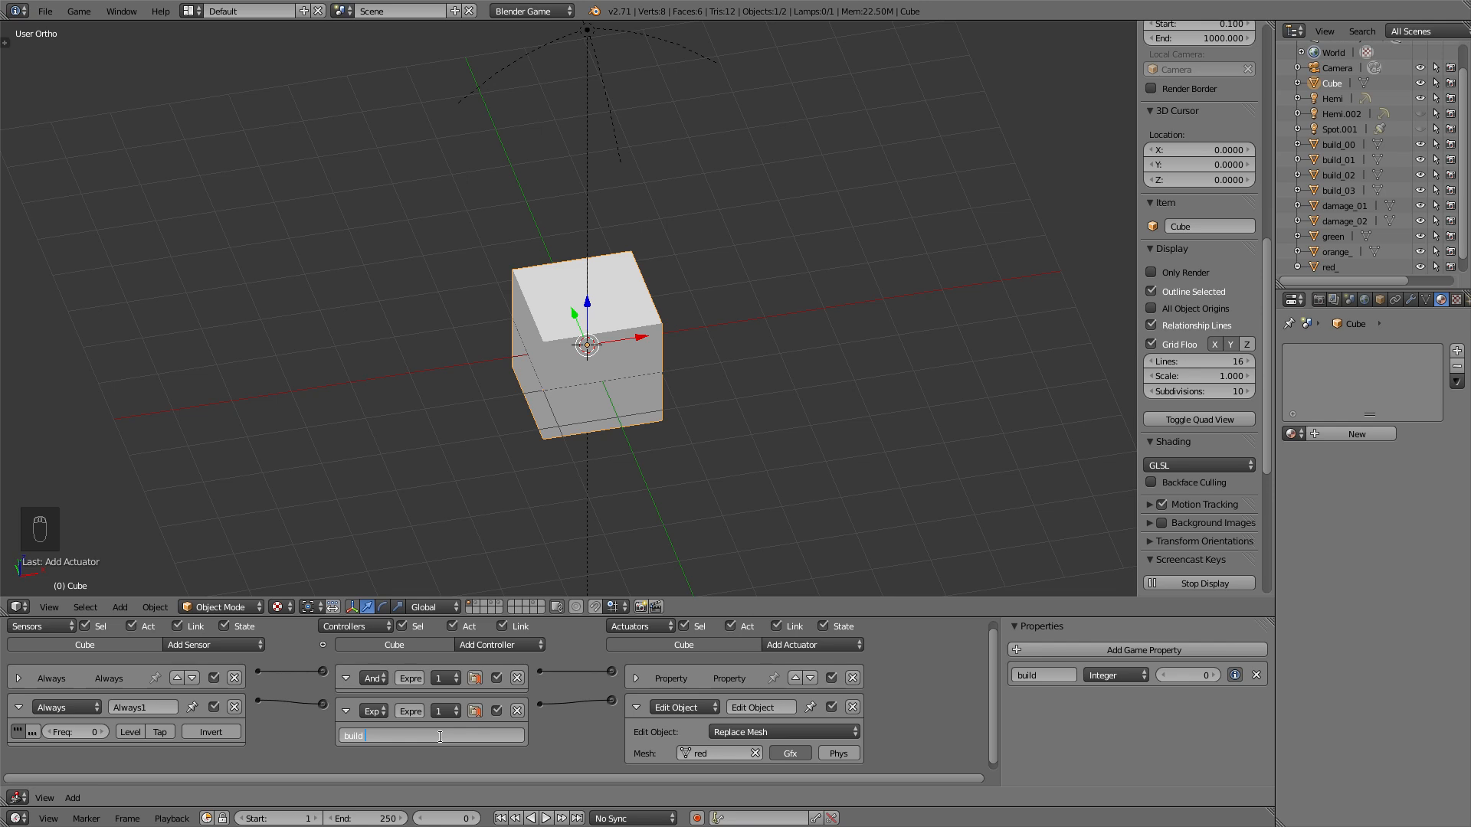
type(">=")
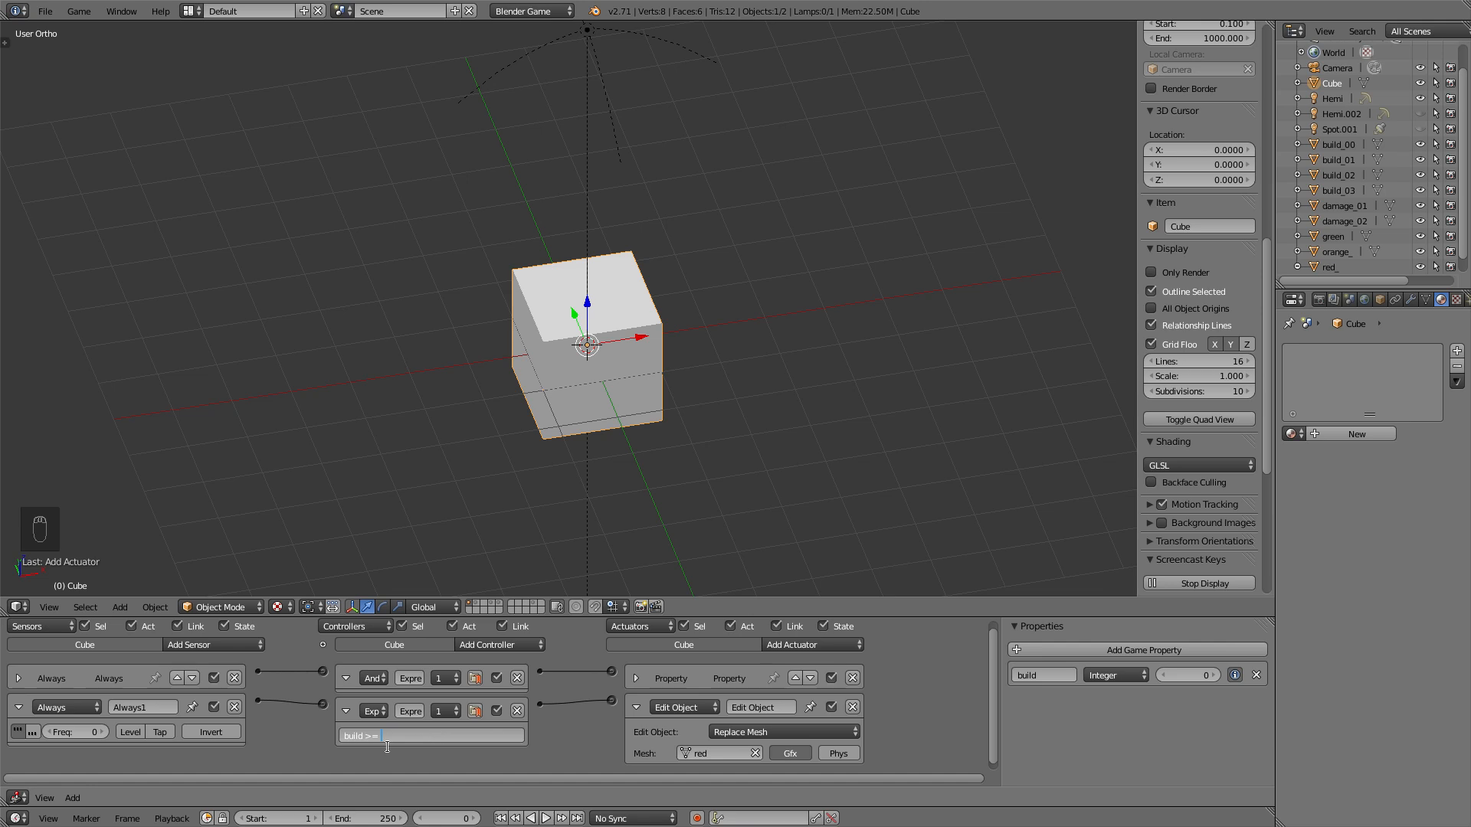
type("10")
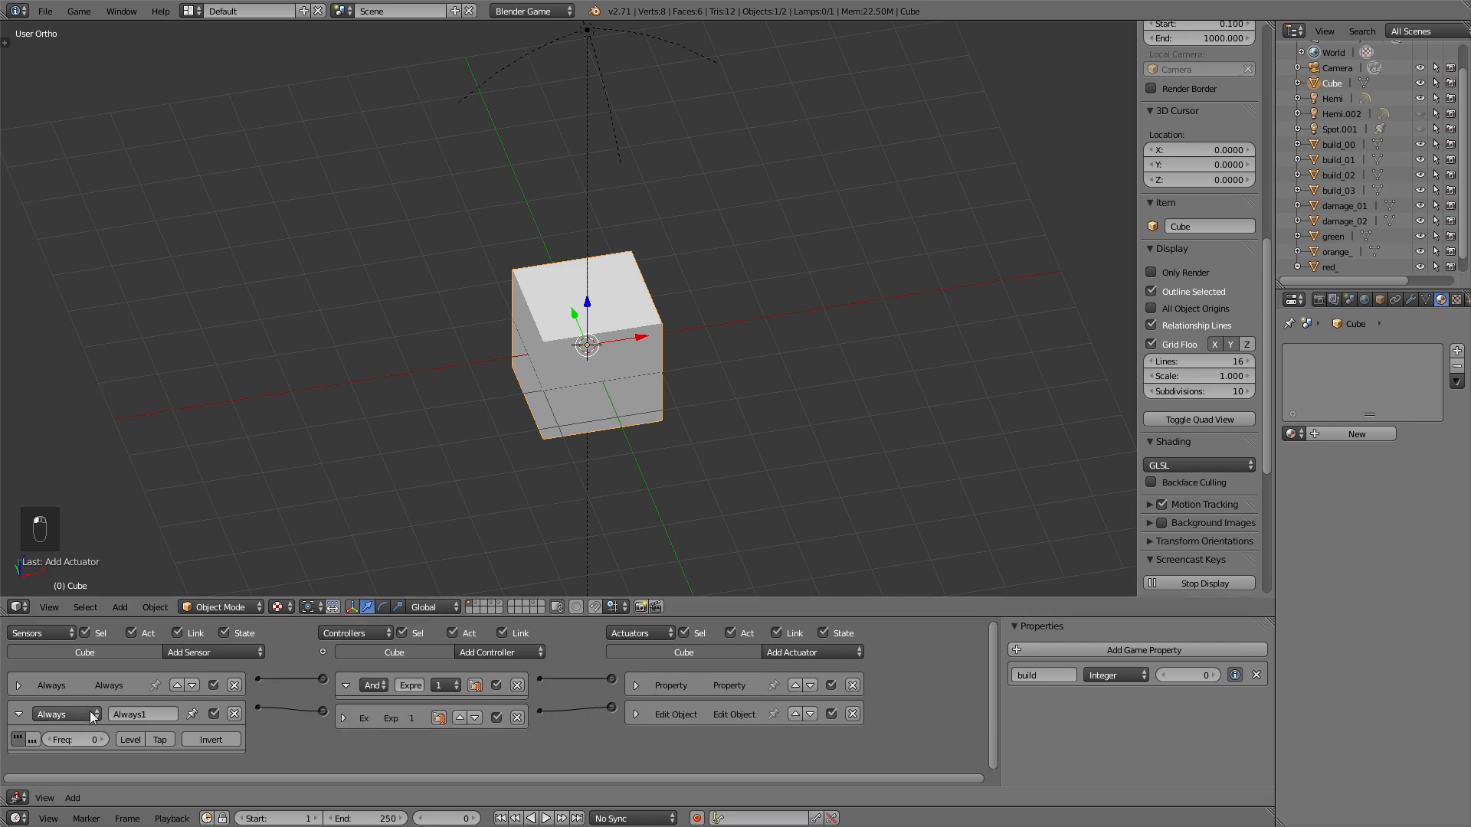
- Add another Always sensor and a Replace Mesh Edit Object actuator for the next damage stage
left_click(61, 713)
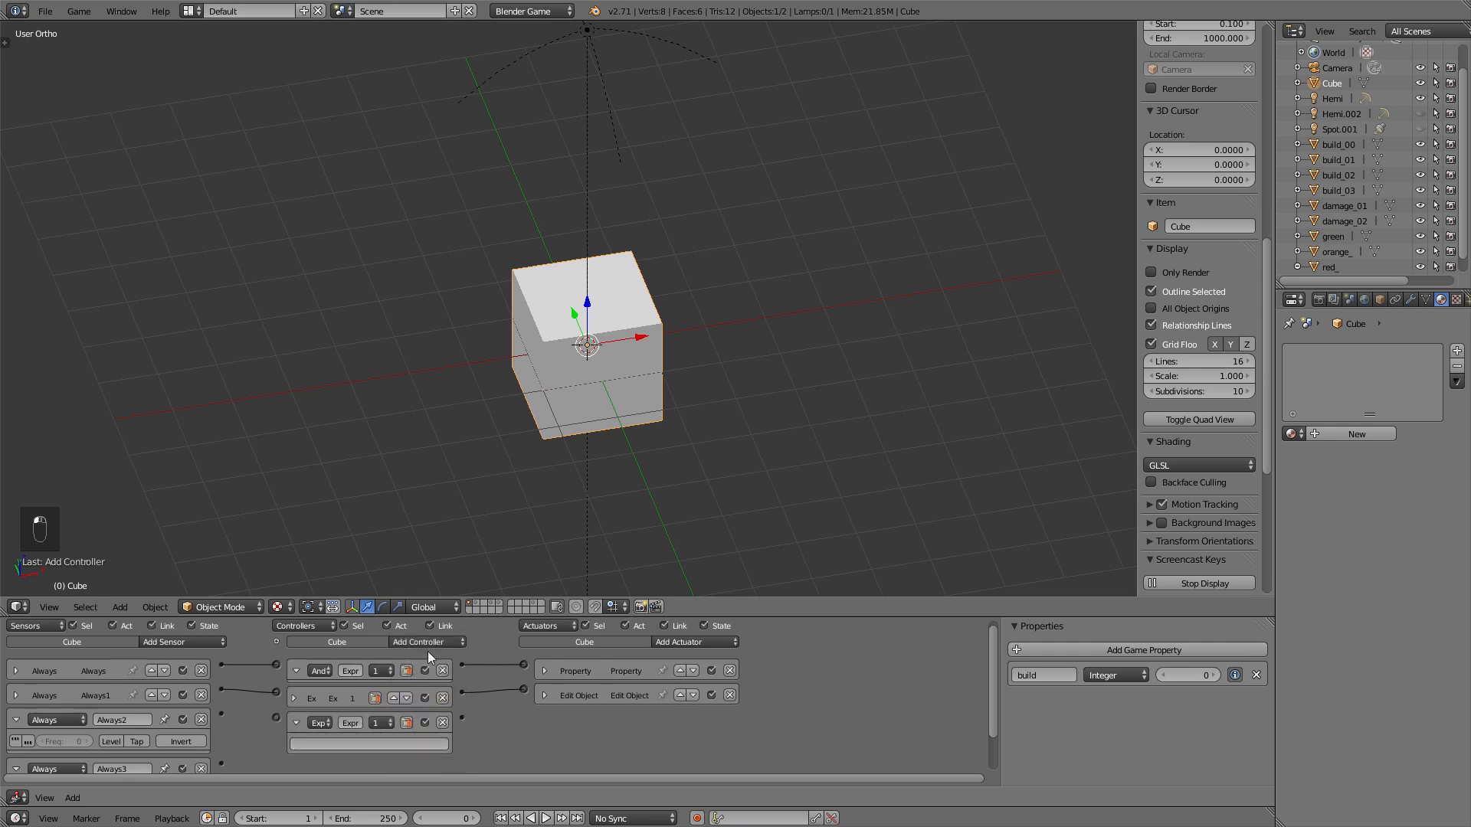
left_click(691, 642)
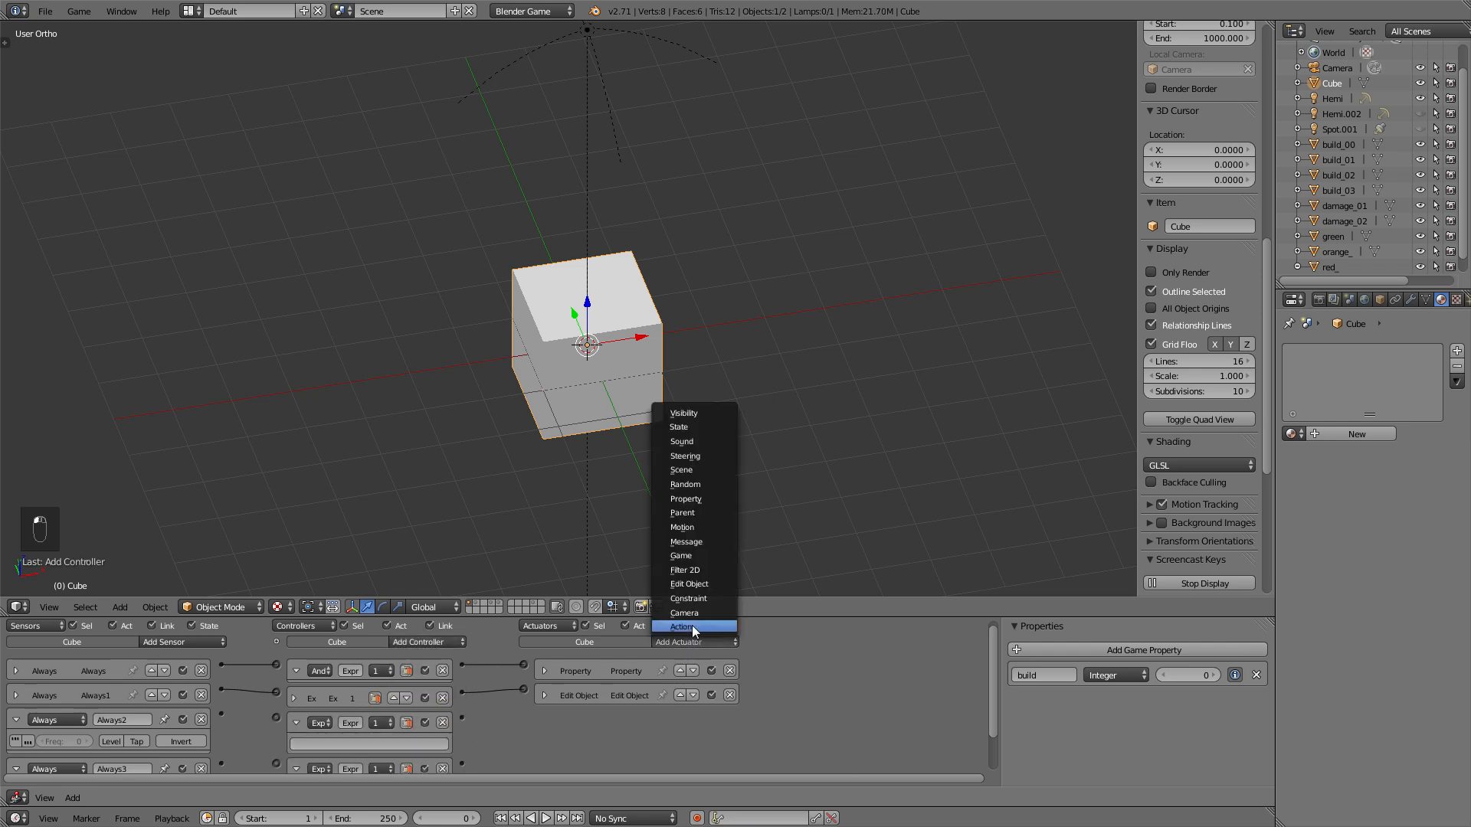
left_click(688, 584)
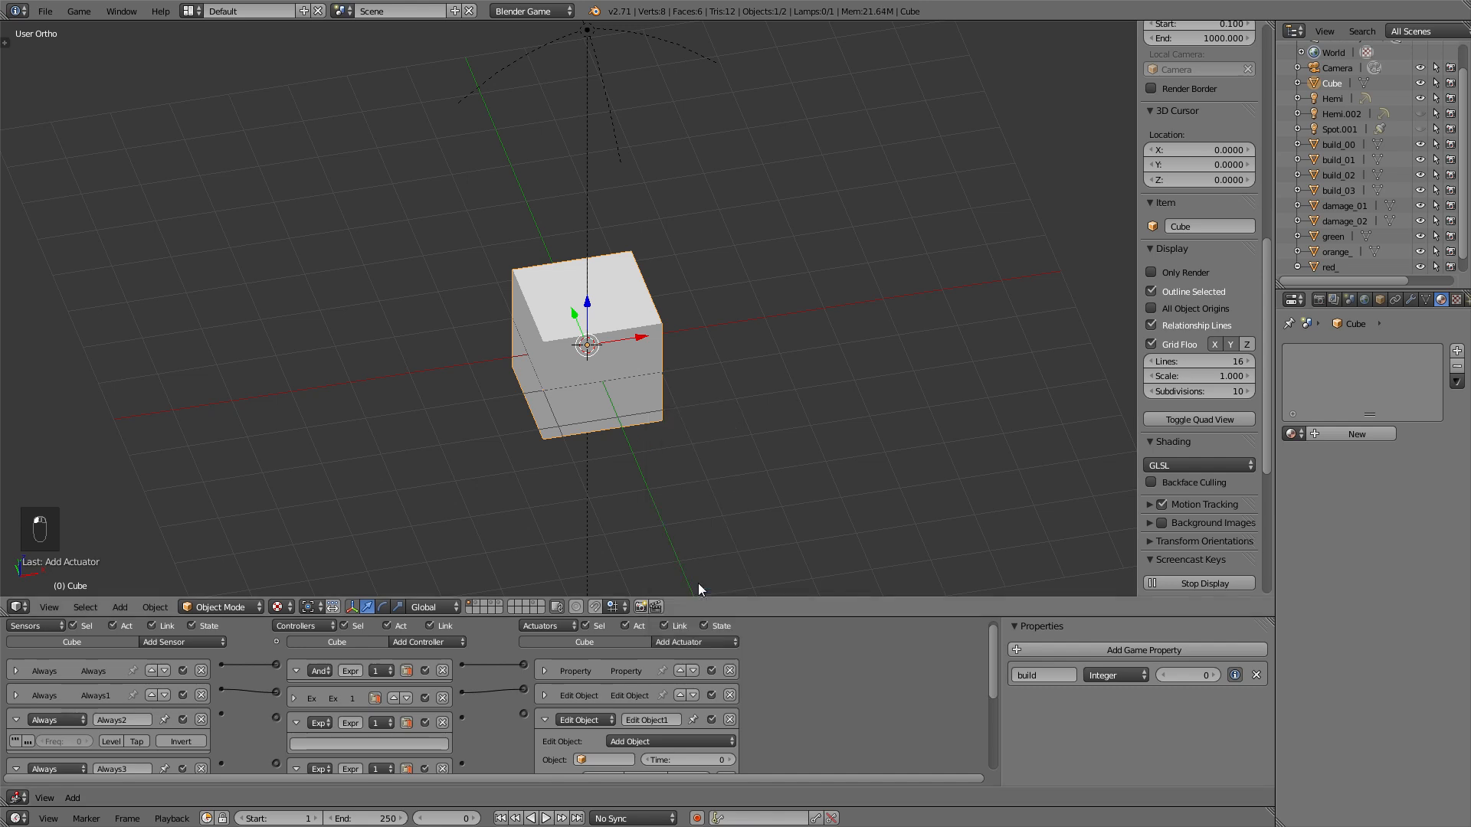
scroll("down", 3)
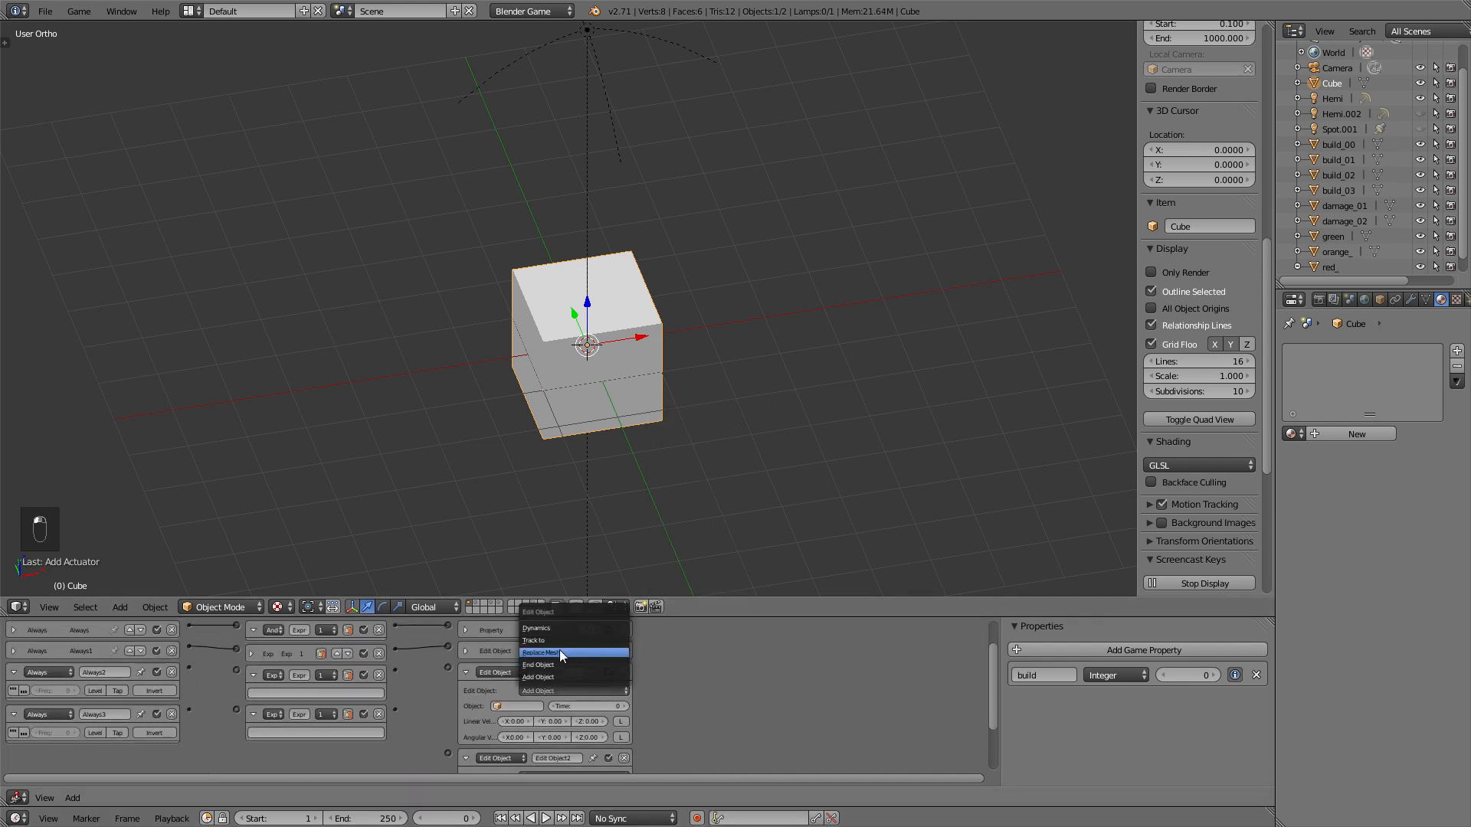
left_click(542, 652)
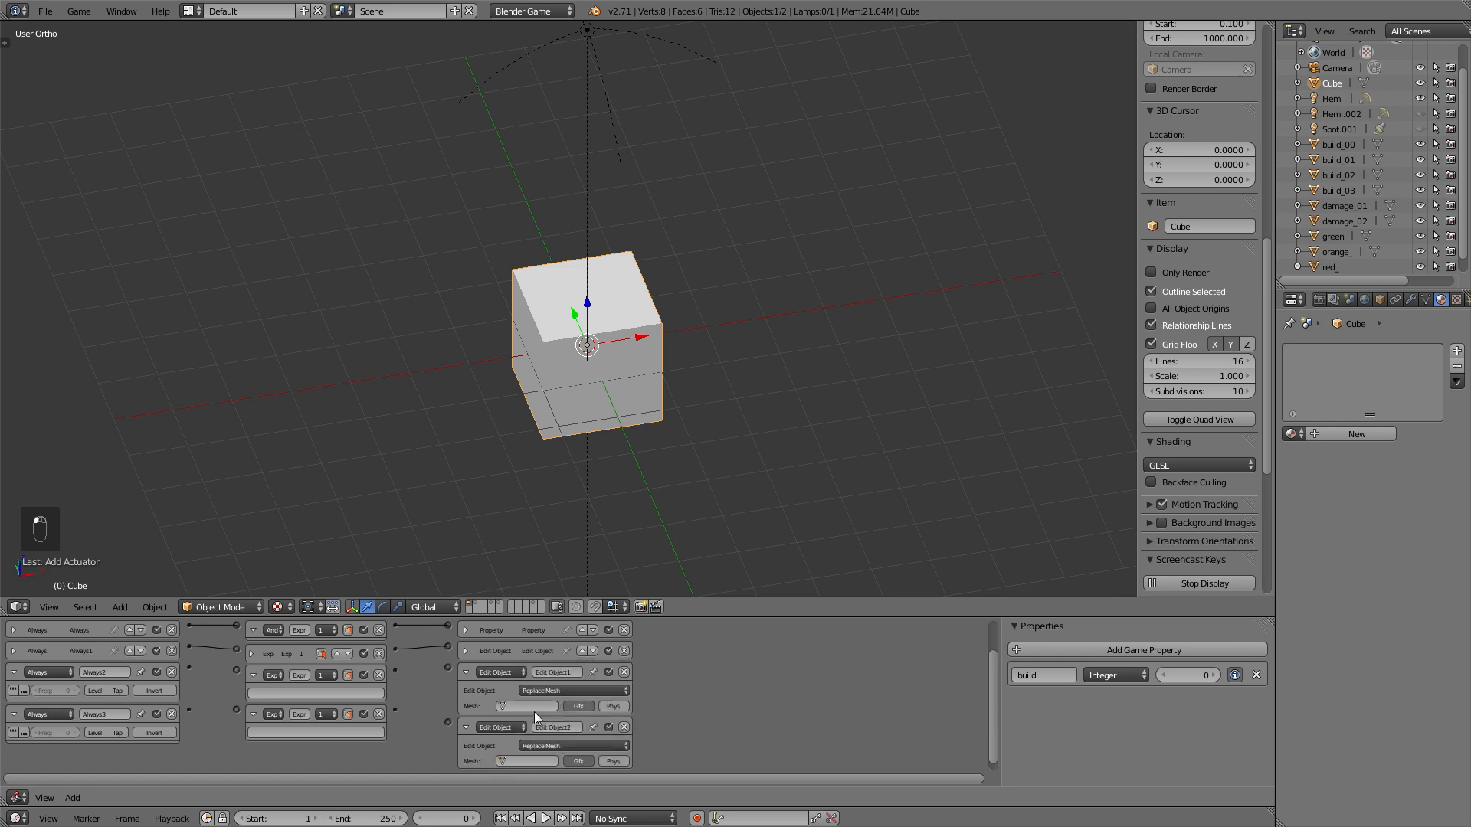
left_click(525, 705)
type("build >= 20")
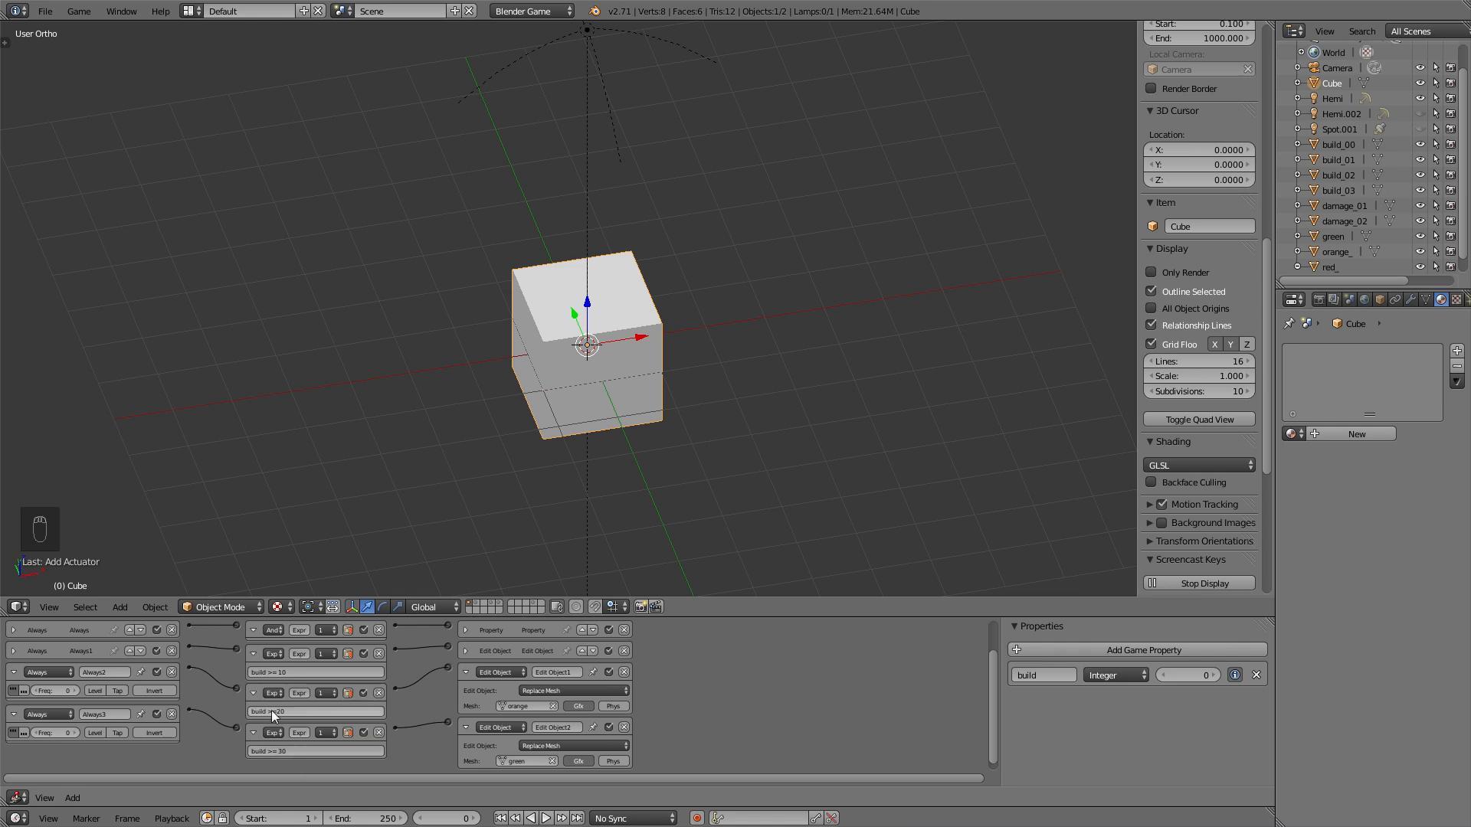
mouse_move(440, 683)
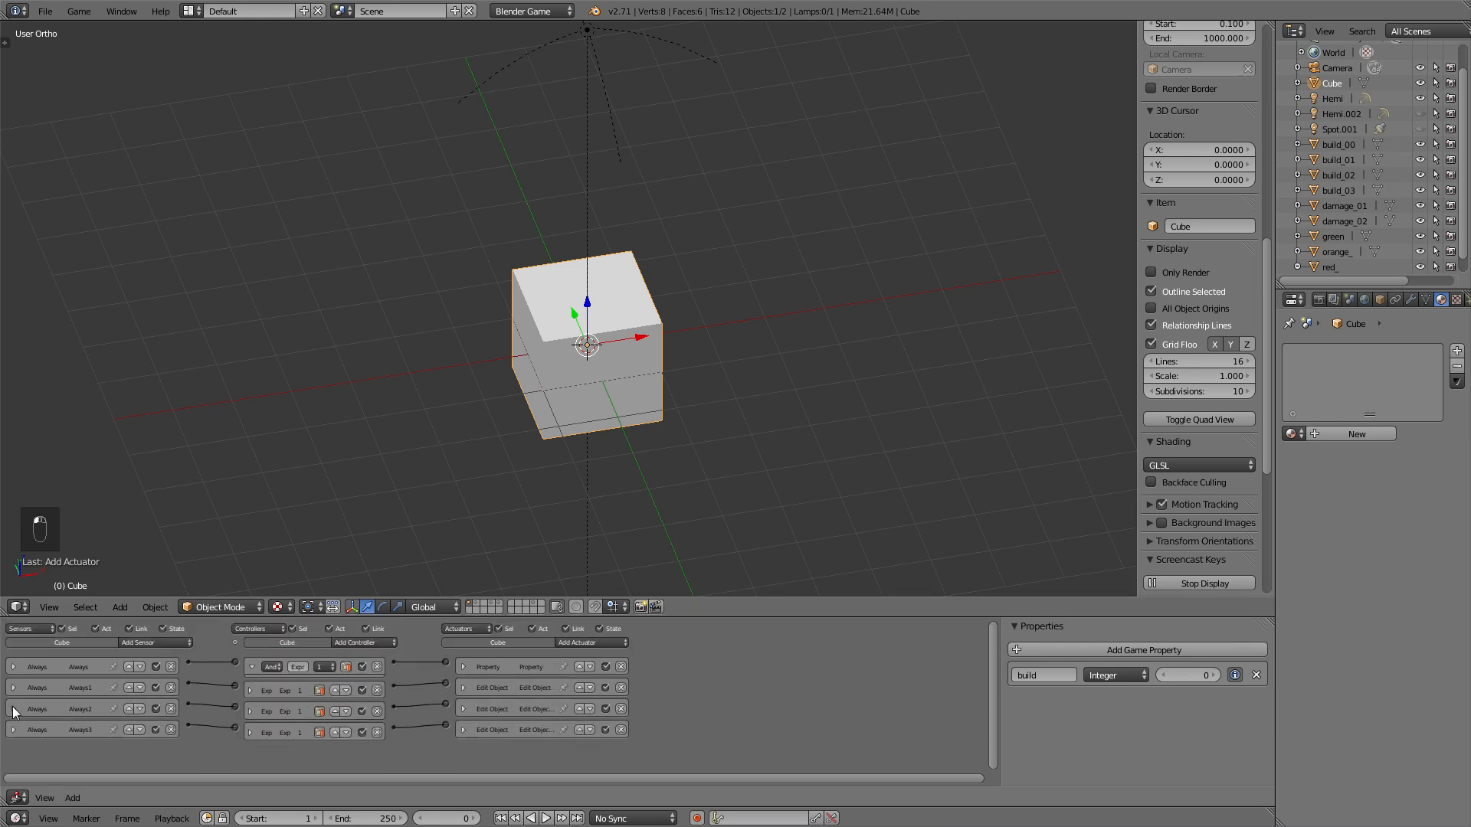
- Add a Property sensor that fires when build is not equal to 30
left_click(461, 667)
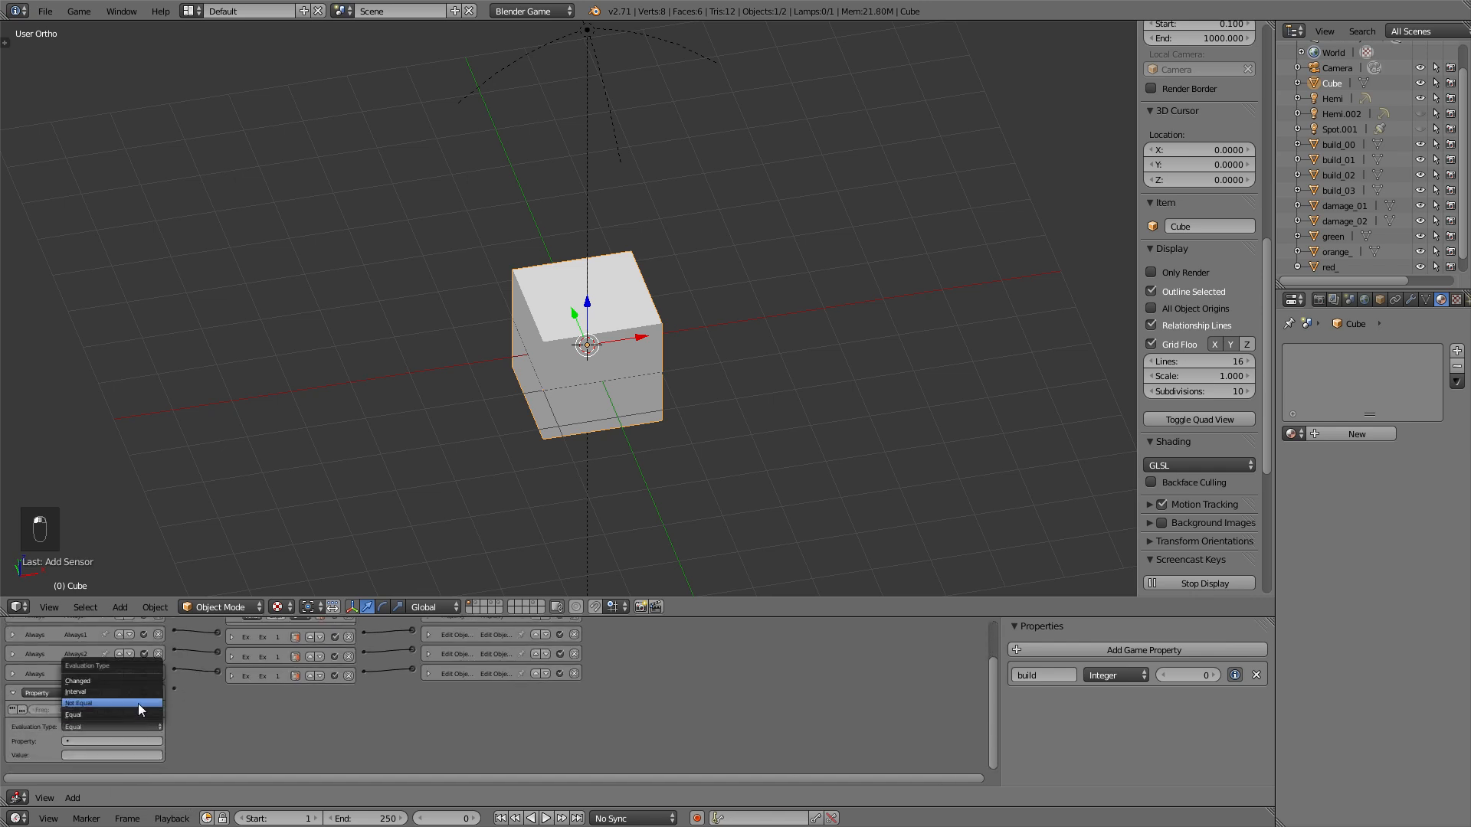
left_click(80, 703)
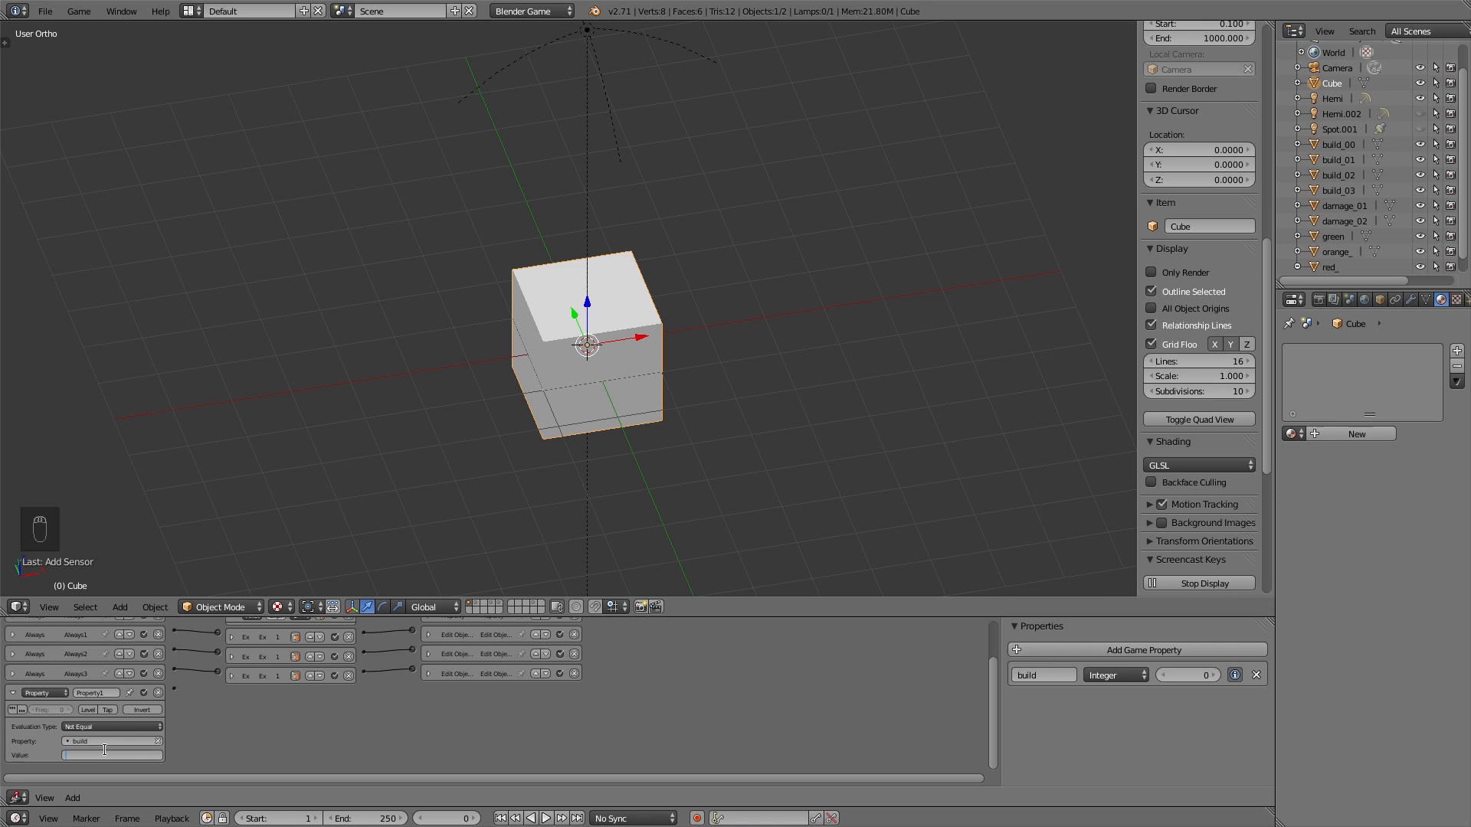
type("30")
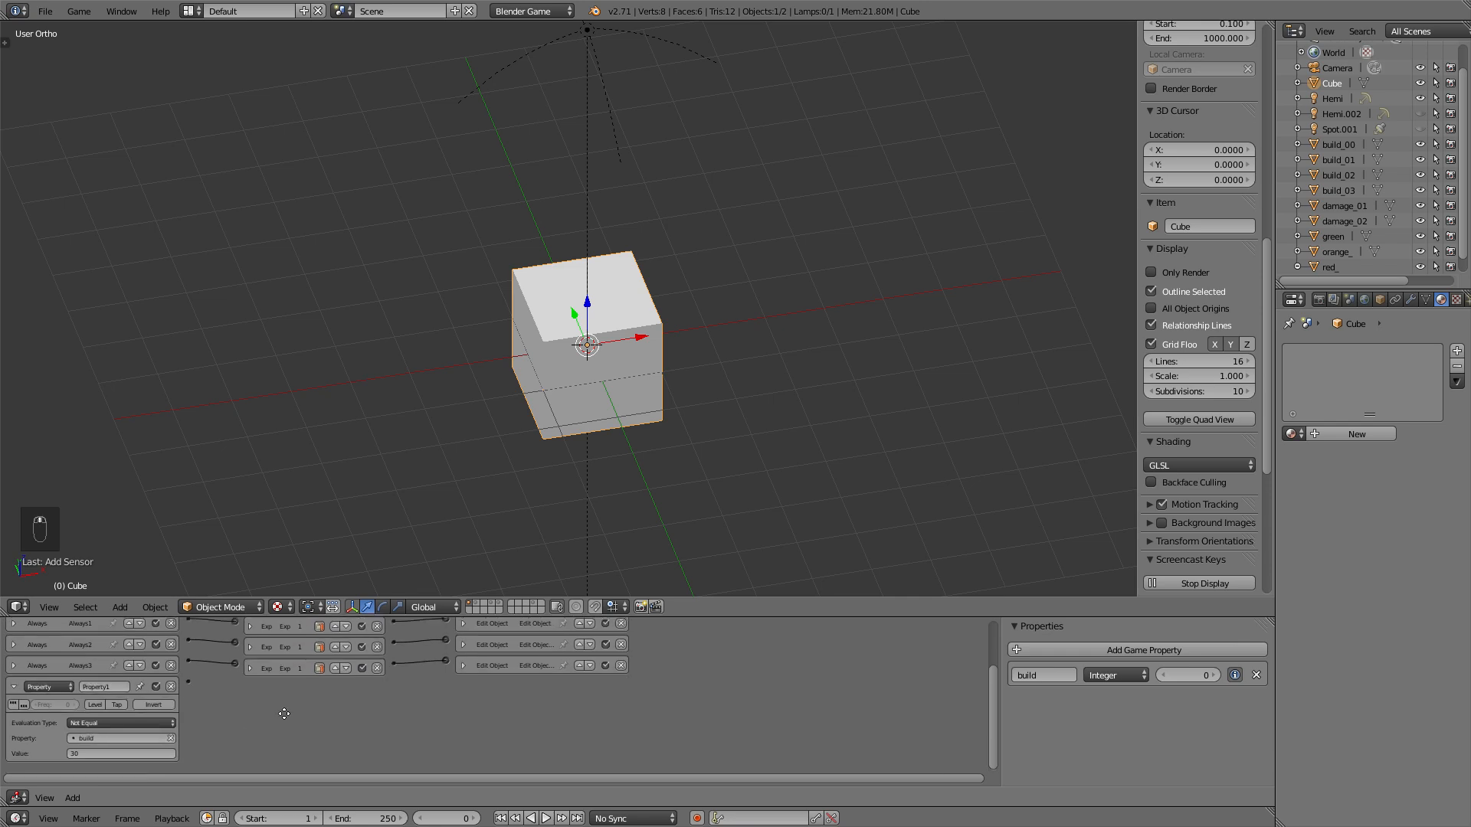
mouse_move(280, 713)
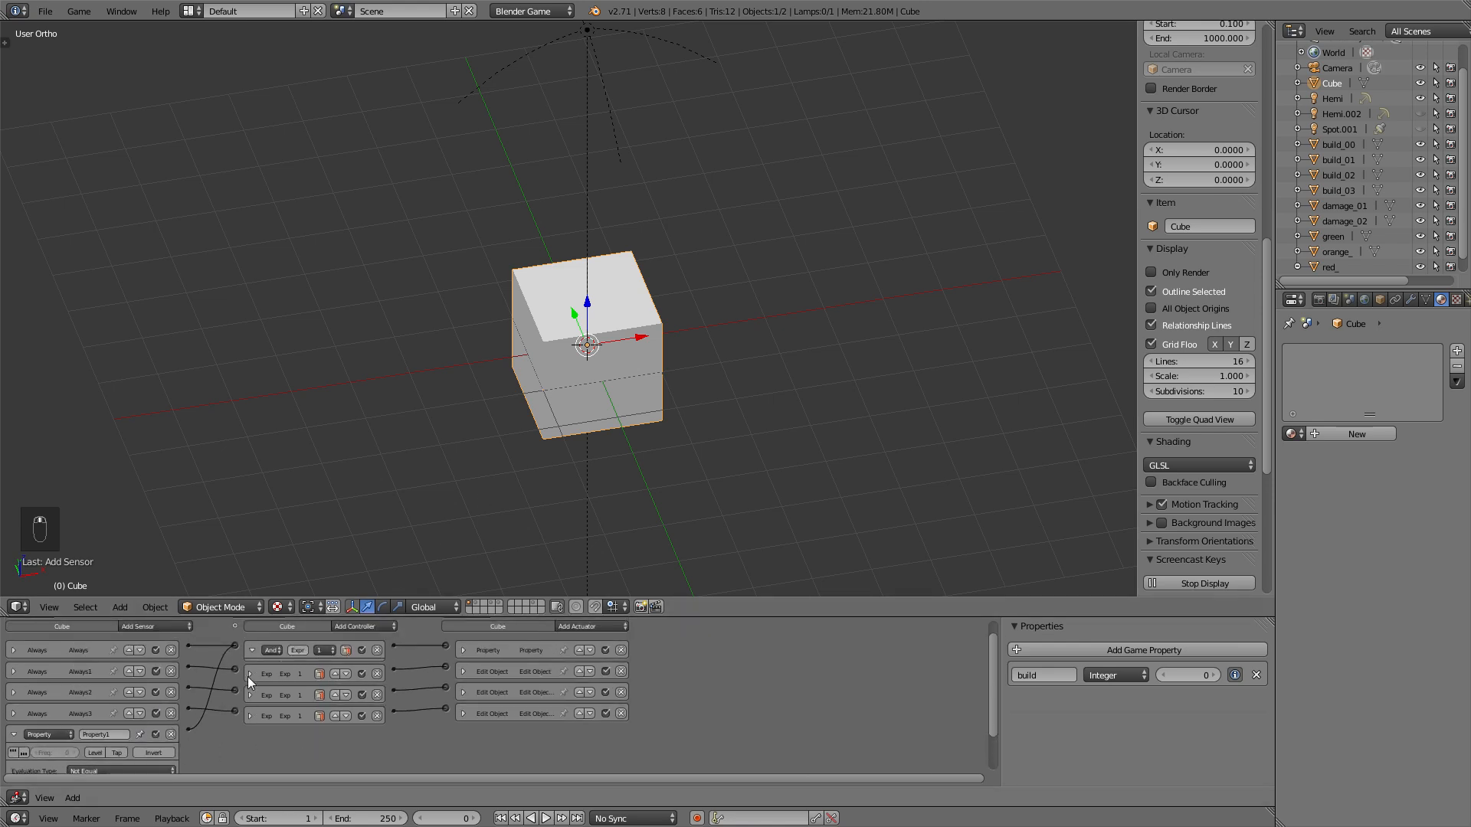
mouse_move(460, 663)
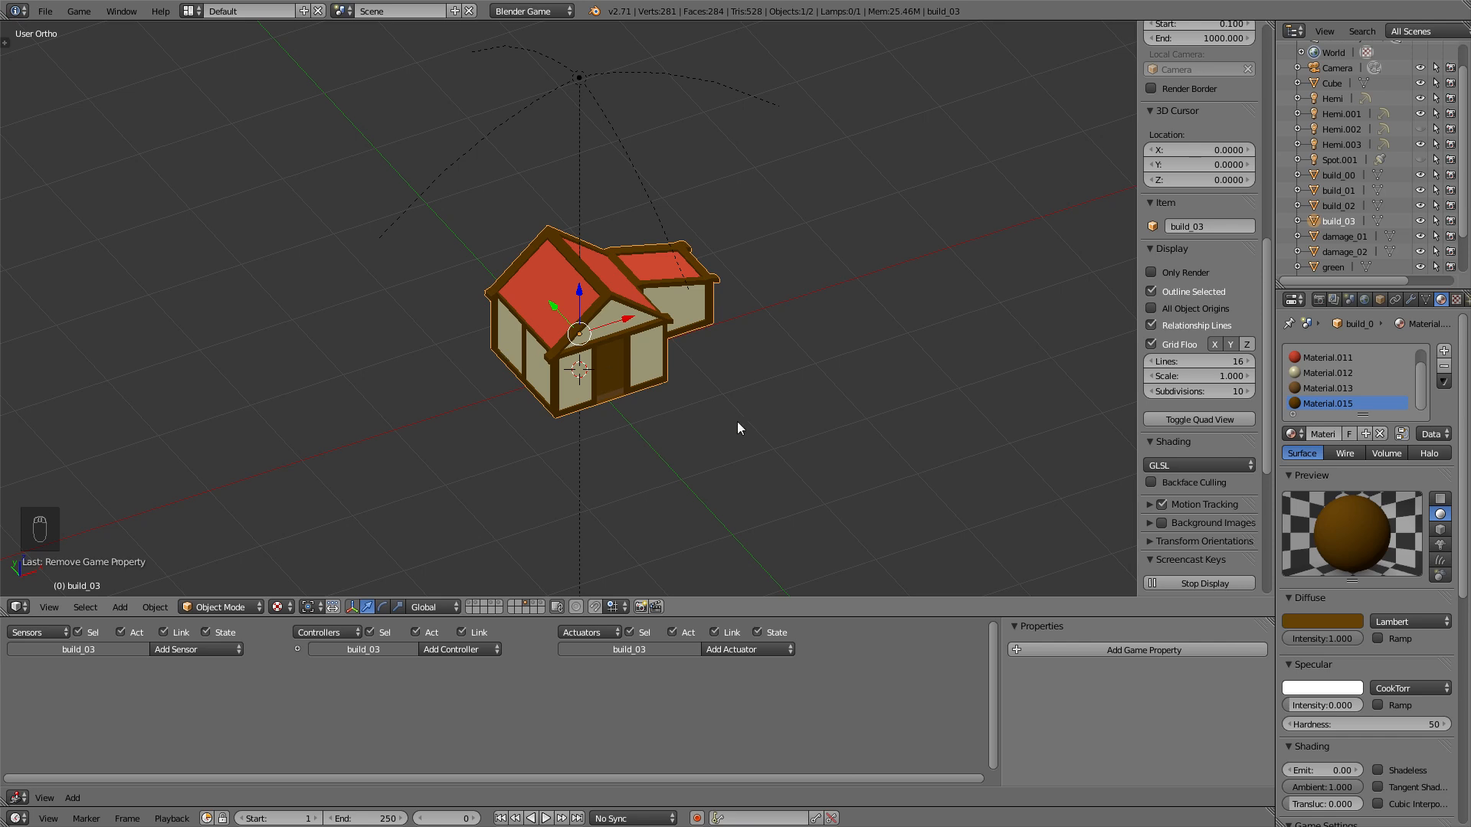
- Add an Integer game property named life with value 100 to the house
left_click(1135, 649)
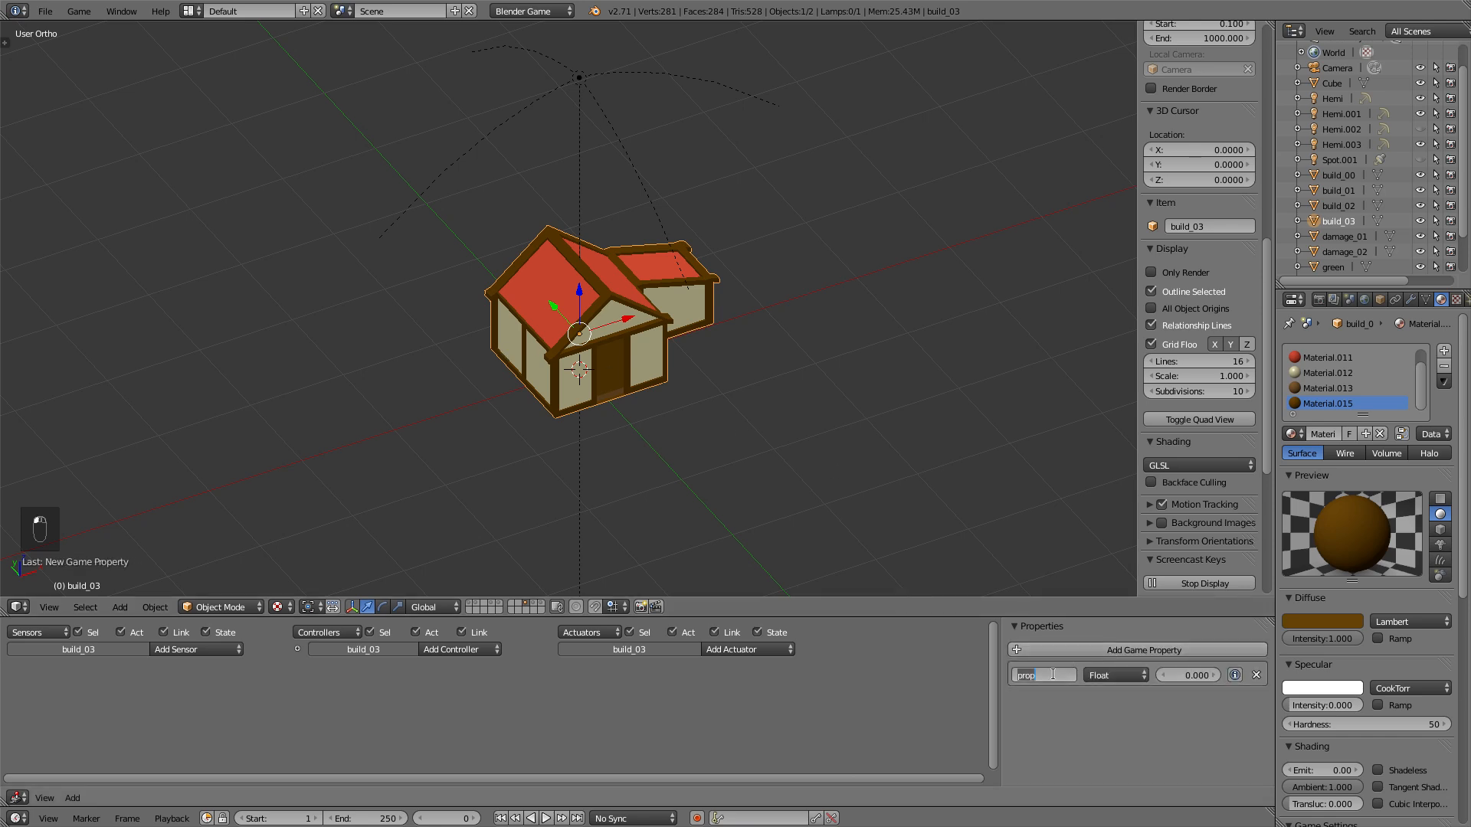
type("life")
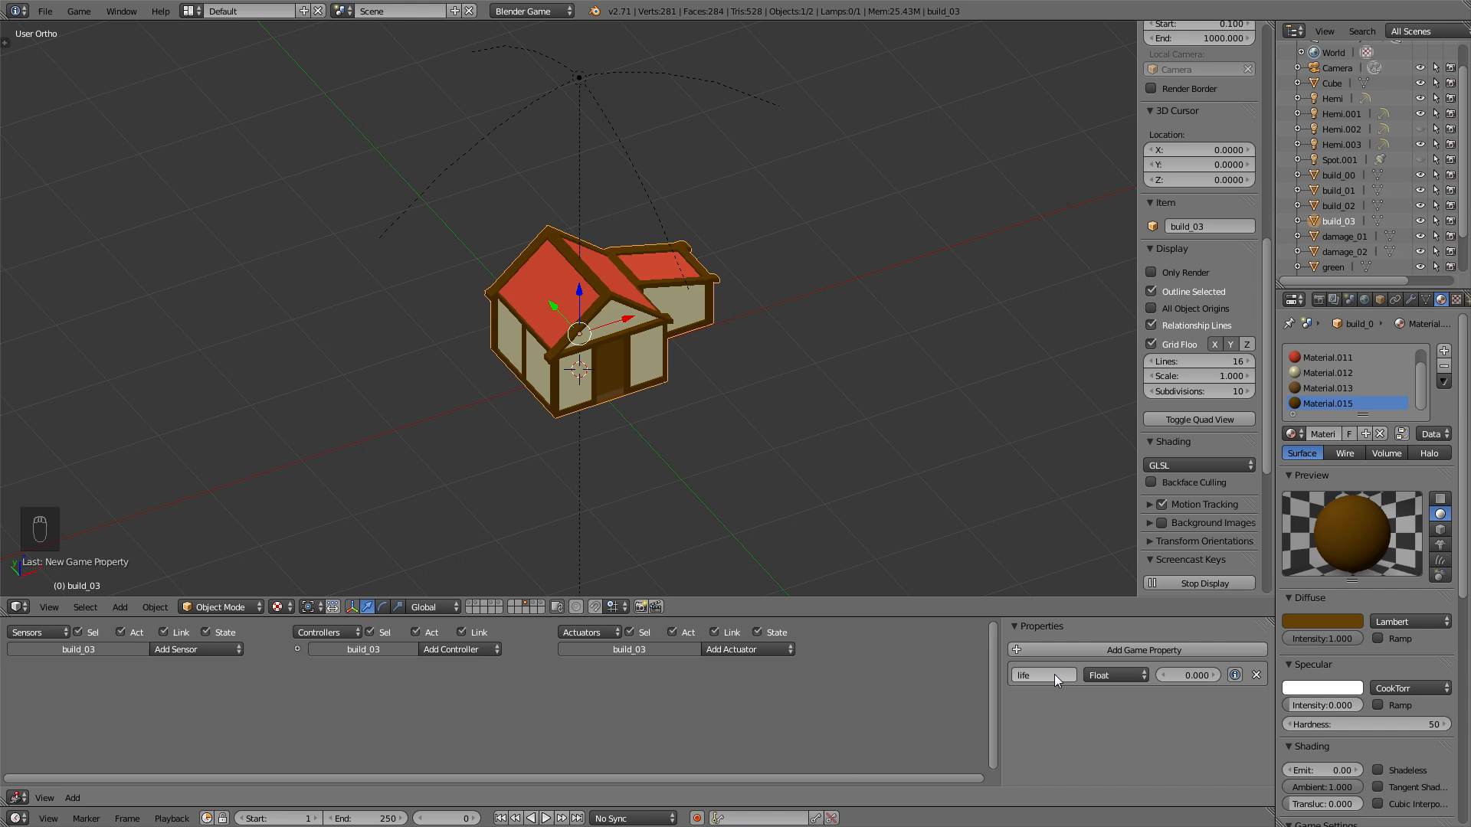
left_click(1114, 674)
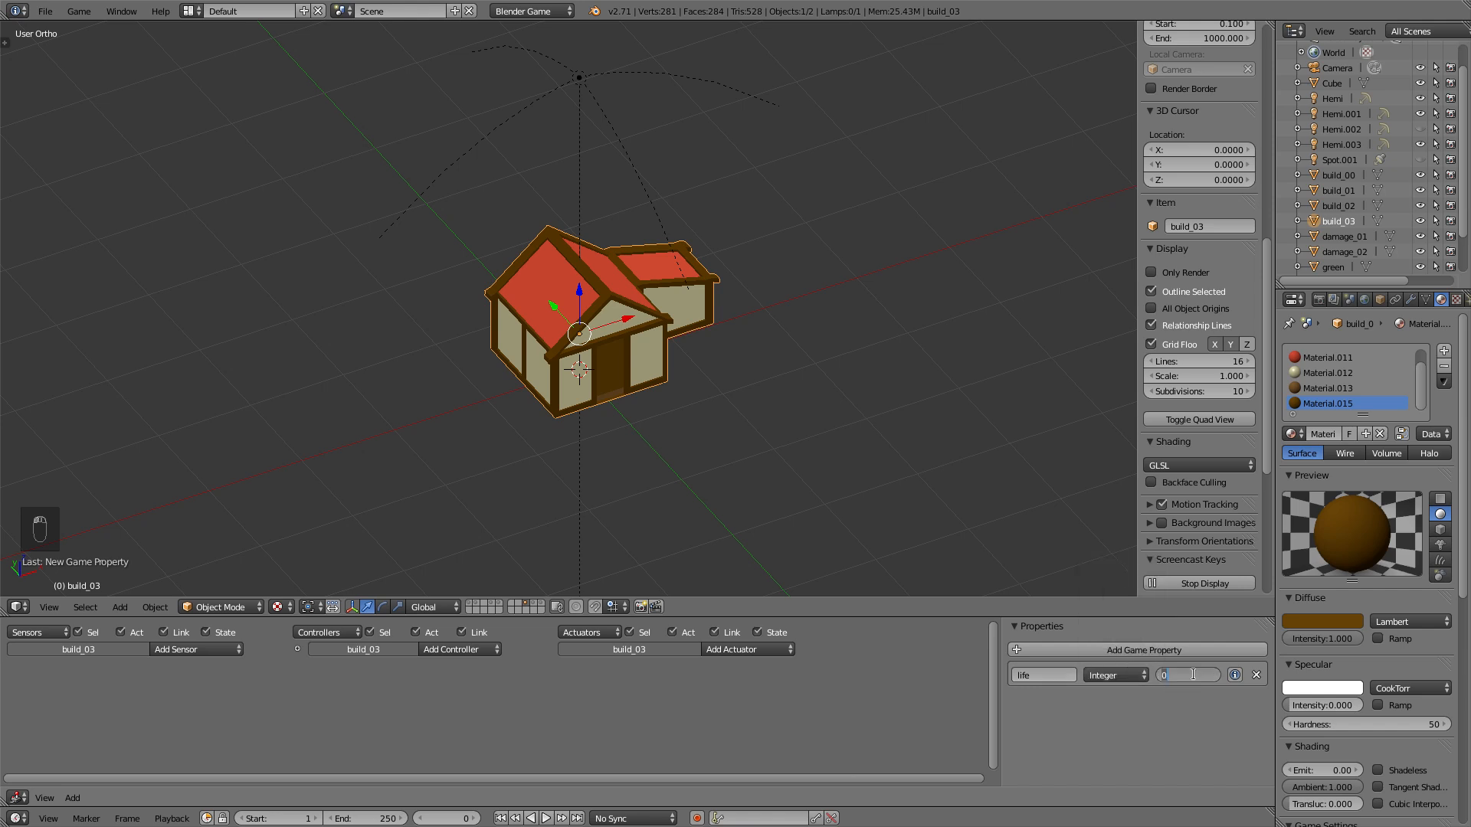
type("10")
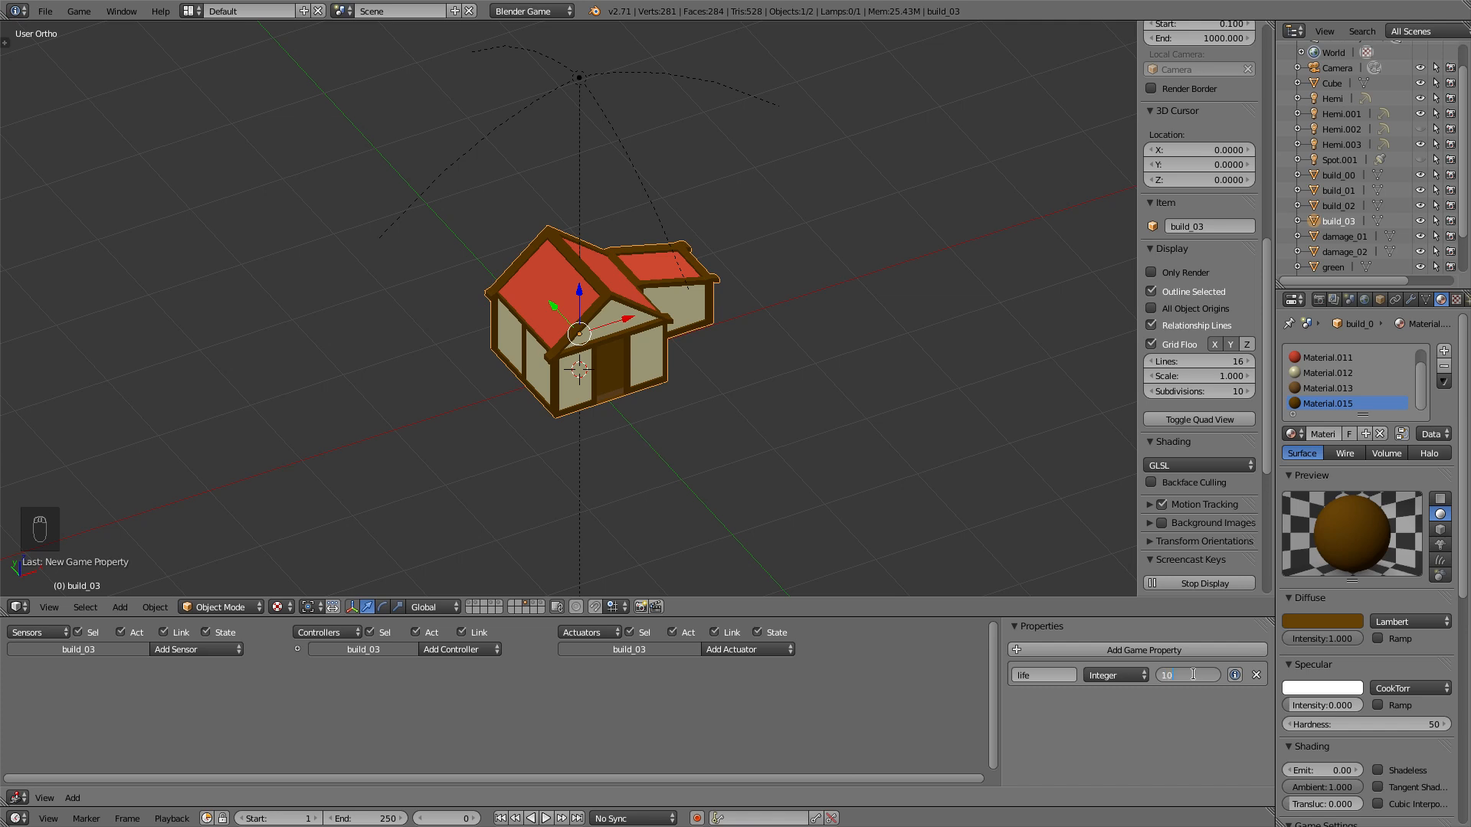
type("100")
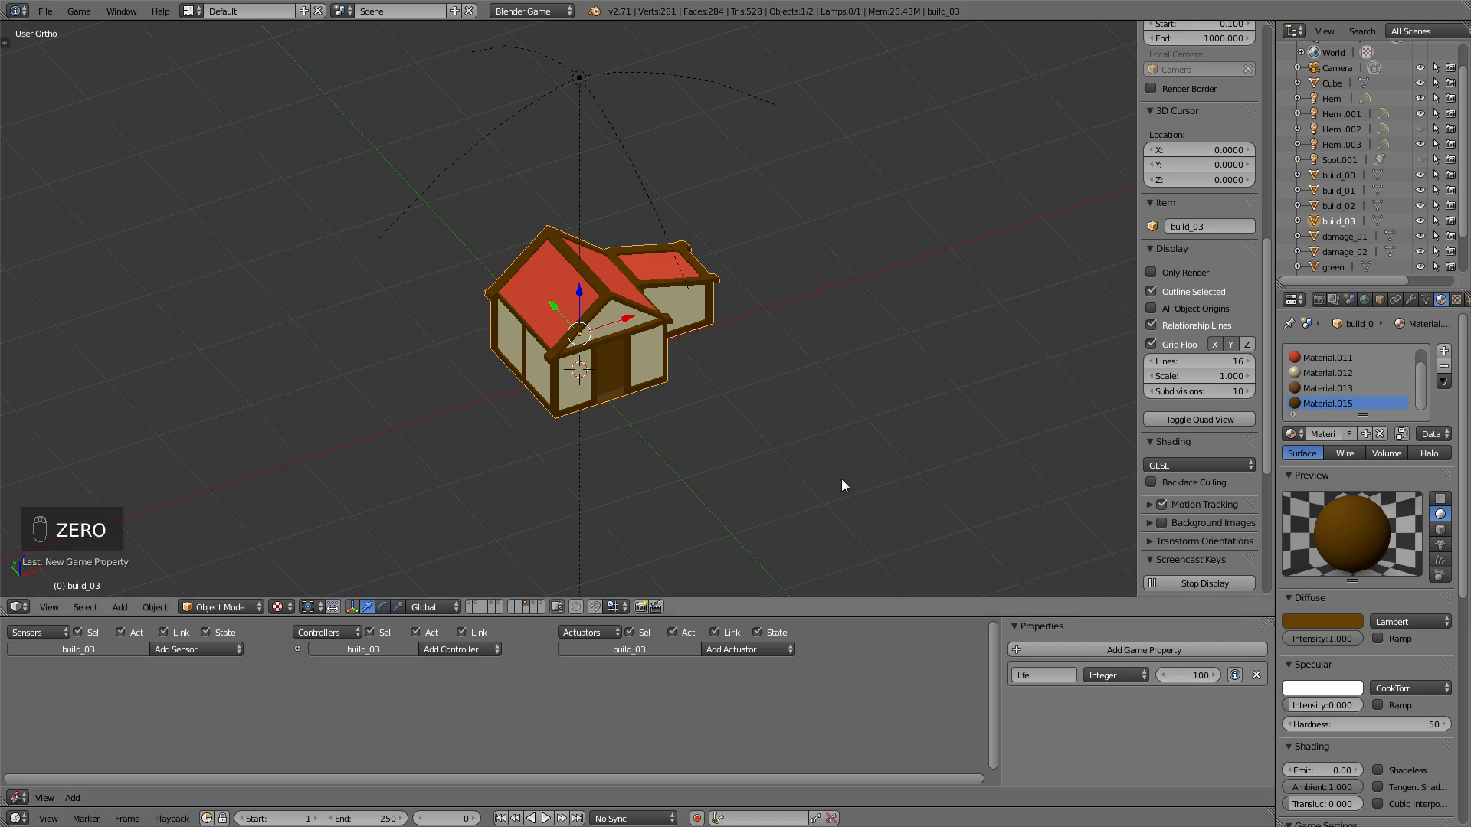
mouse_move(746, 455)
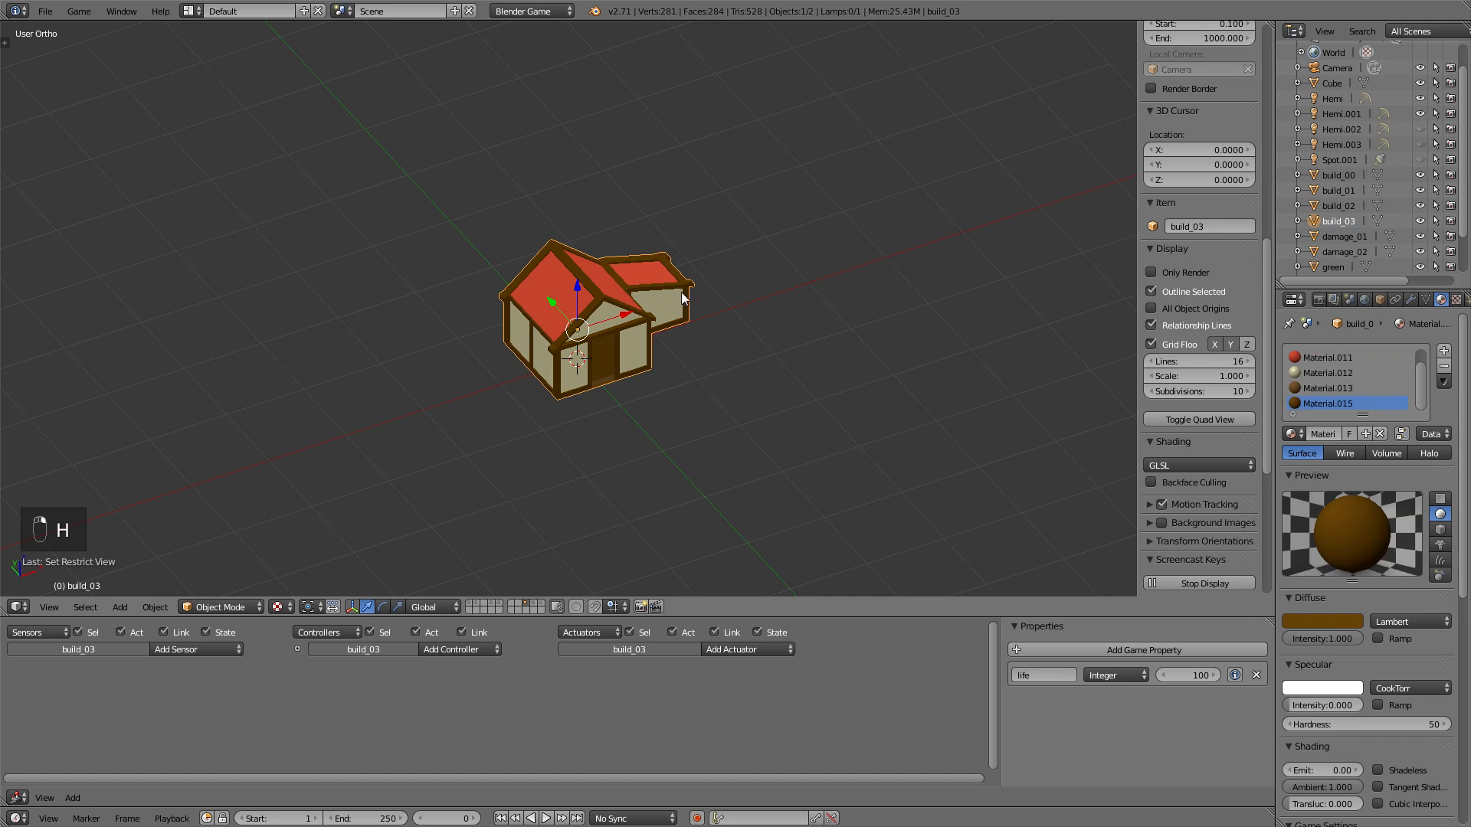
mouse_move(560, 429)
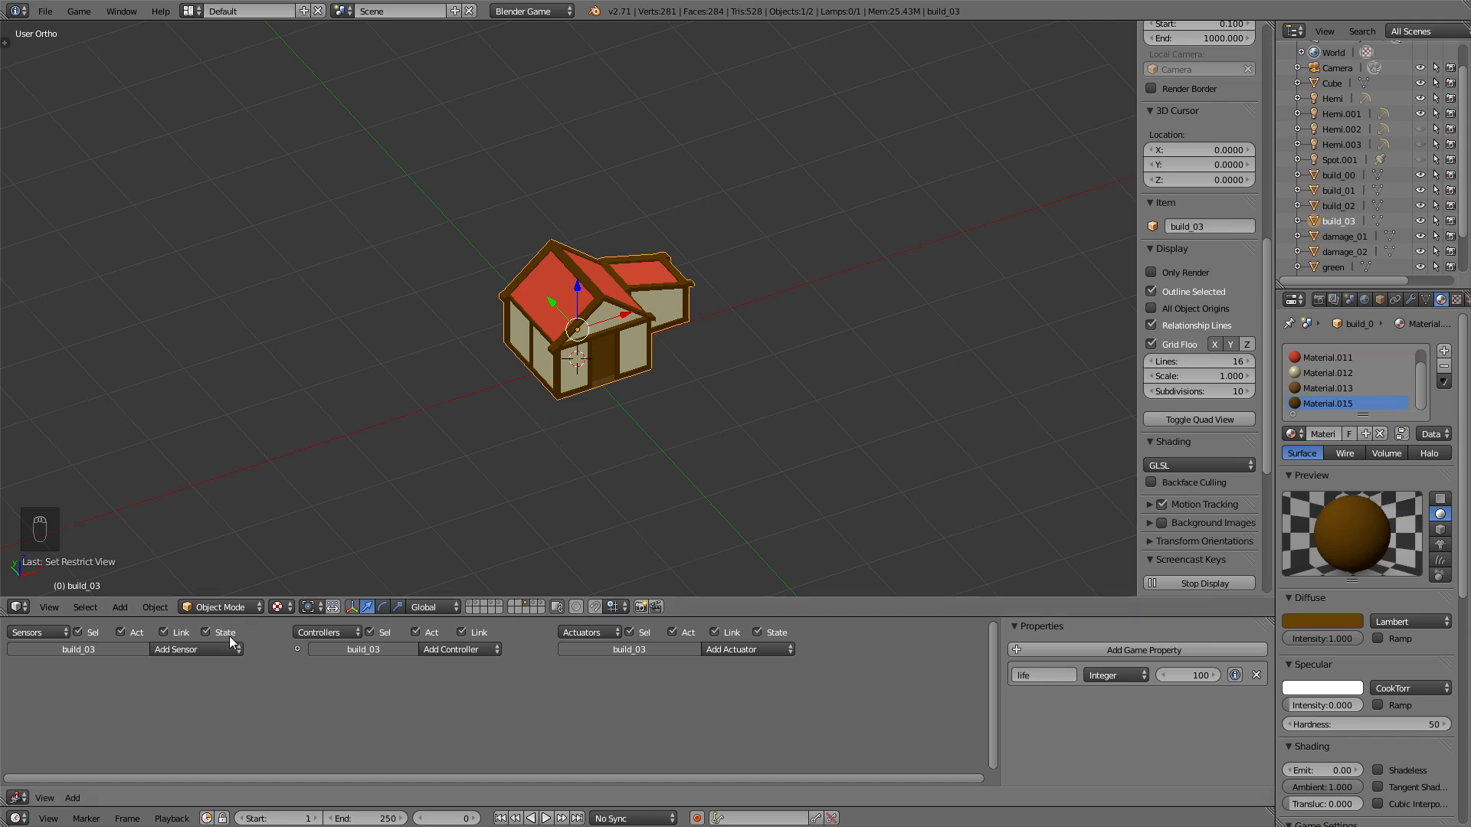
- Add Mouse Over and Left Button mouse sensors feeding an And controller on the house
left_click(174, 650)
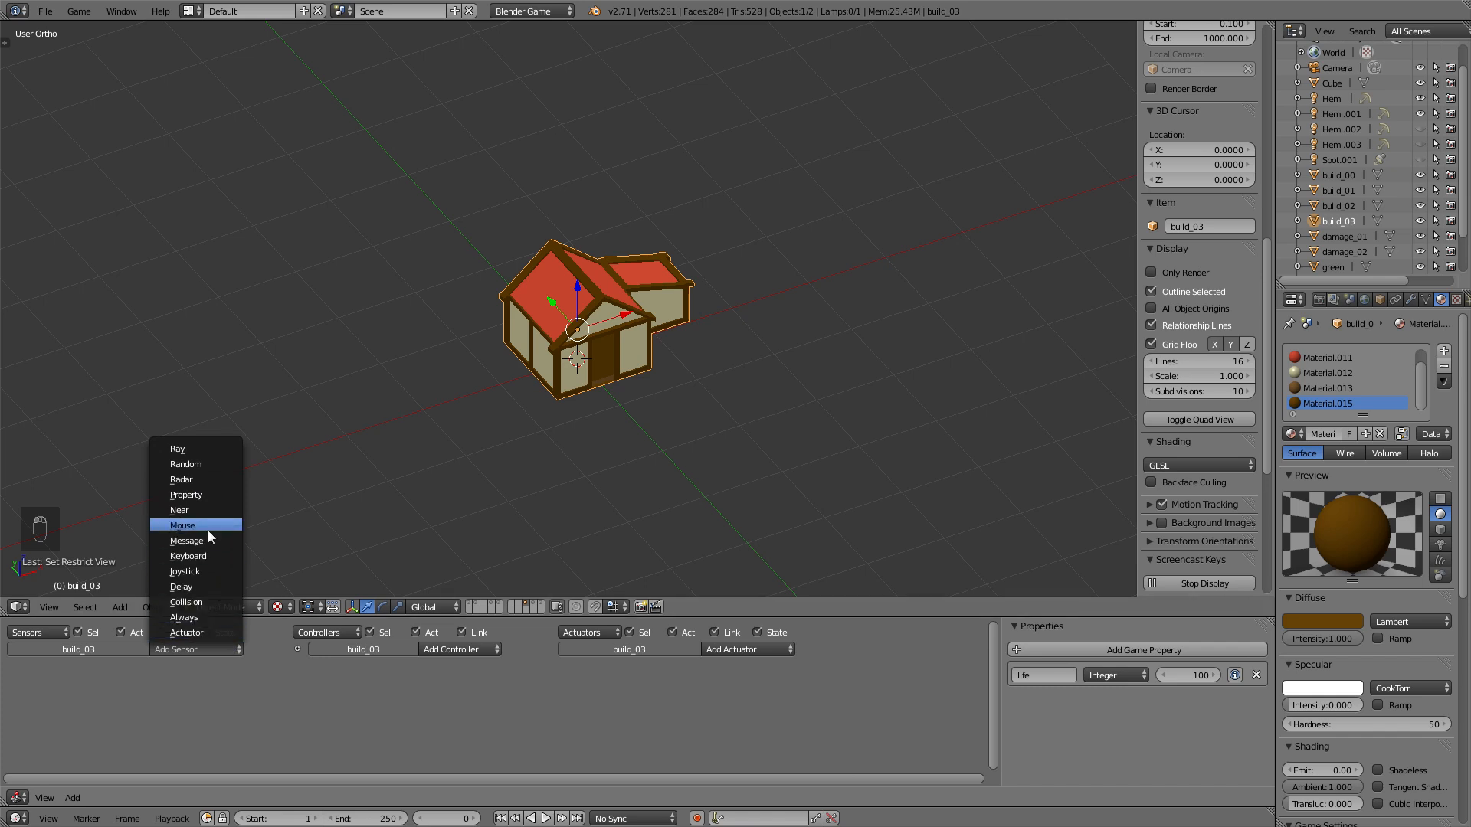
left_click(181, 524)
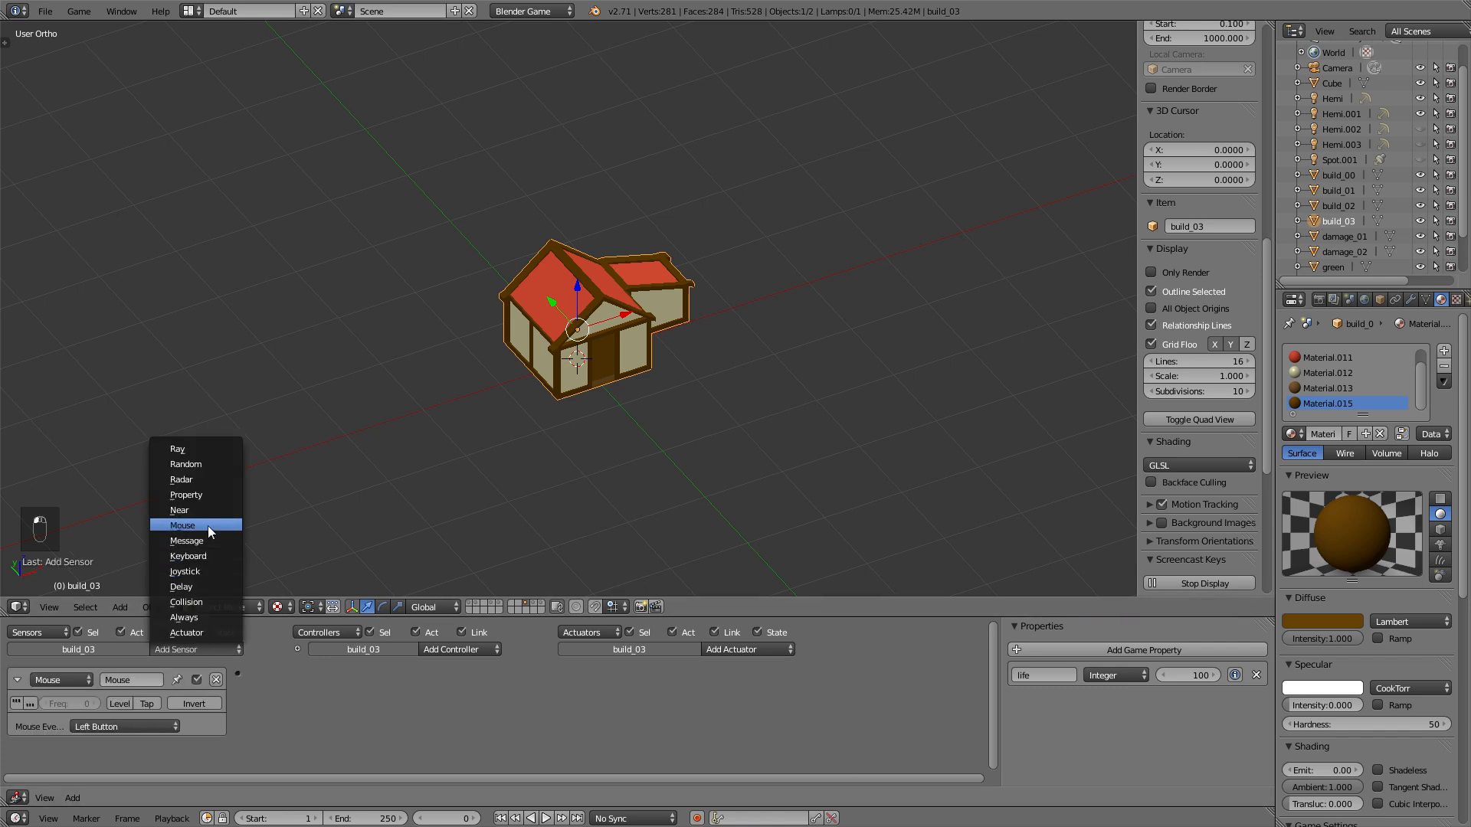
left_click(181, 524)
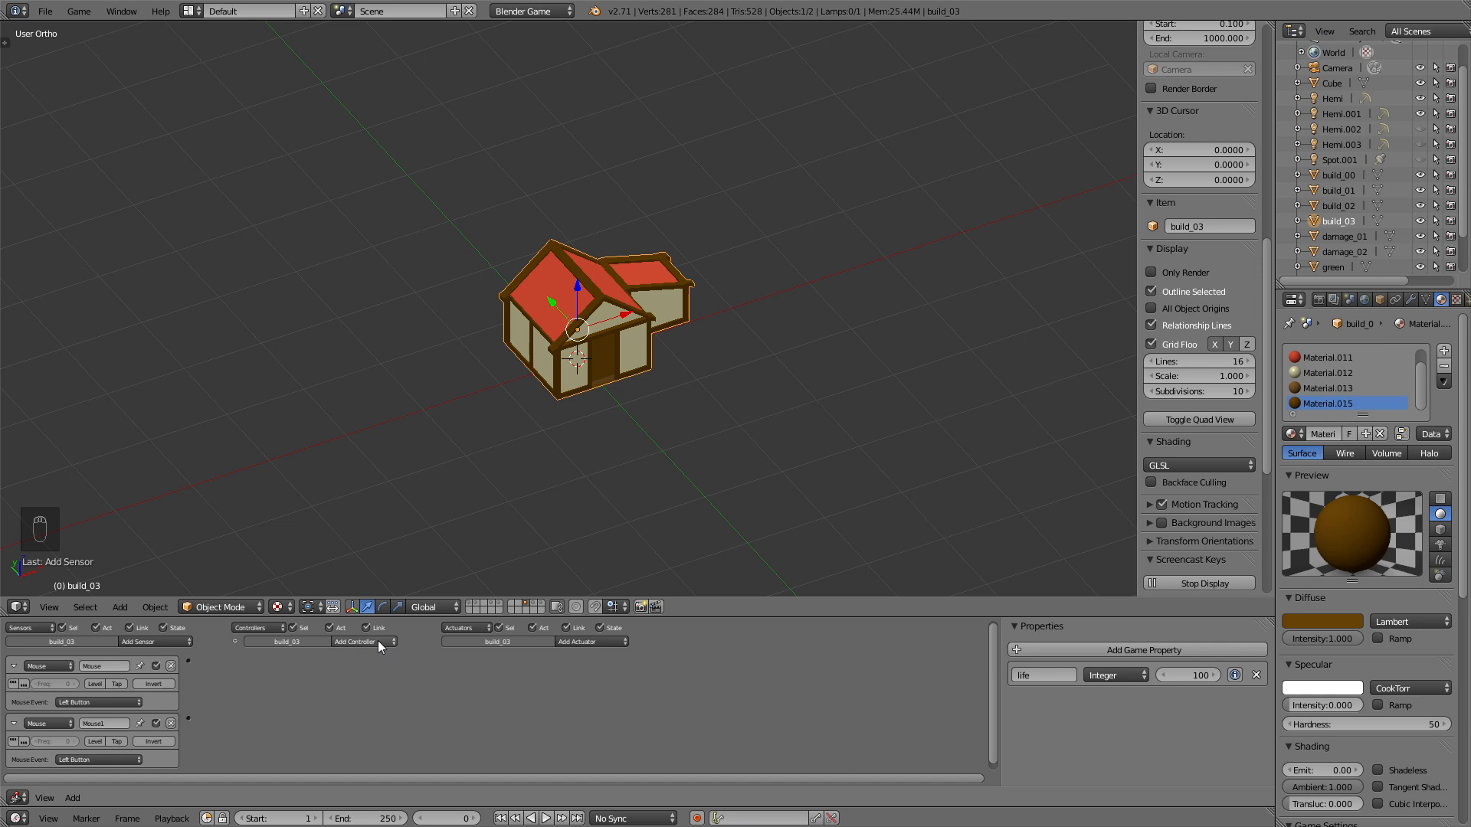
left_click(365, 640)
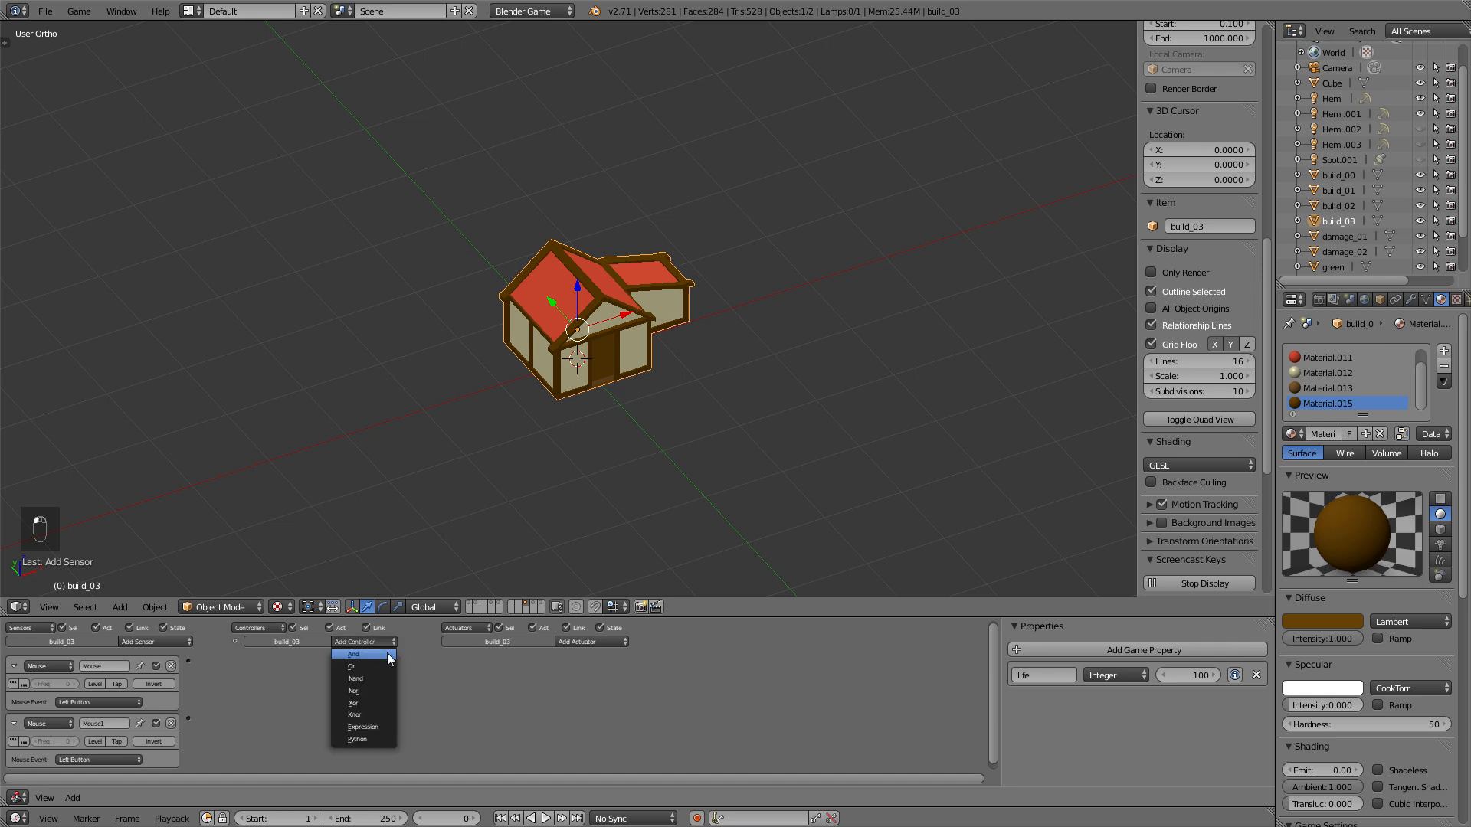
left_click(353, 654)
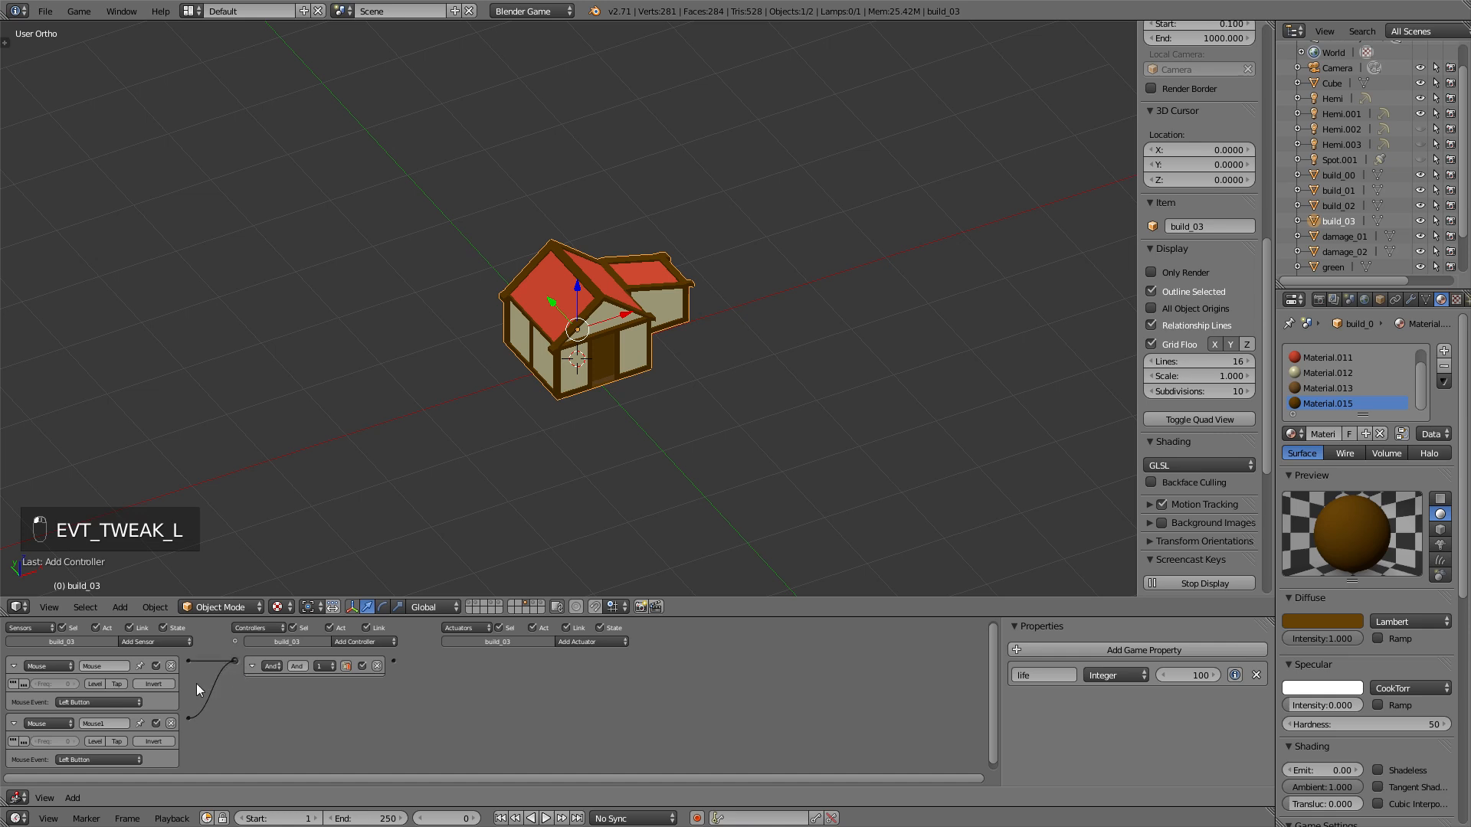
left_click(98, 702)
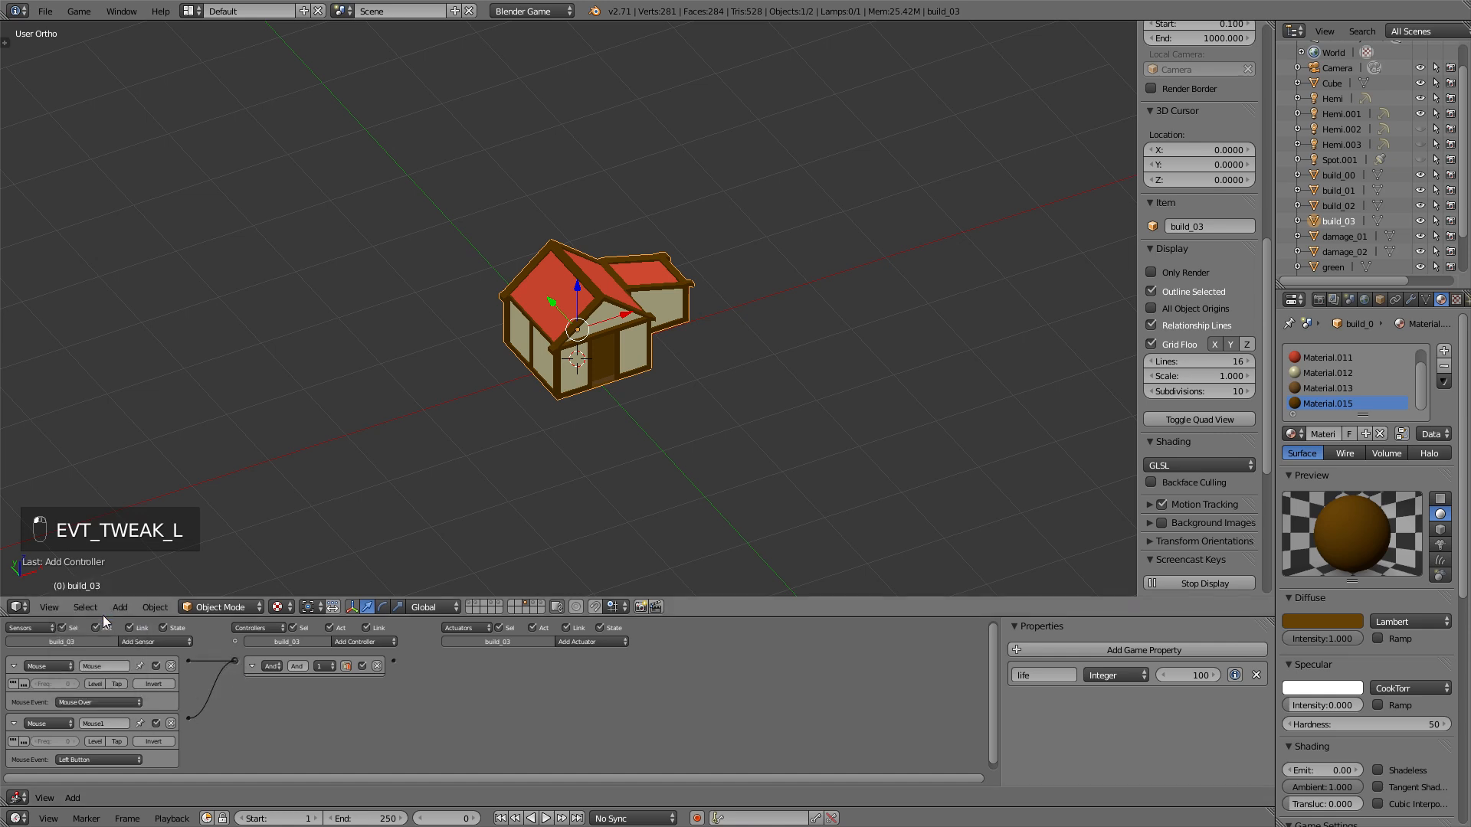
- Add a Property actuator in Add mode that subtracts 1 from the house's life
left_click(590, 640)
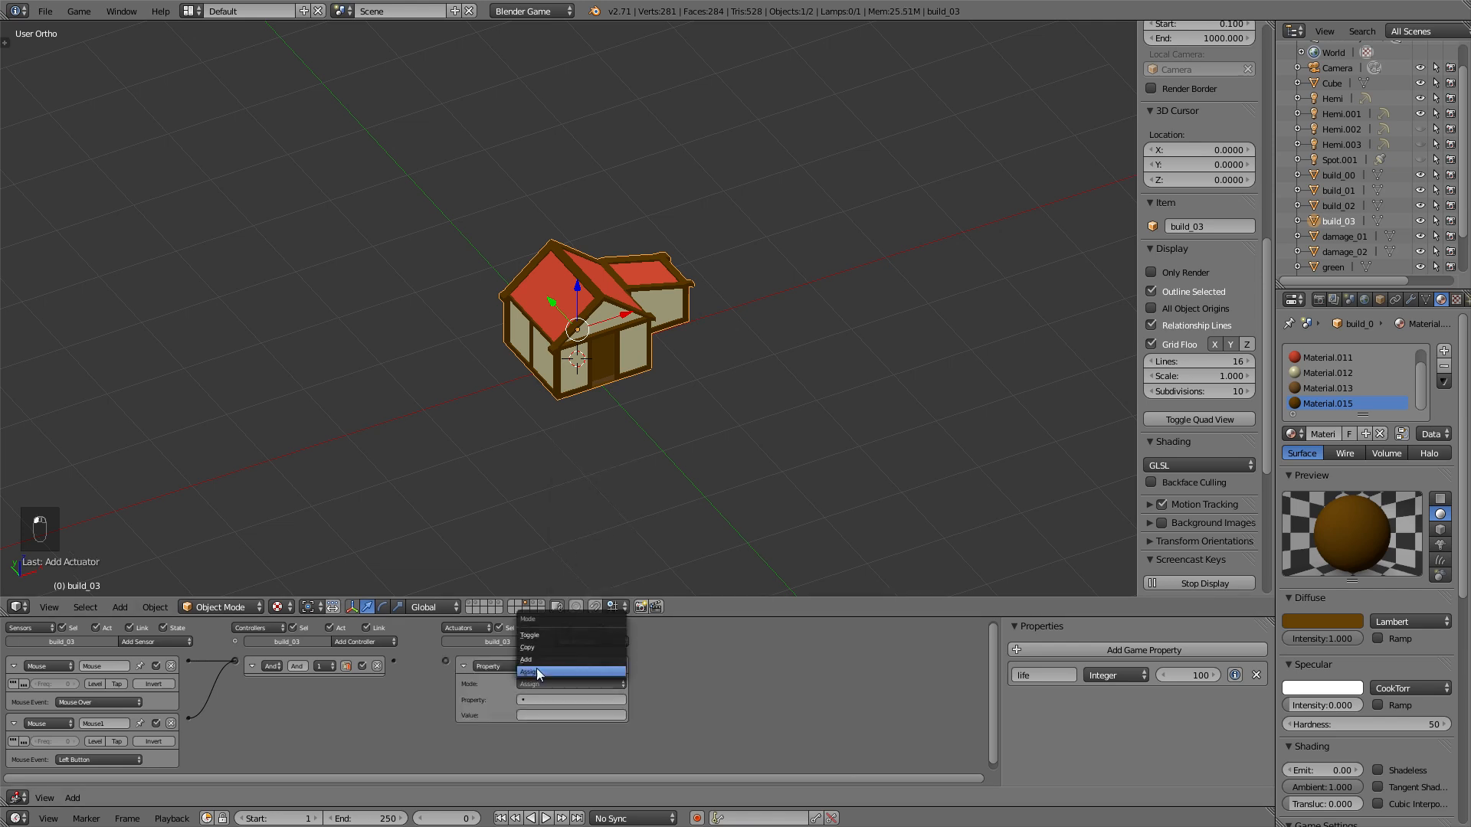
left_click(535, 671)
type("-1")
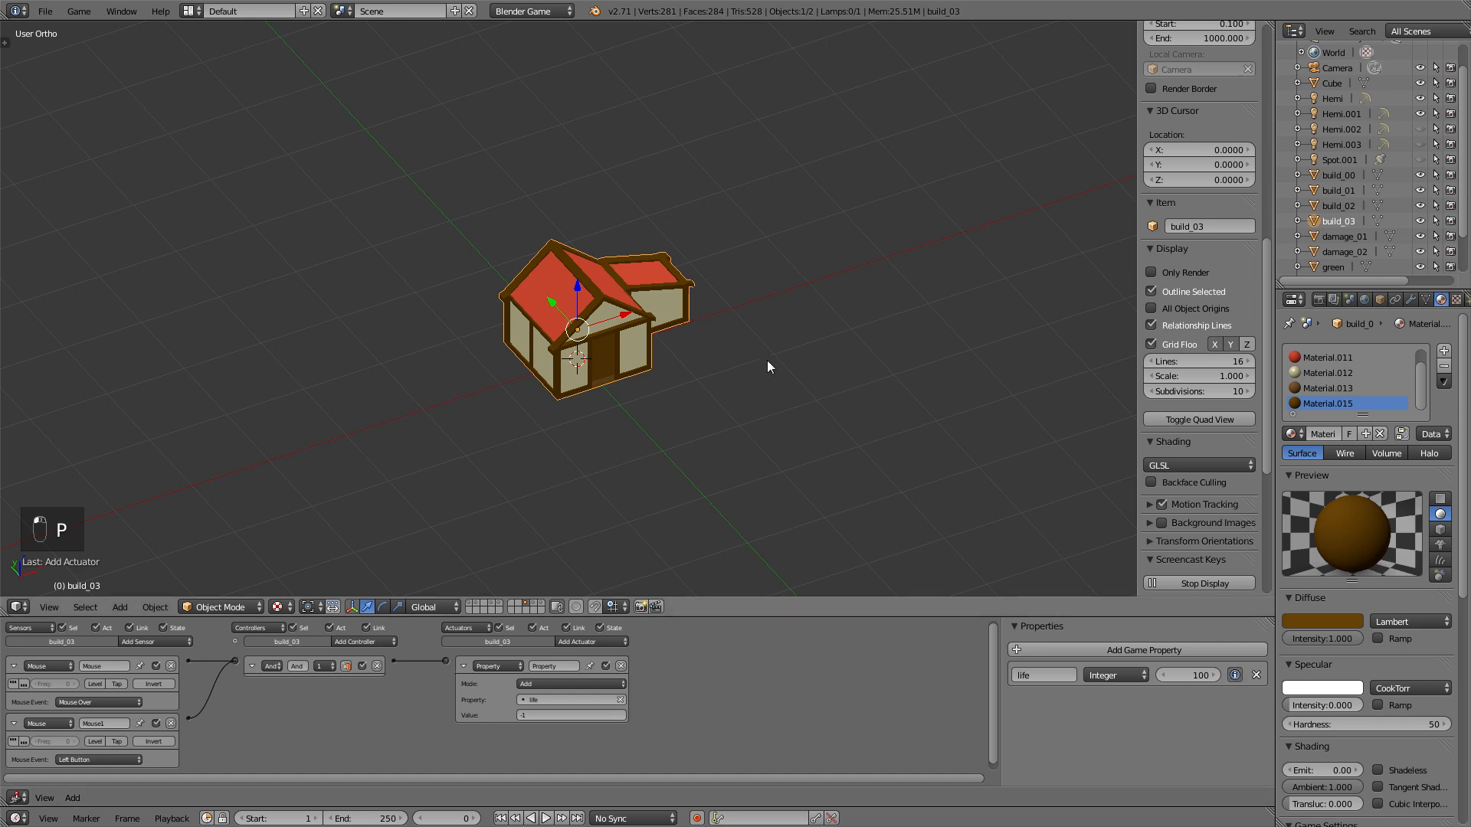
- Test-run the game with P, then add a third (Always) sensor to the house
key("p")
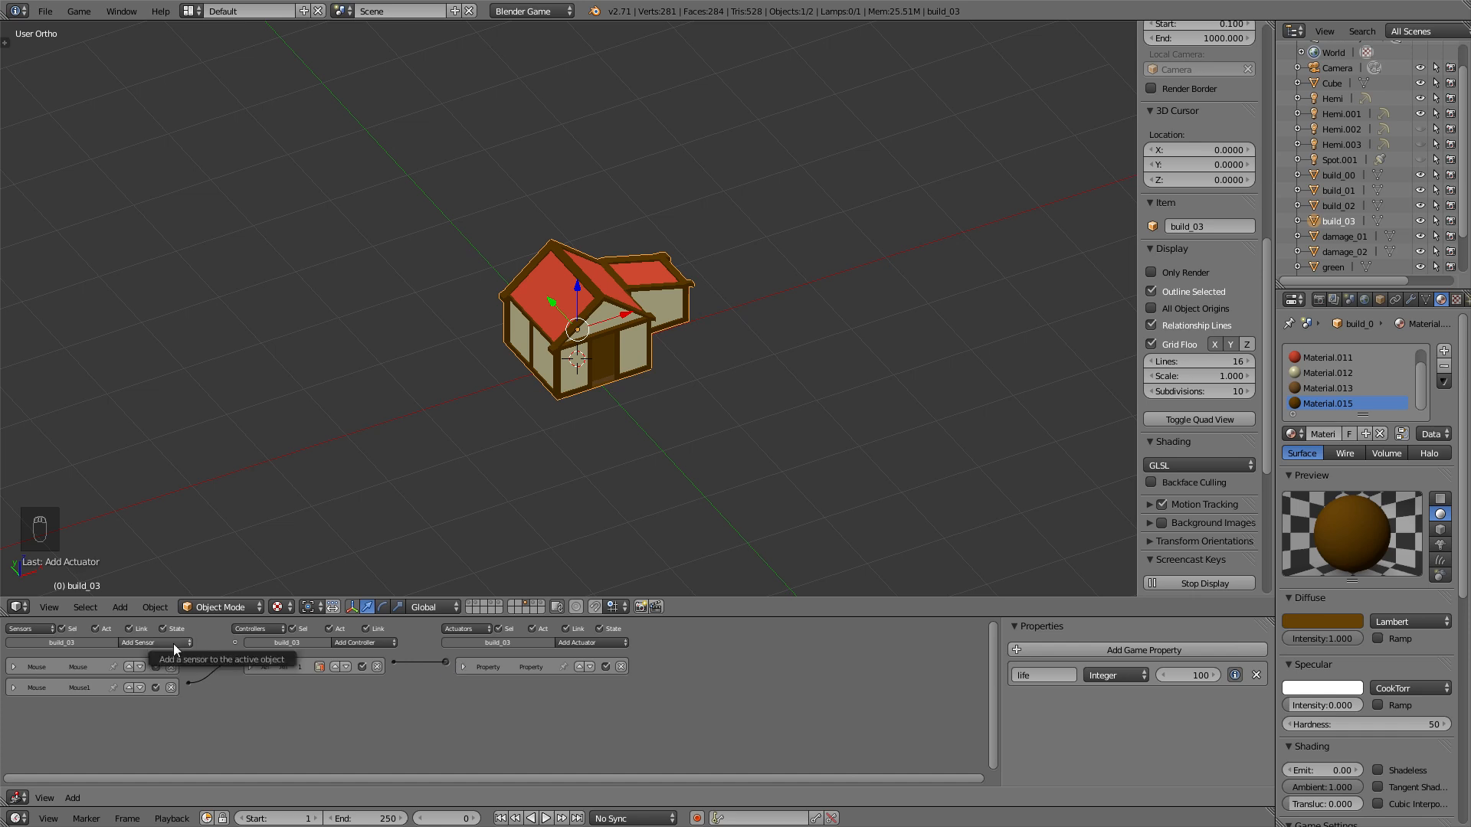
left_click(155, 642)
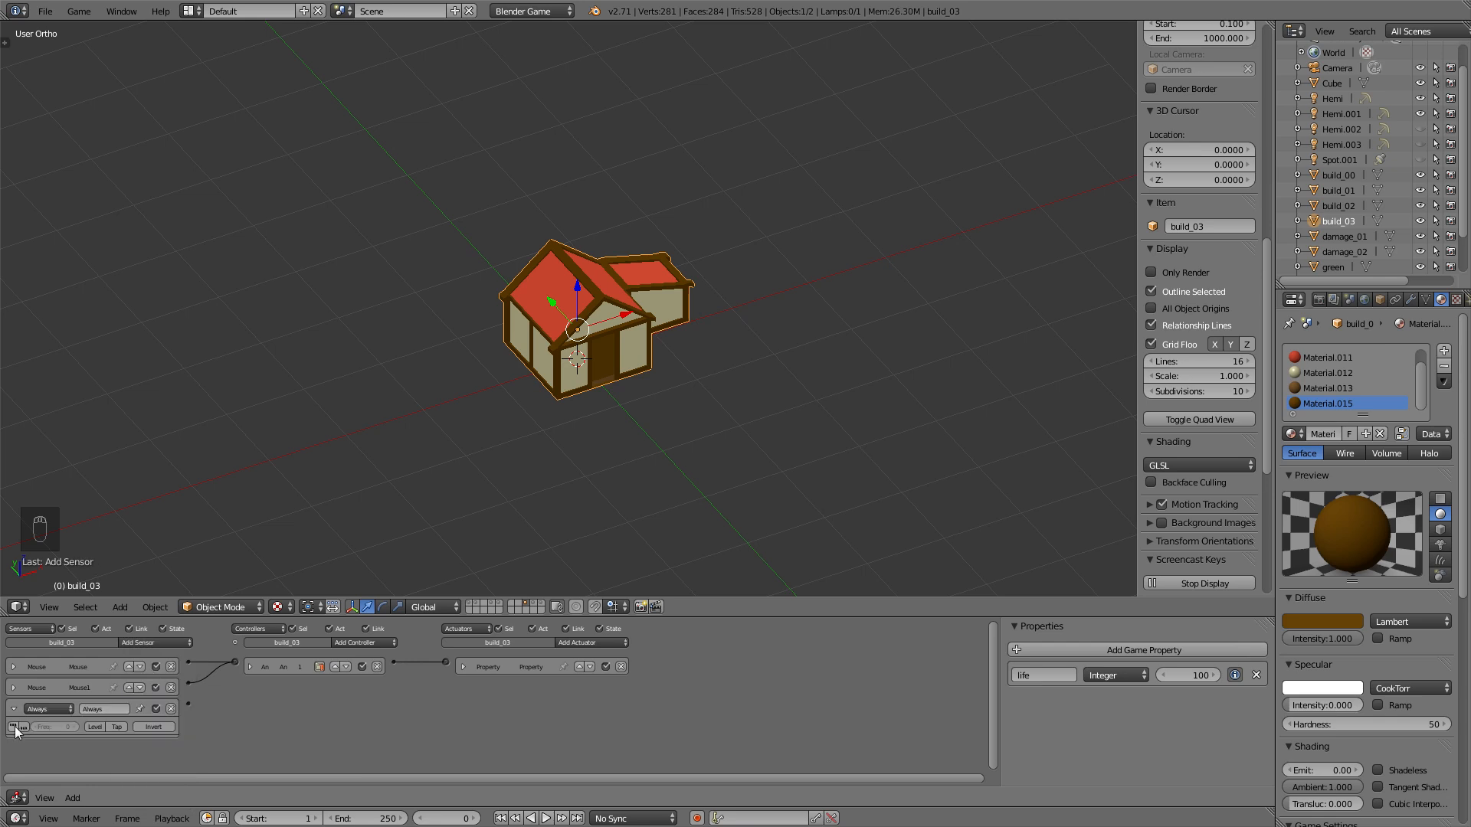
- Add an Expression controller testing 'life <= 50'
left_click(362, 642)
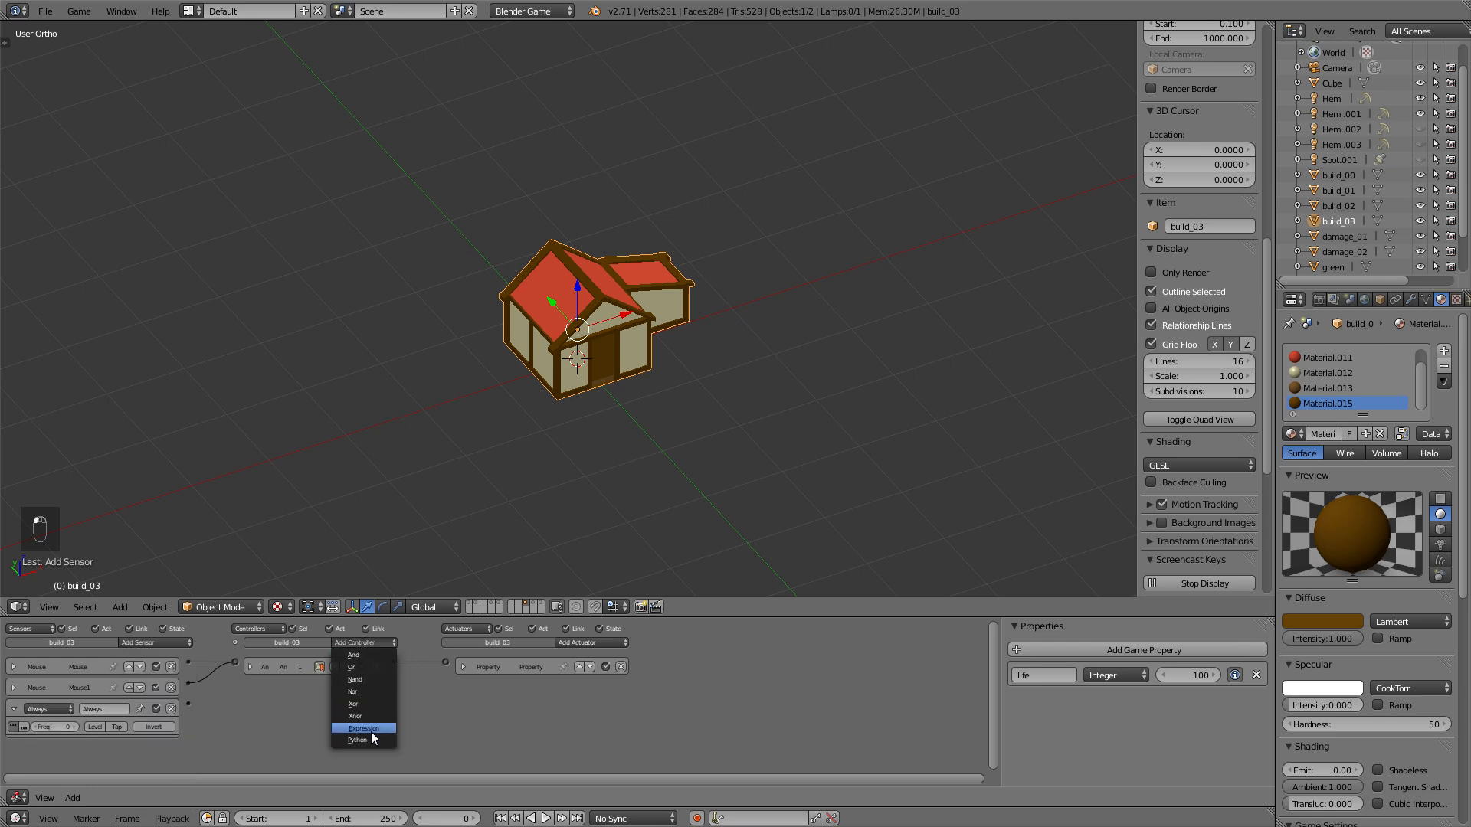
left_click(365, 728)
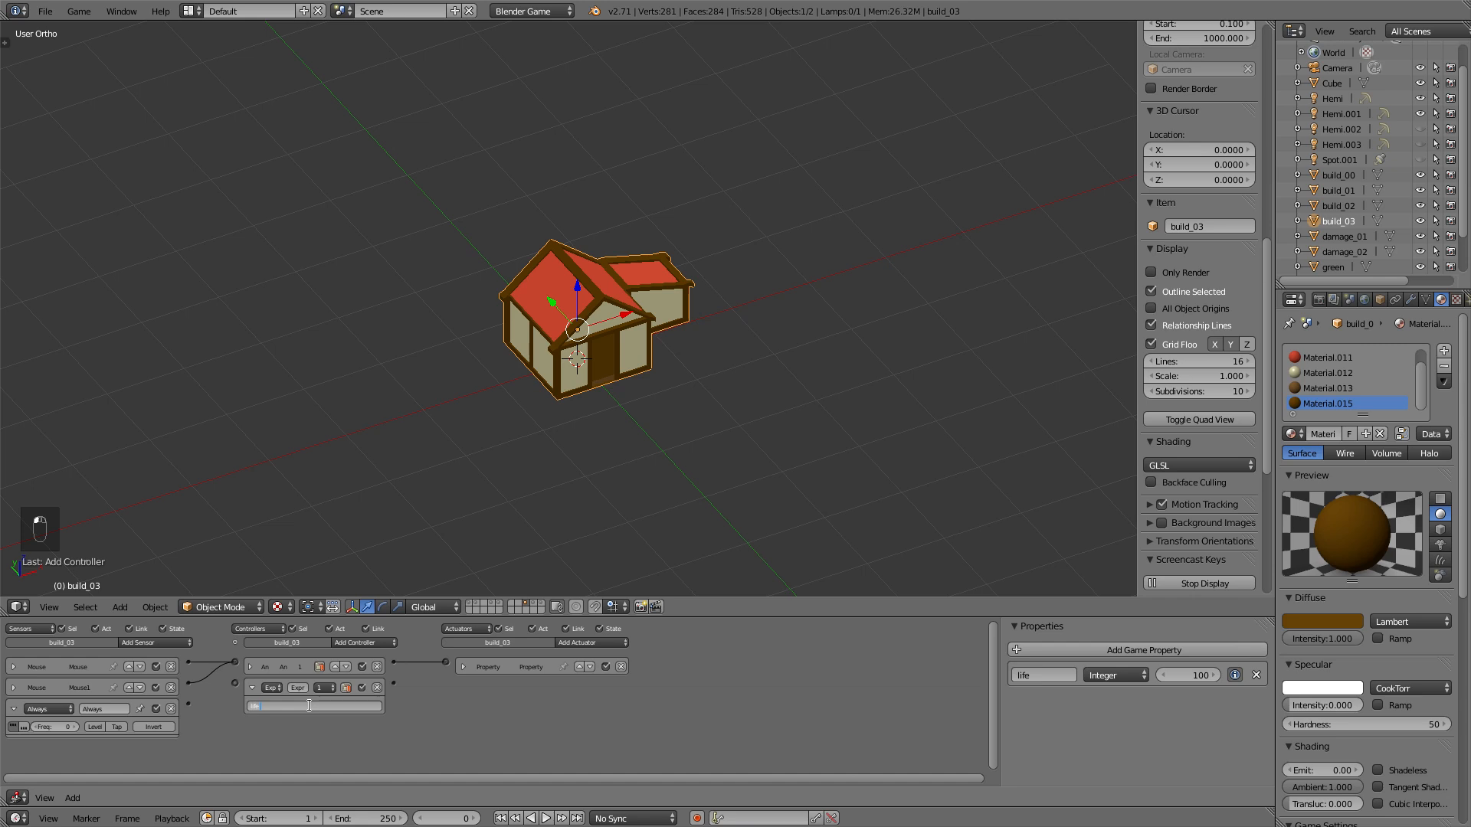
key("backspace")
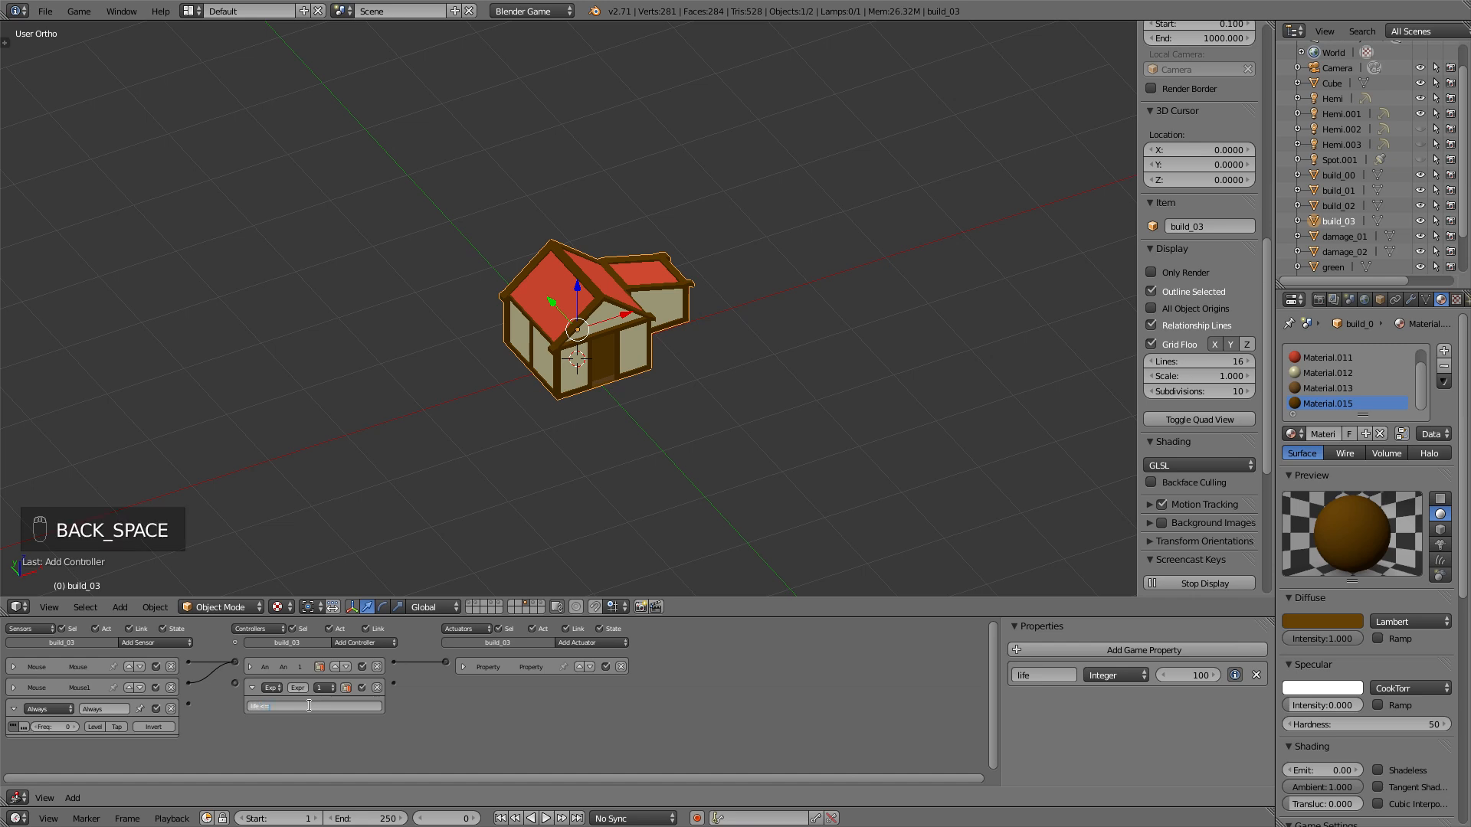
type("life <= 50")
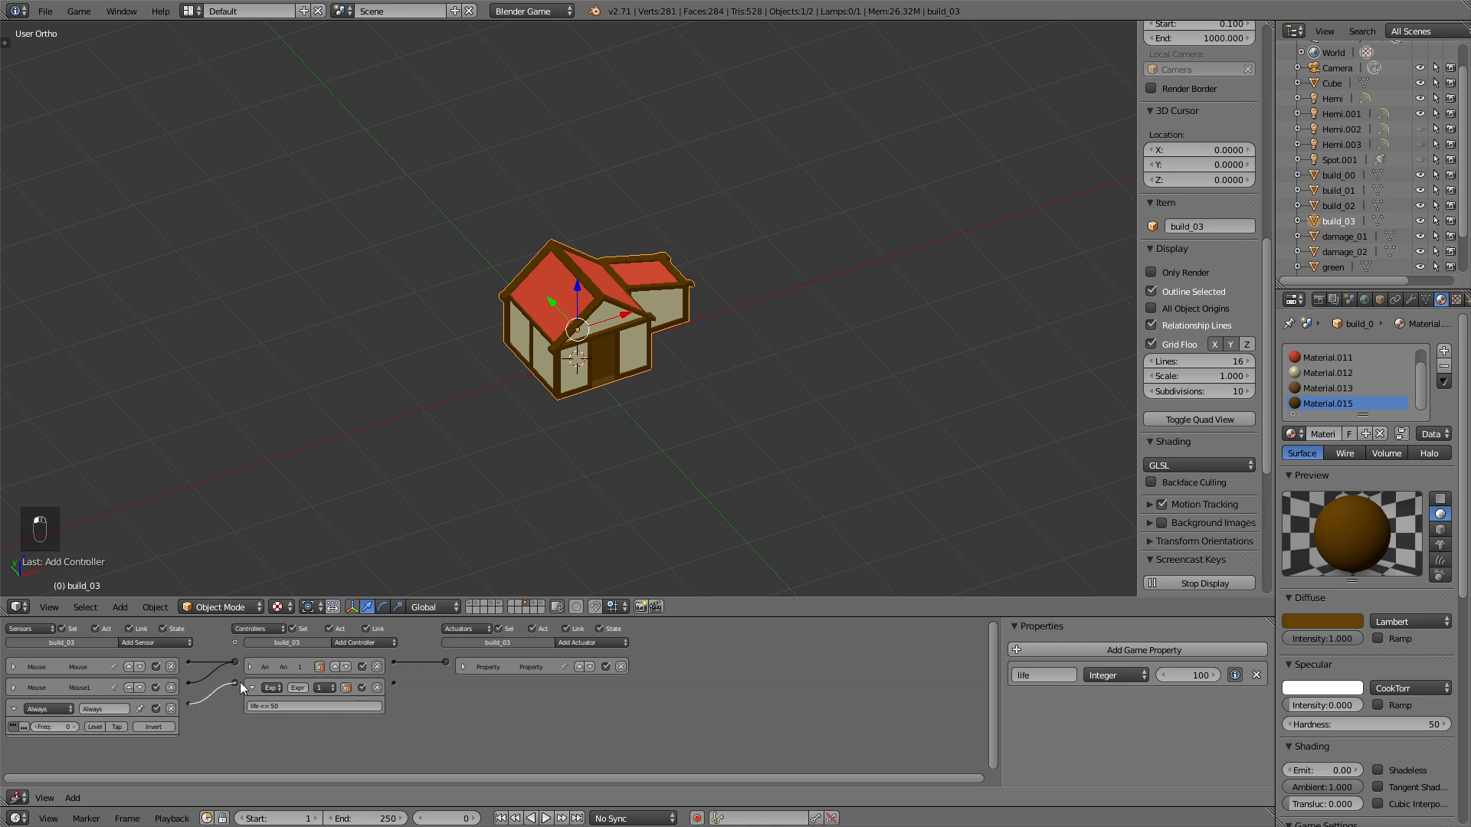
- Add an Edit Object actuator set to Replace Mesh with damage_01
left_click(592, 642)
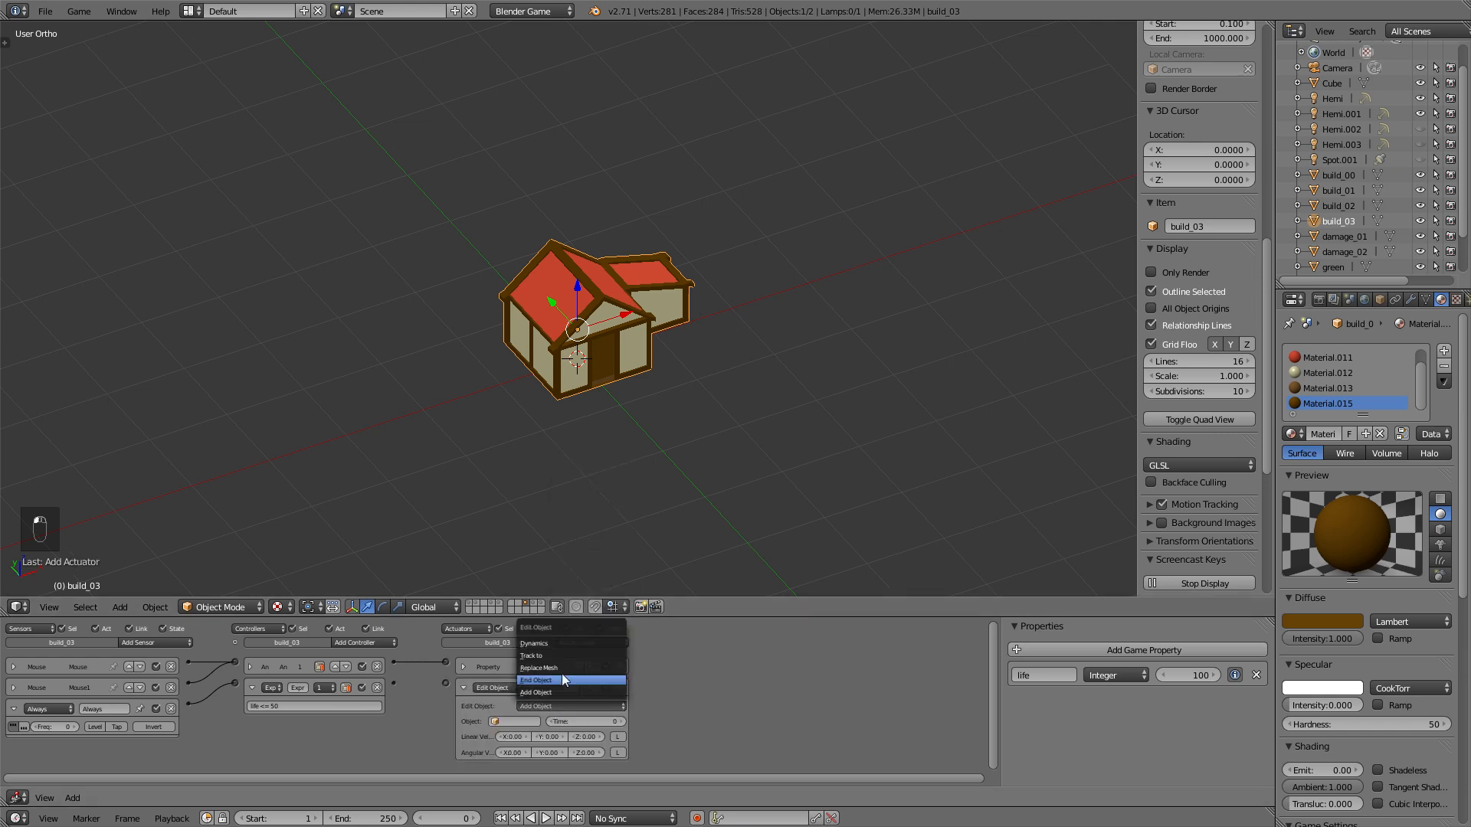
left_click(538, 667)
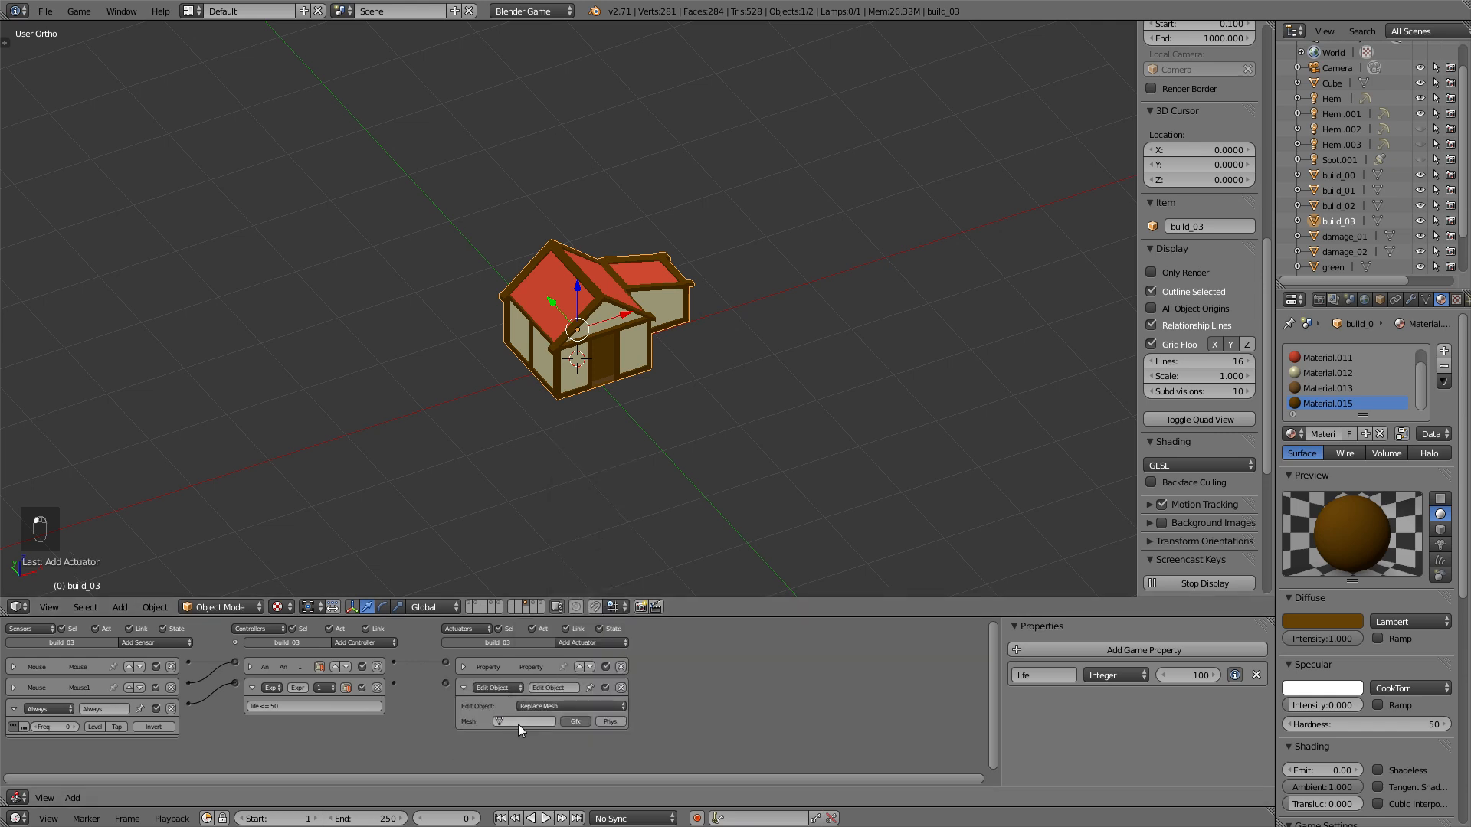
left_click(524, 722)
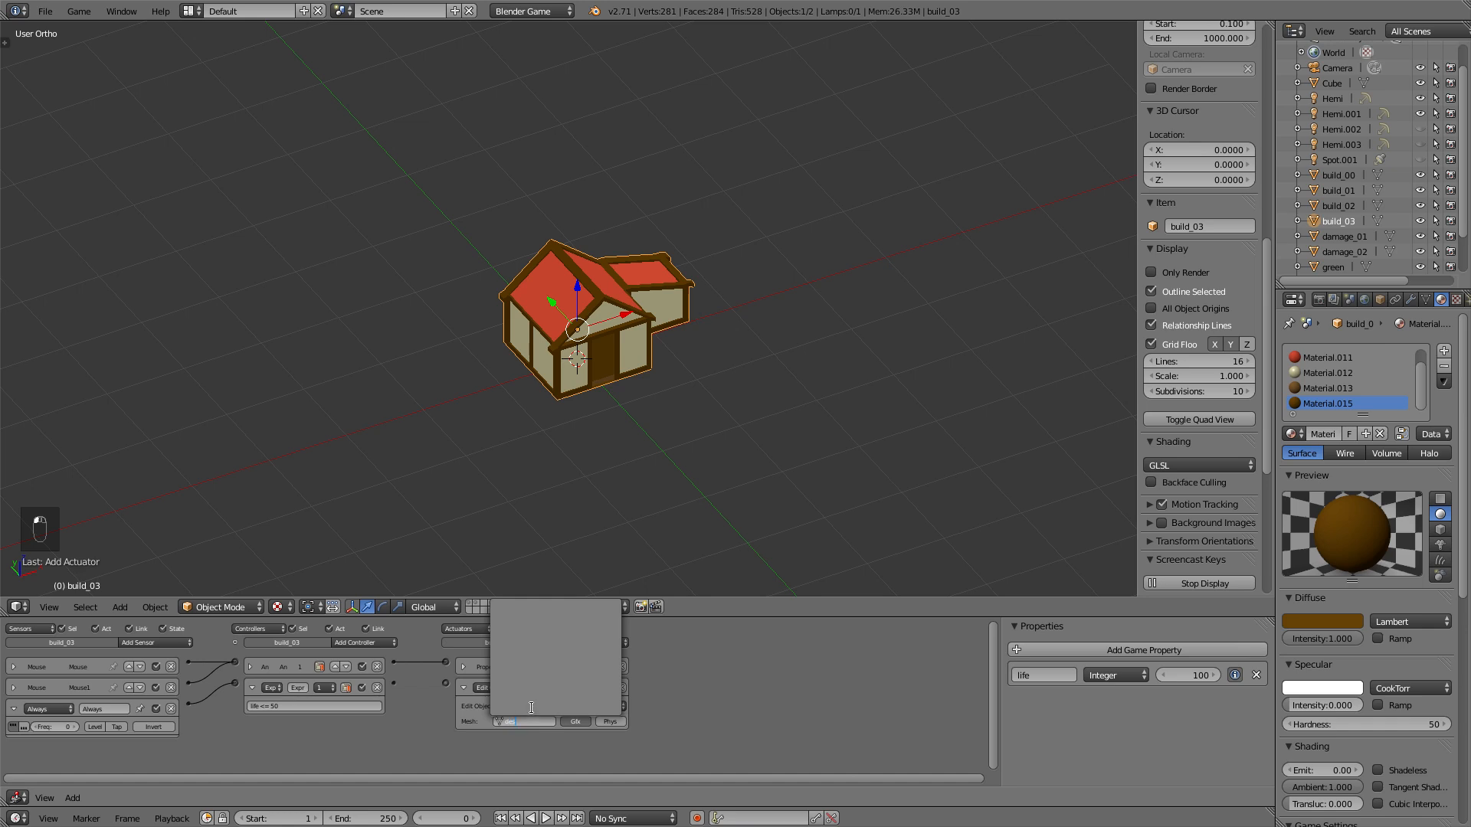
key("backspace")
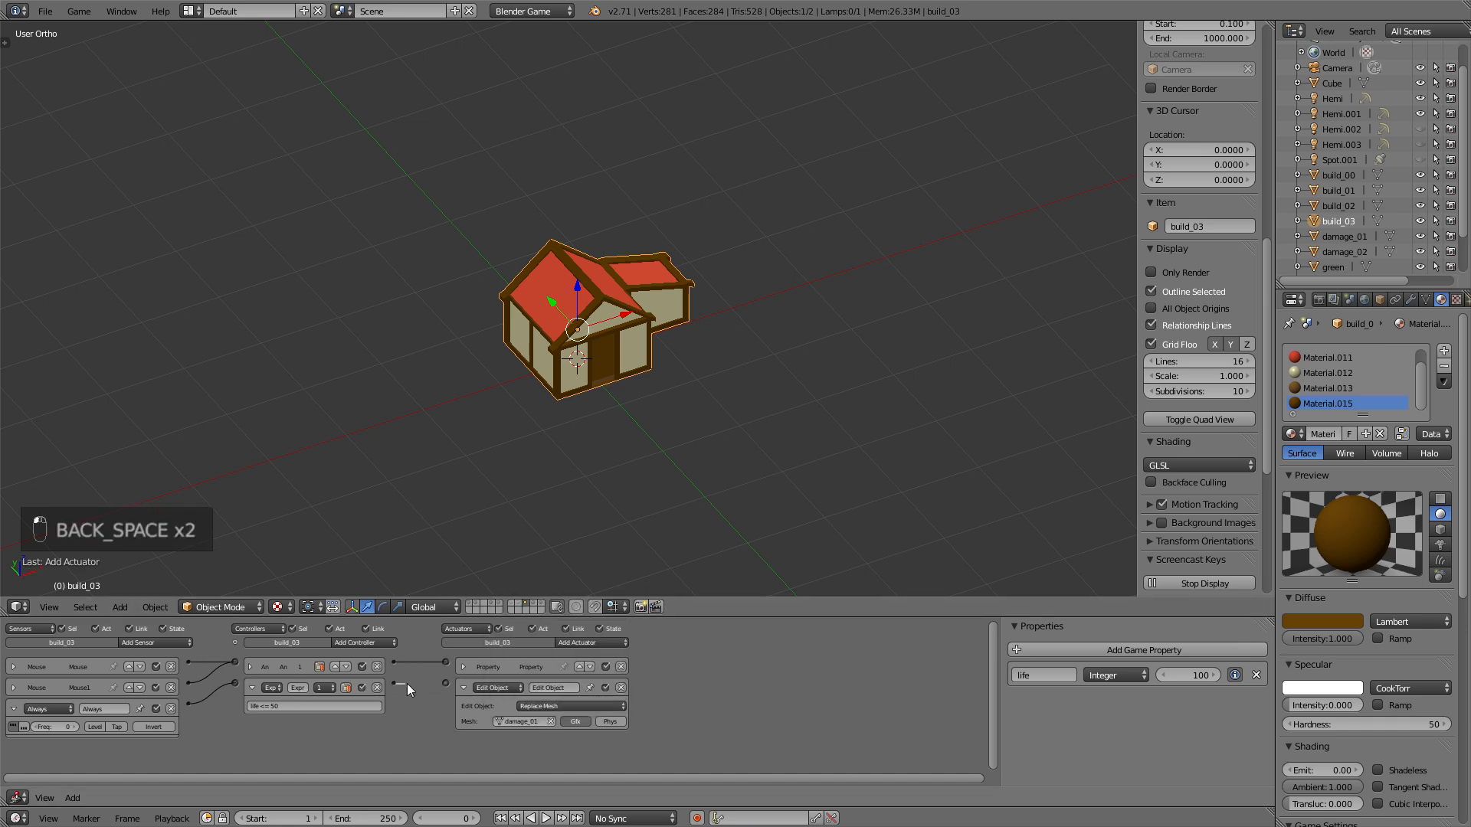
- Set a second Expression controller to life <= 20 and a Replace Mesh actuator using damage_02
left_click(152, 642)
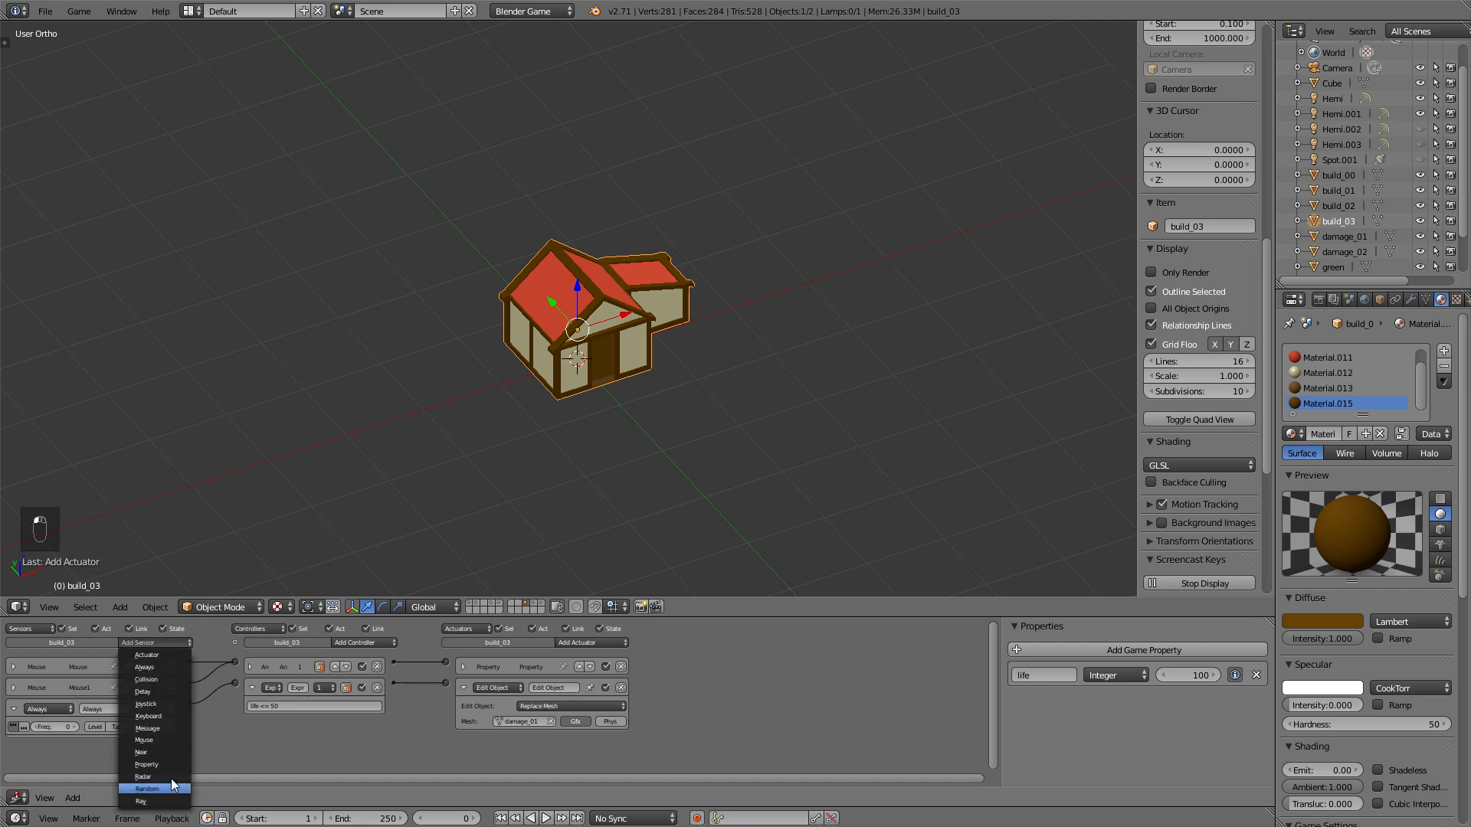
mouse_move(163, 667)
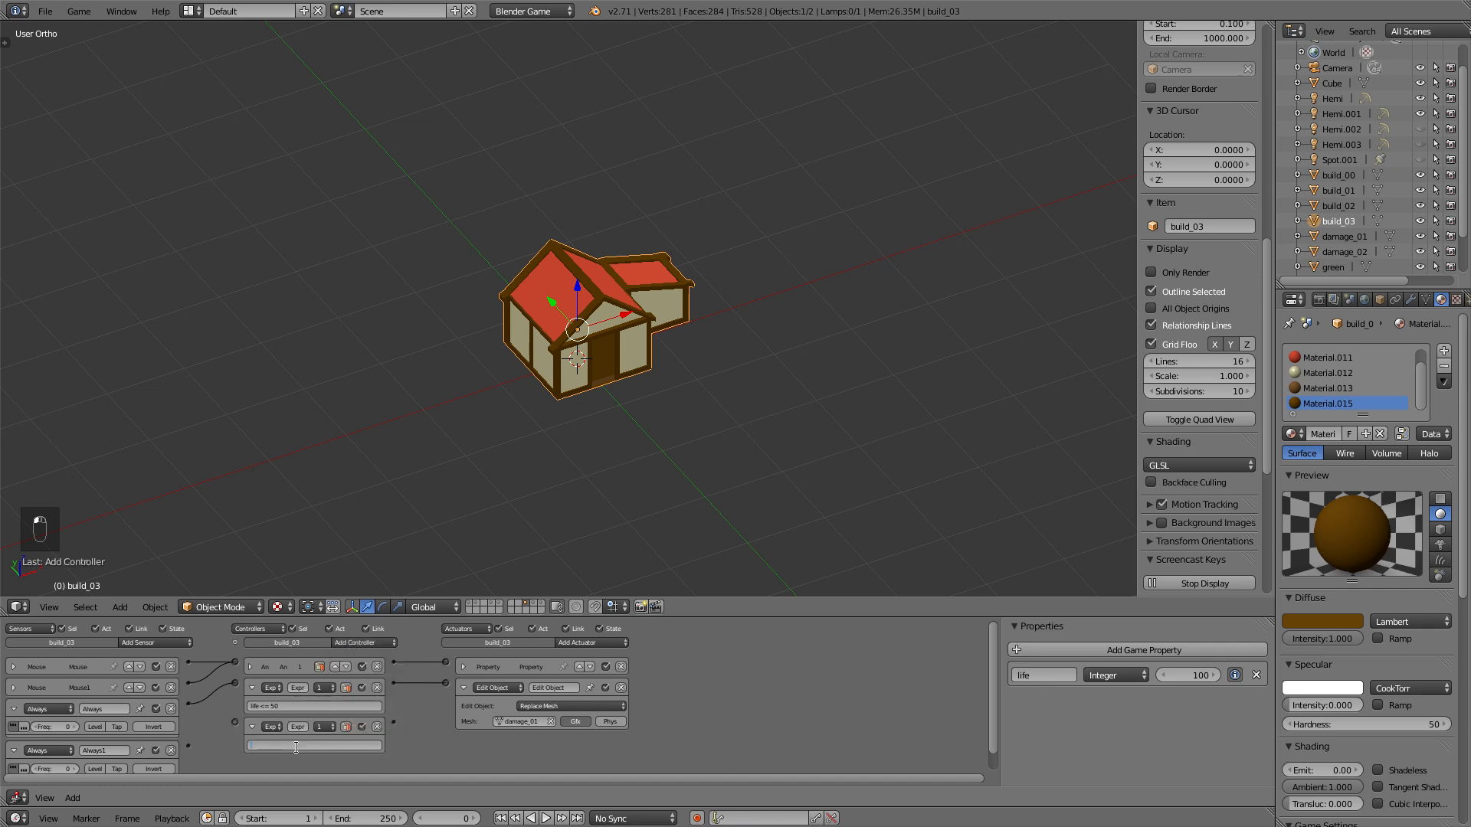
left_click(312, 745)
type("life <= 20")
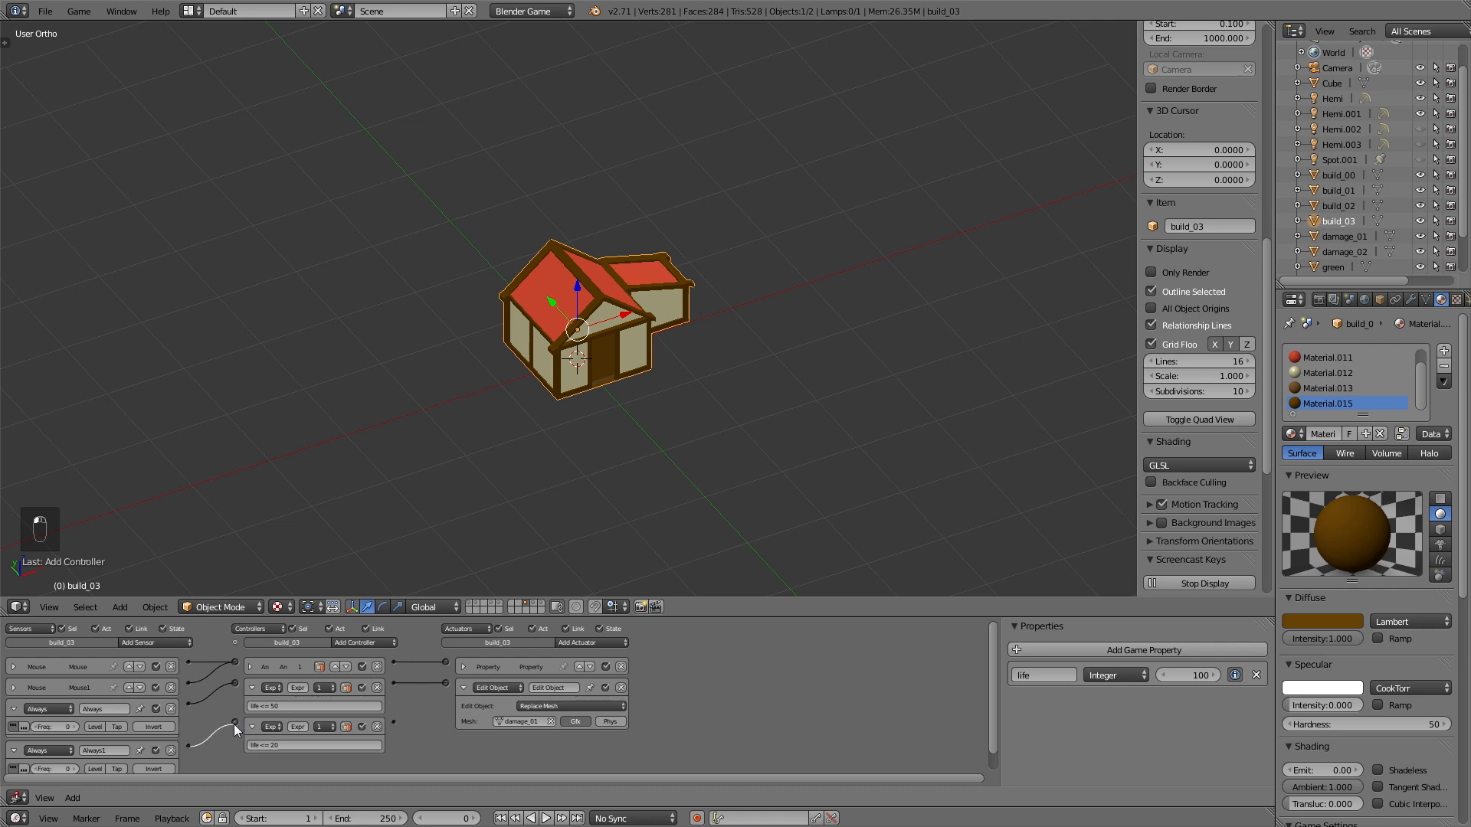
left_click(590, 642)
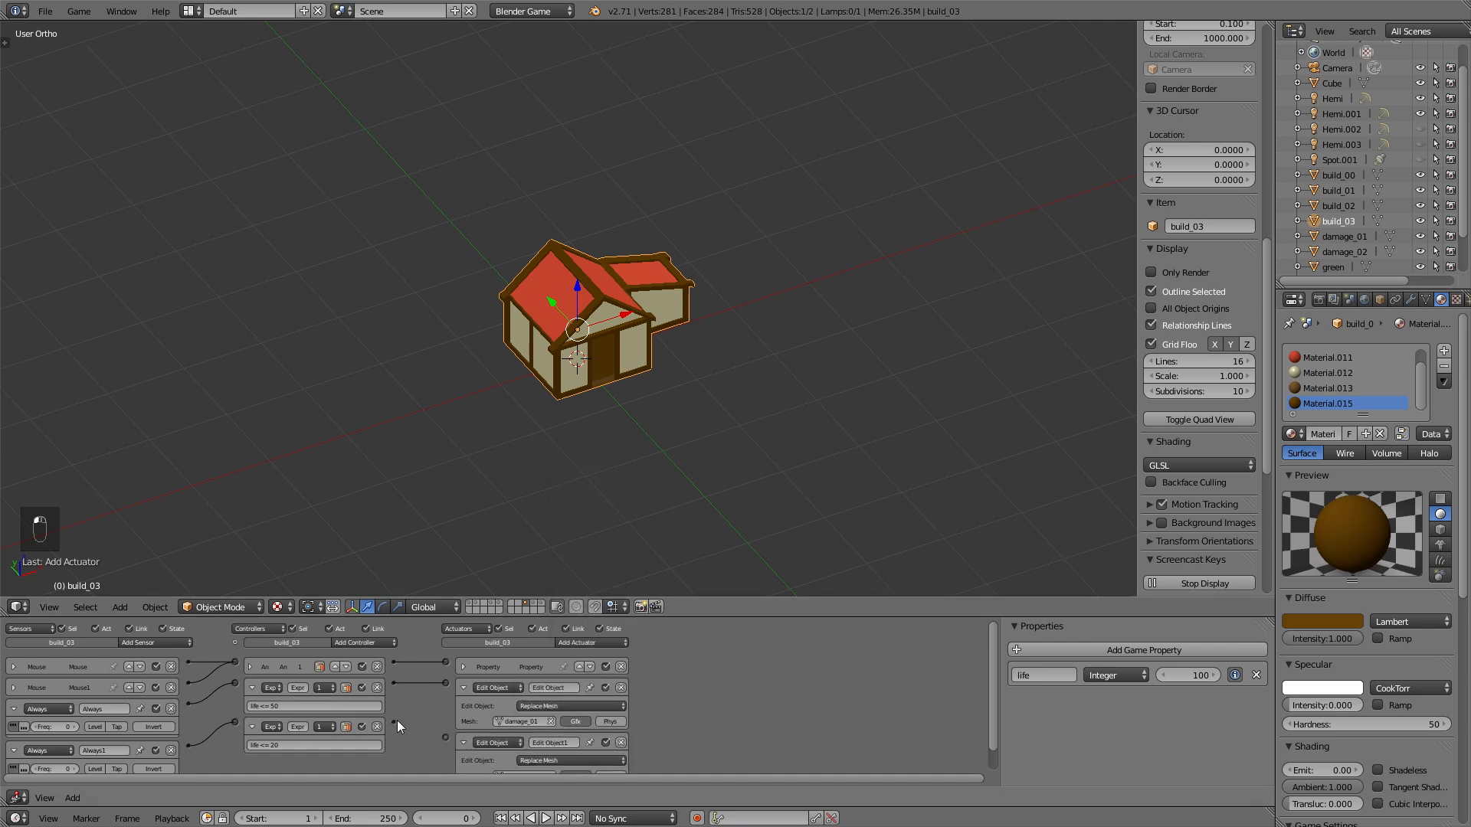
left_click(554, 741)
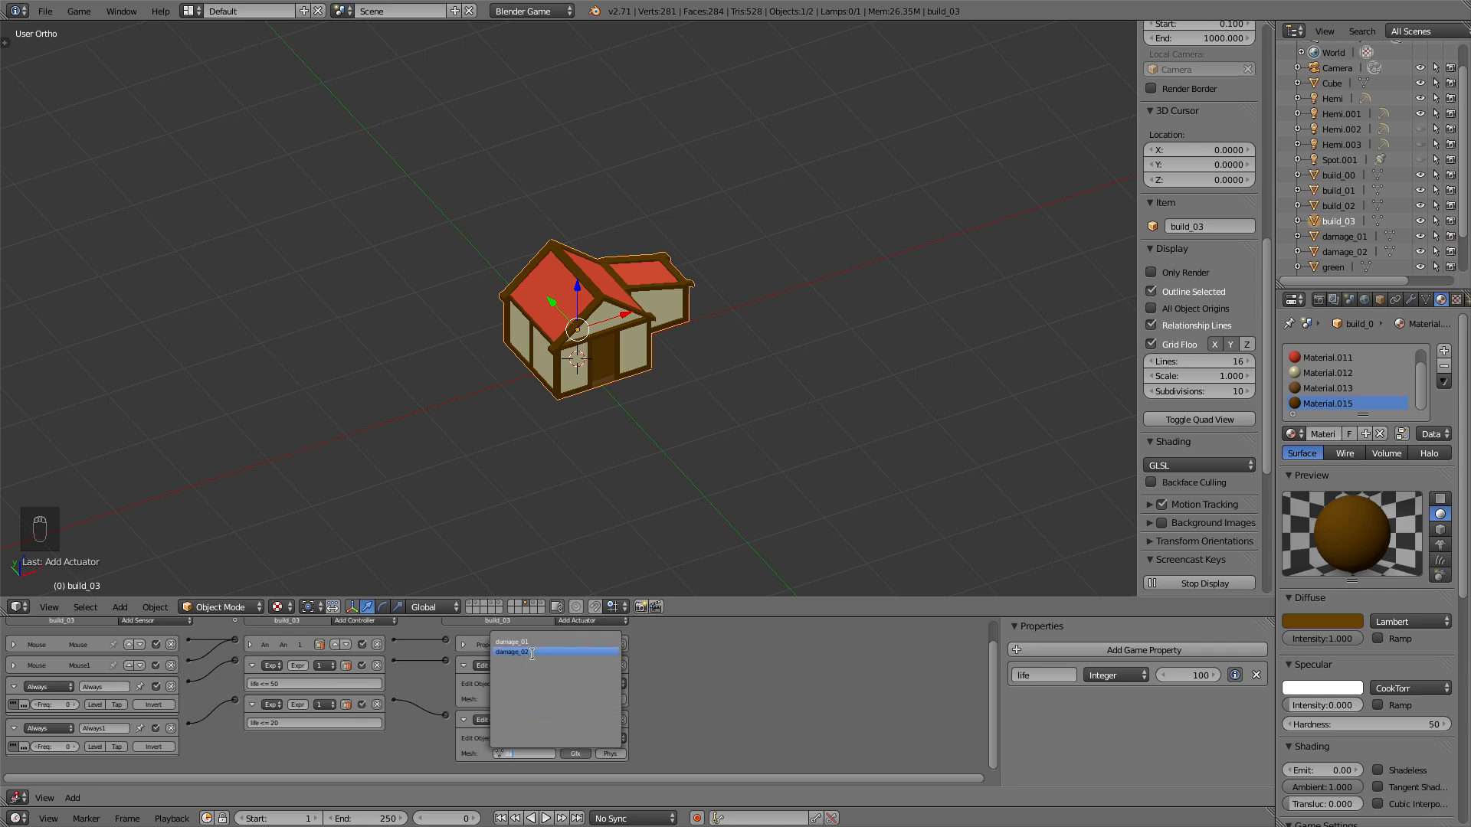
left_click(512, 642)
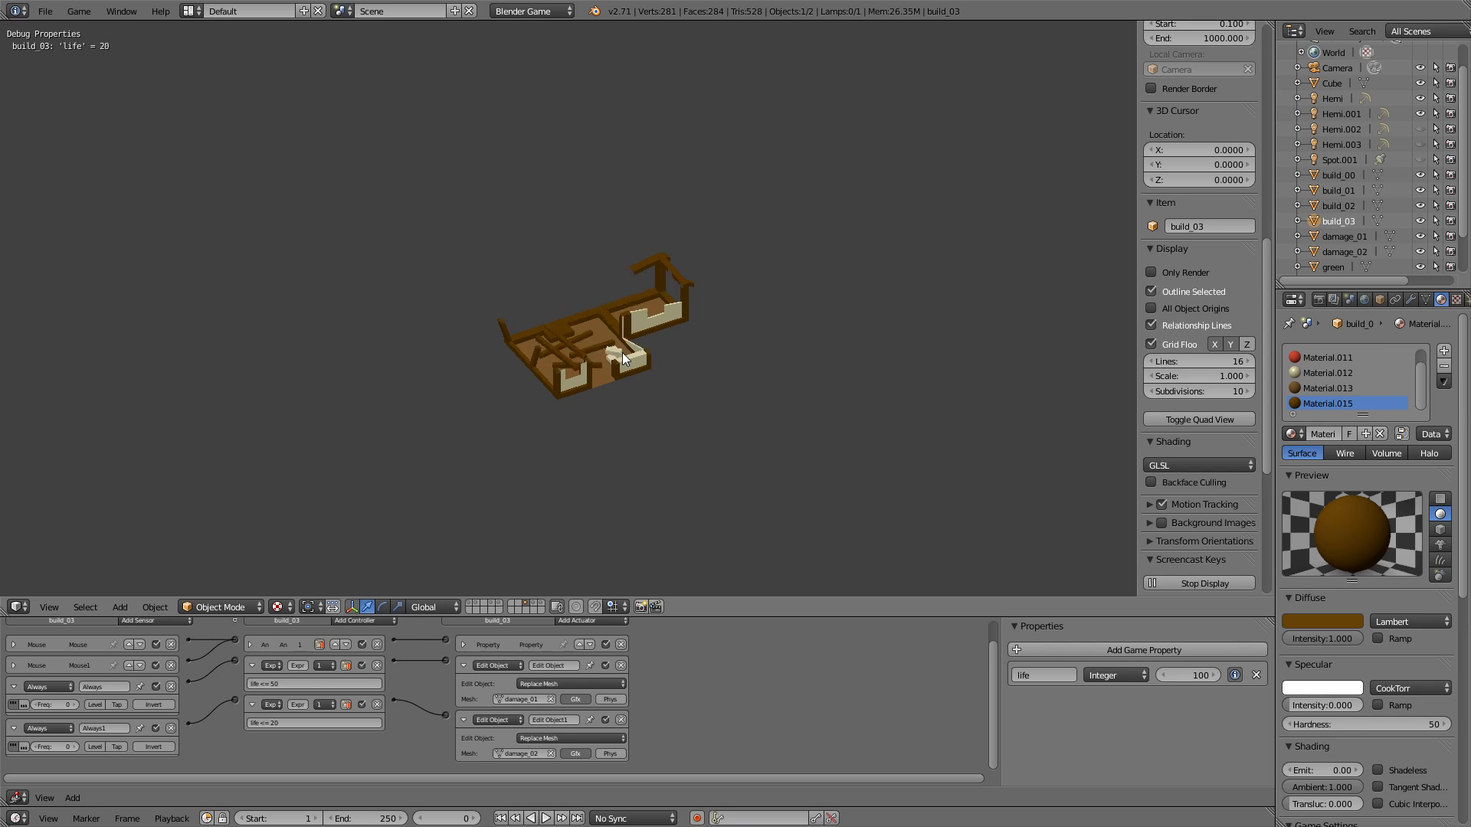
mouse_move(708, 435)
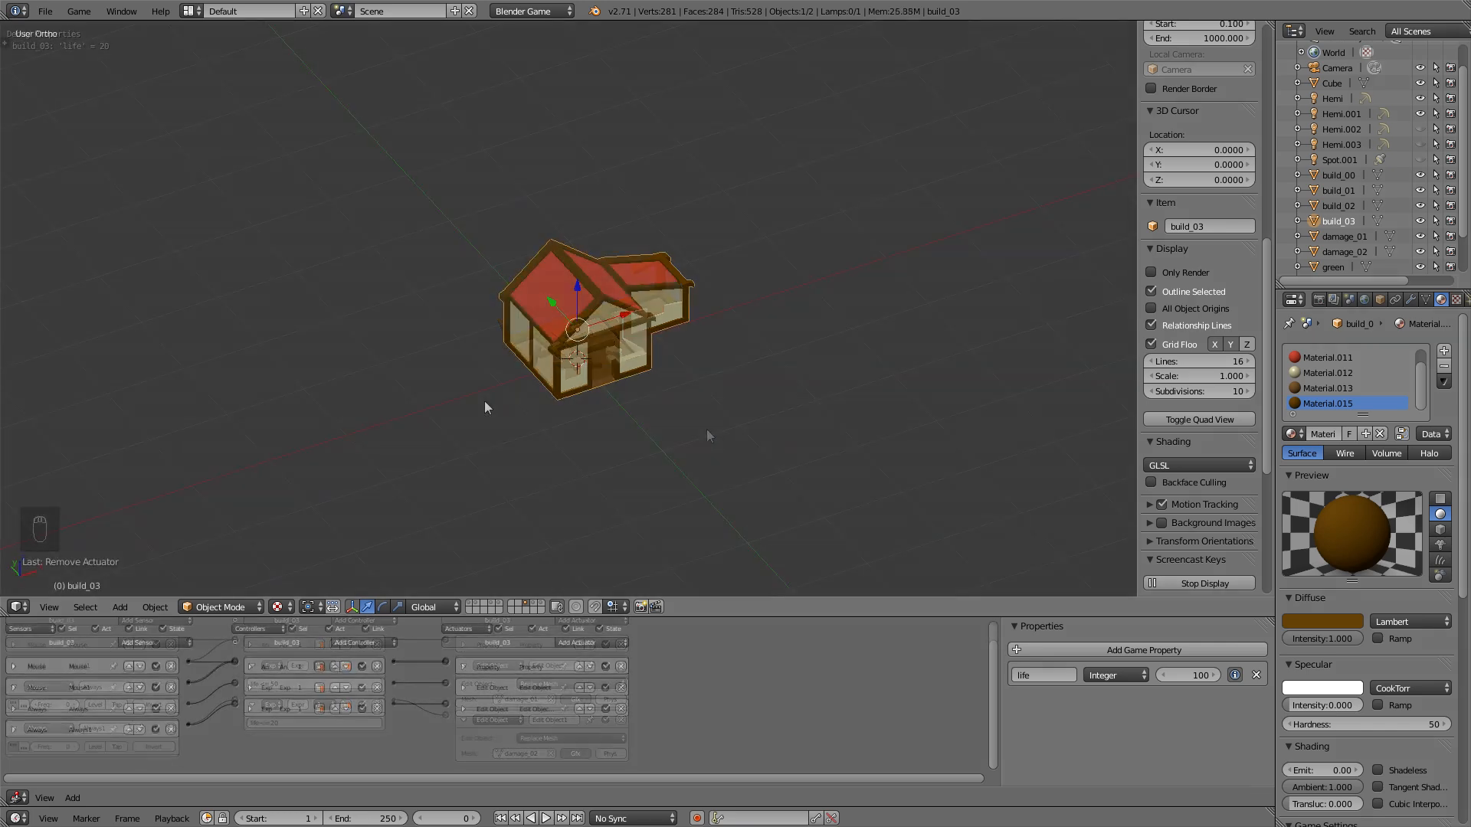
- Add a Keyboard sensor wired through a controller to a Property actuator adding 10 to life
left_click(139, 642)
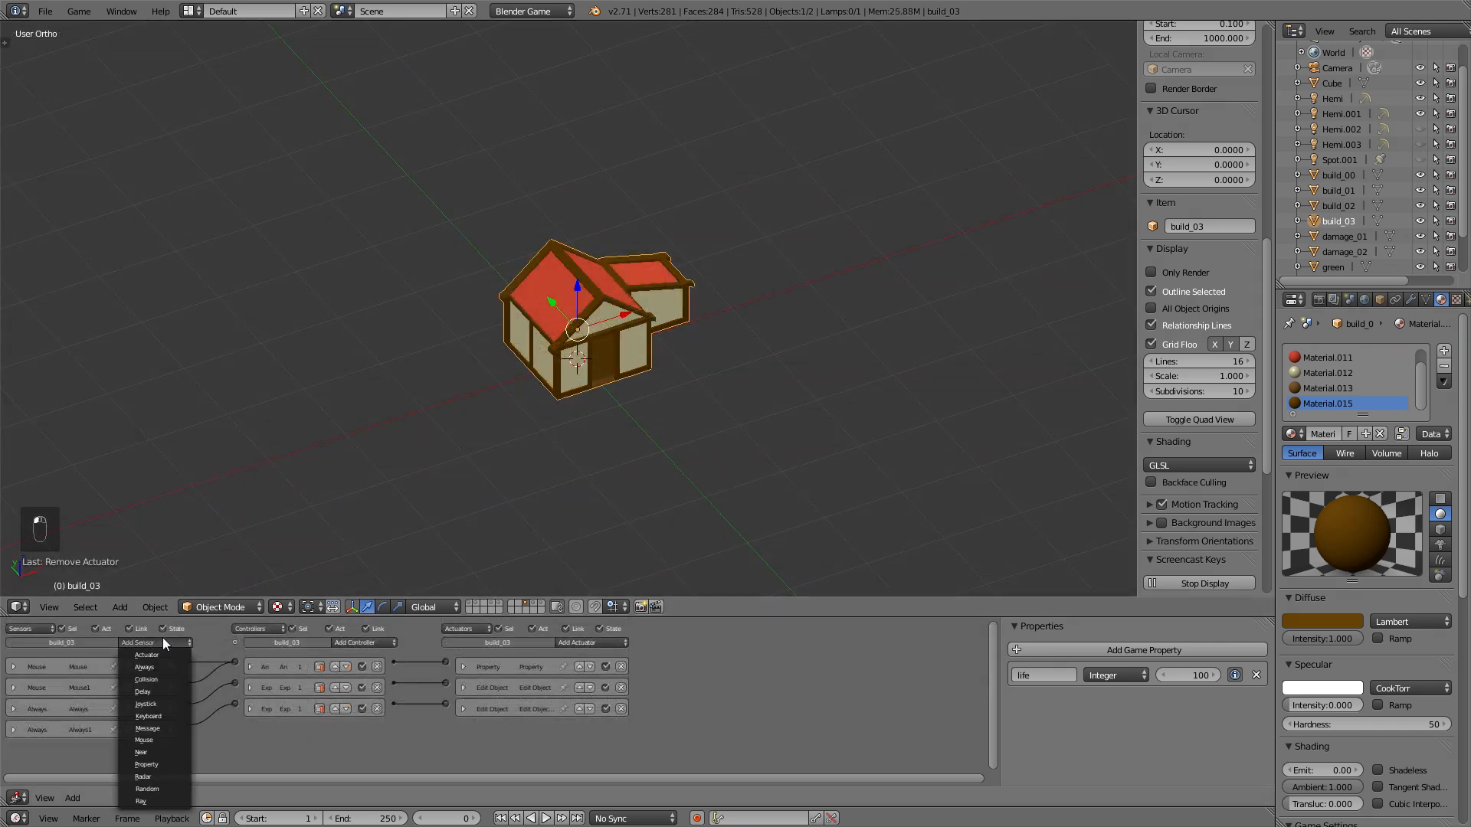
left_click(148, 717)
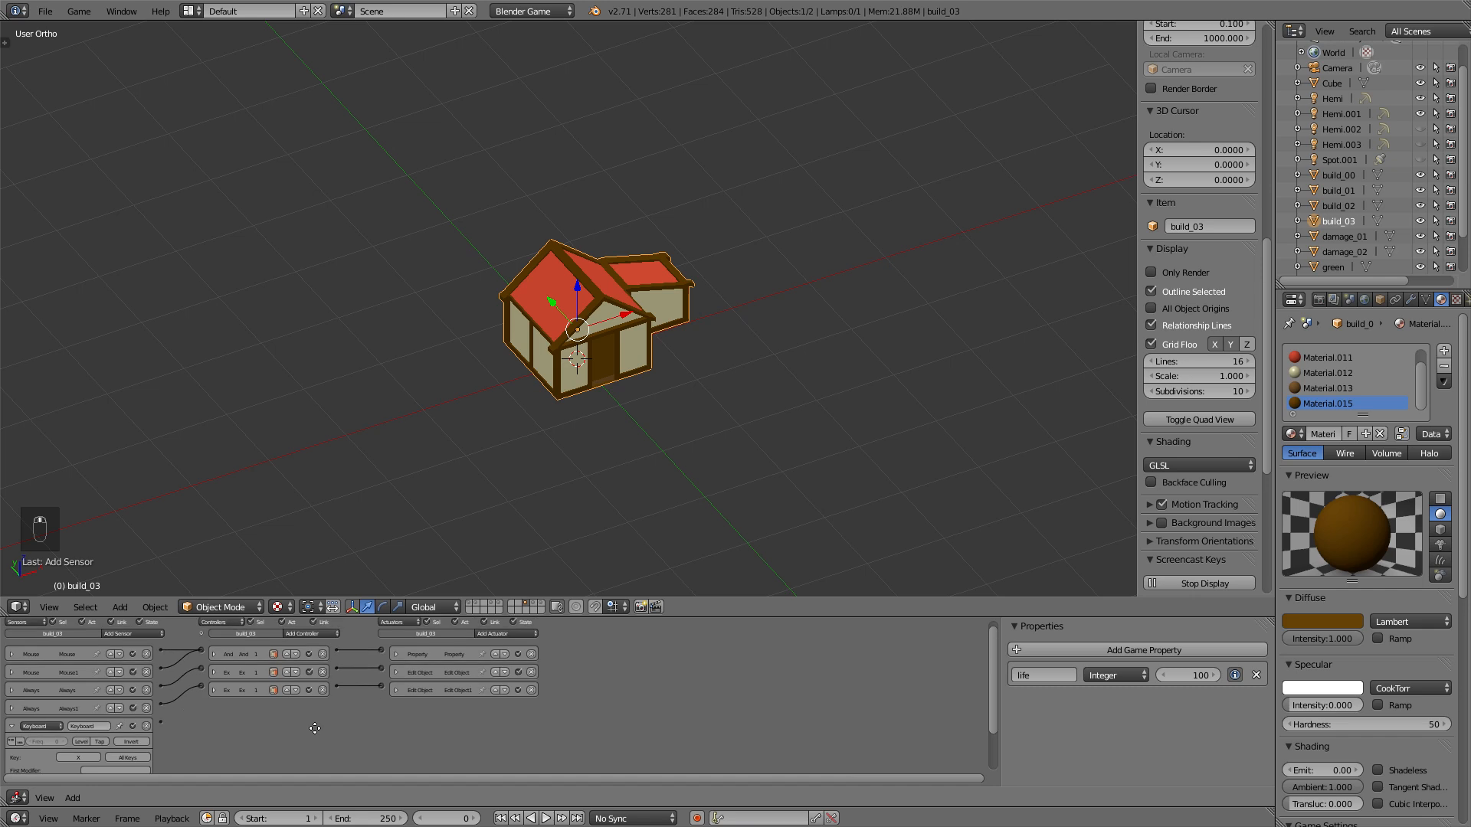
mouse_move(317, 715)
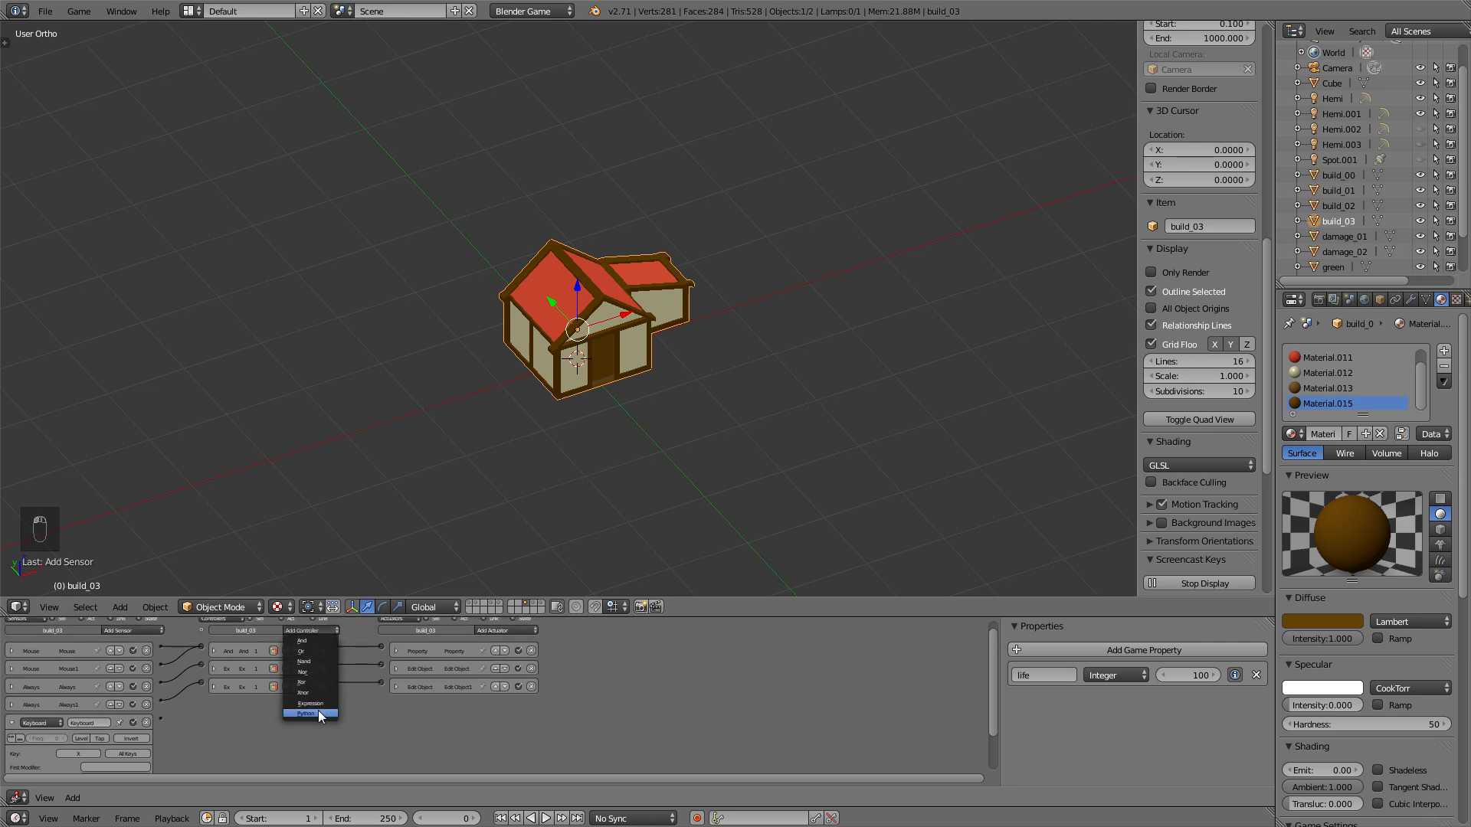
mouse_move(311, 703)
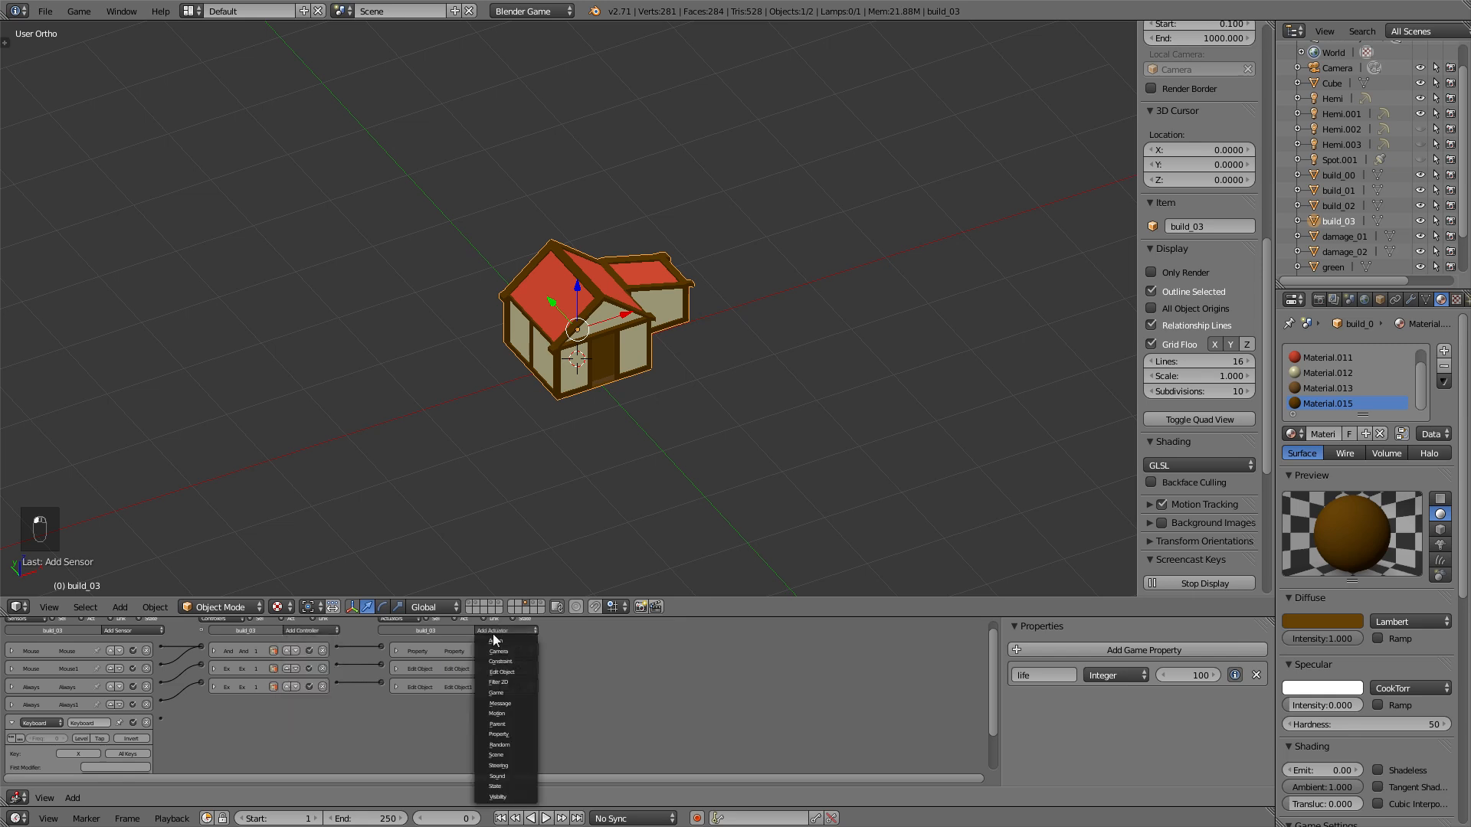
mouse_move(507, 744)
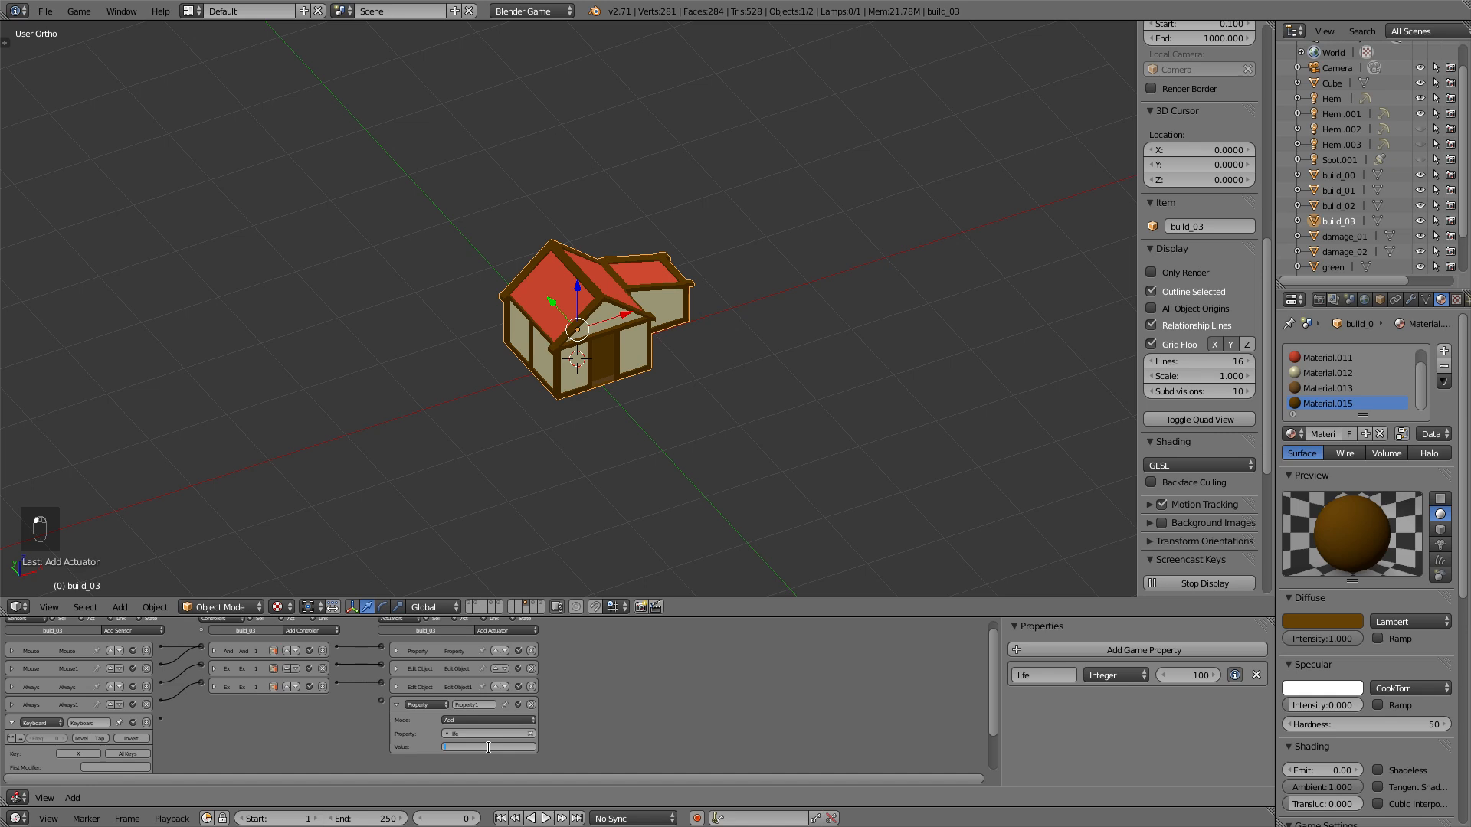
type("10")
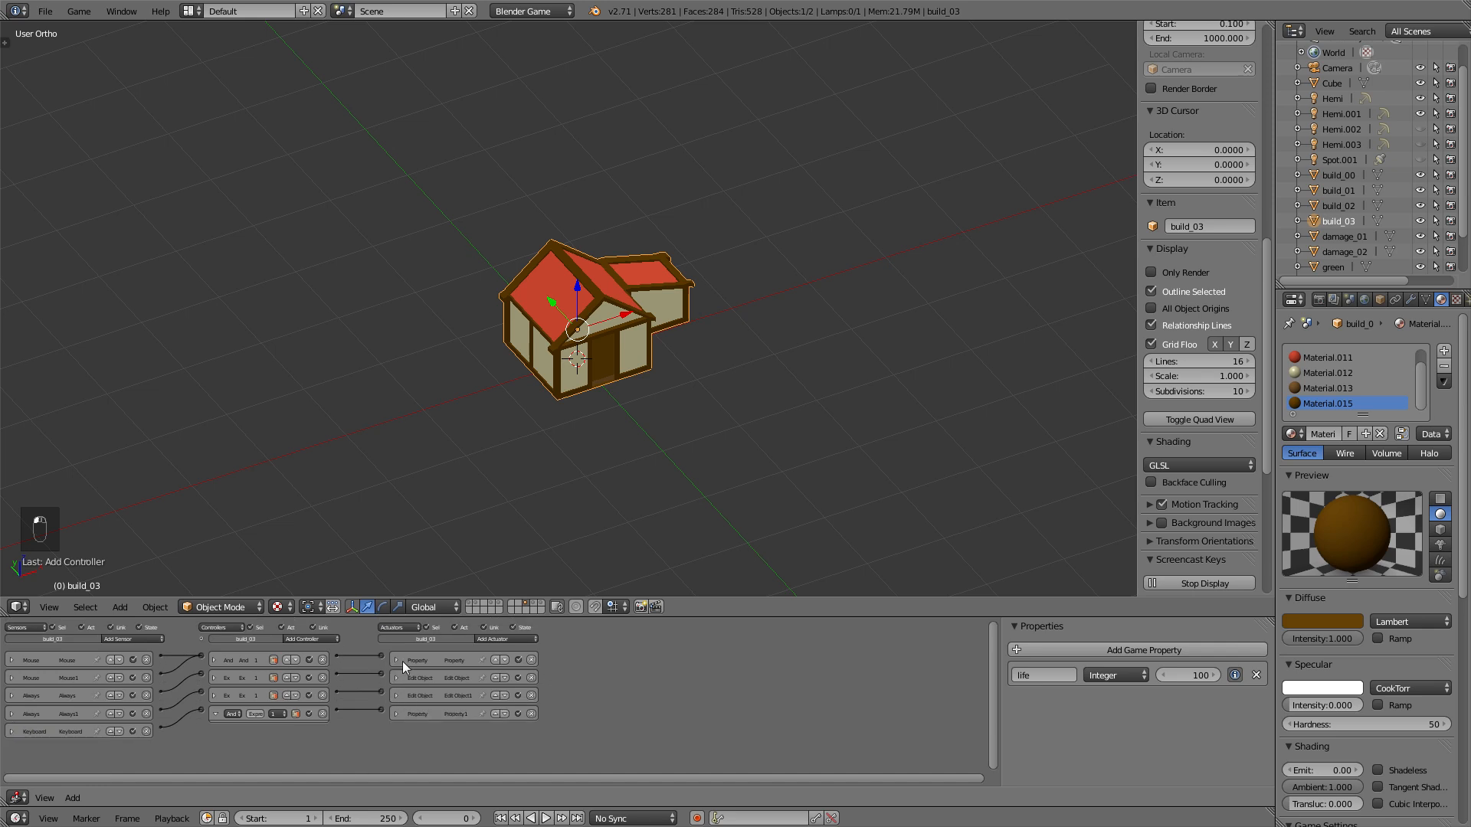
left_click(414, 659)
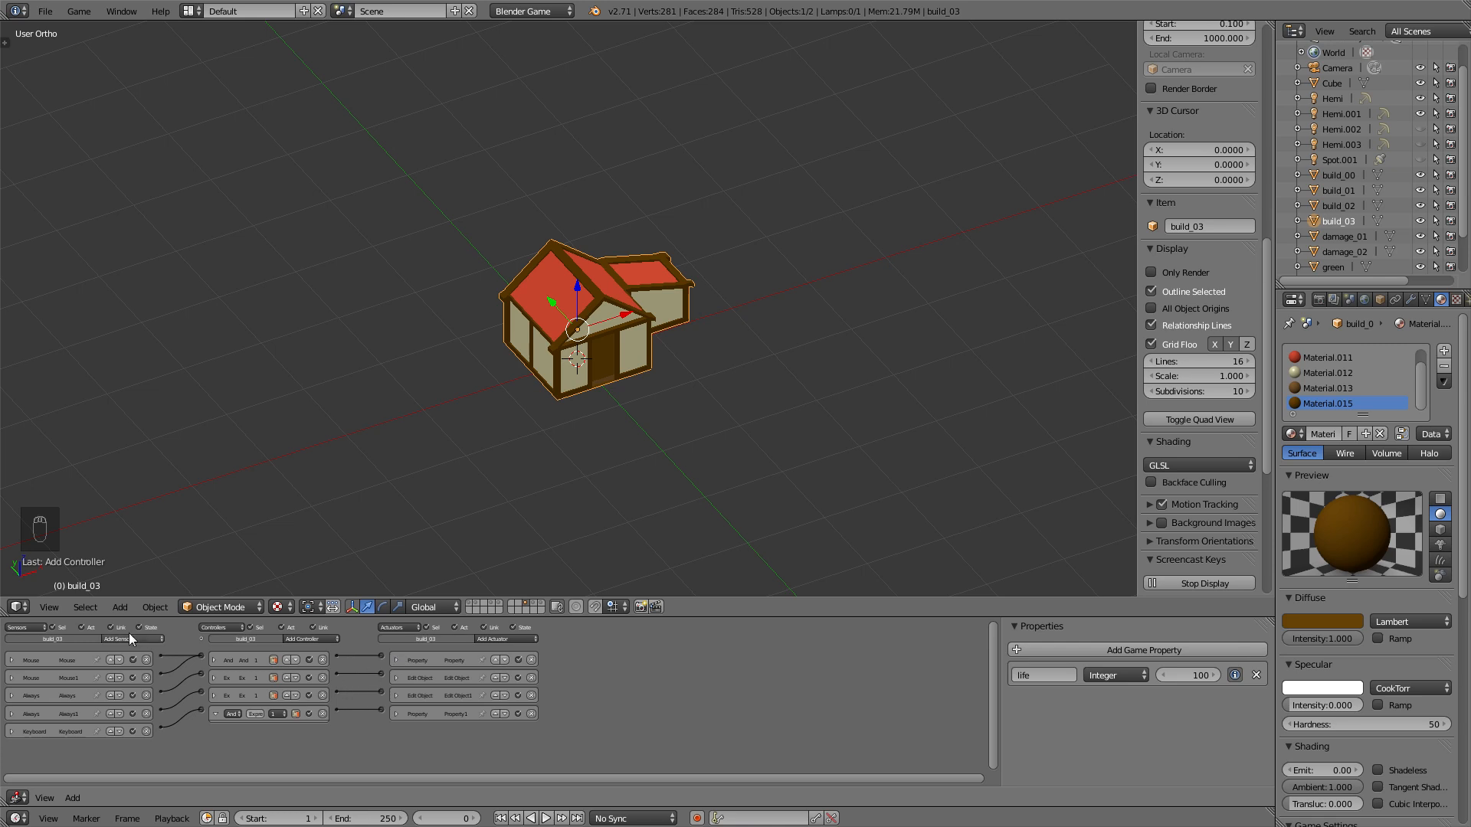
- Review the life <= 50 Expression controller and fold it back up without adding a sensor
left_click(132, 638)
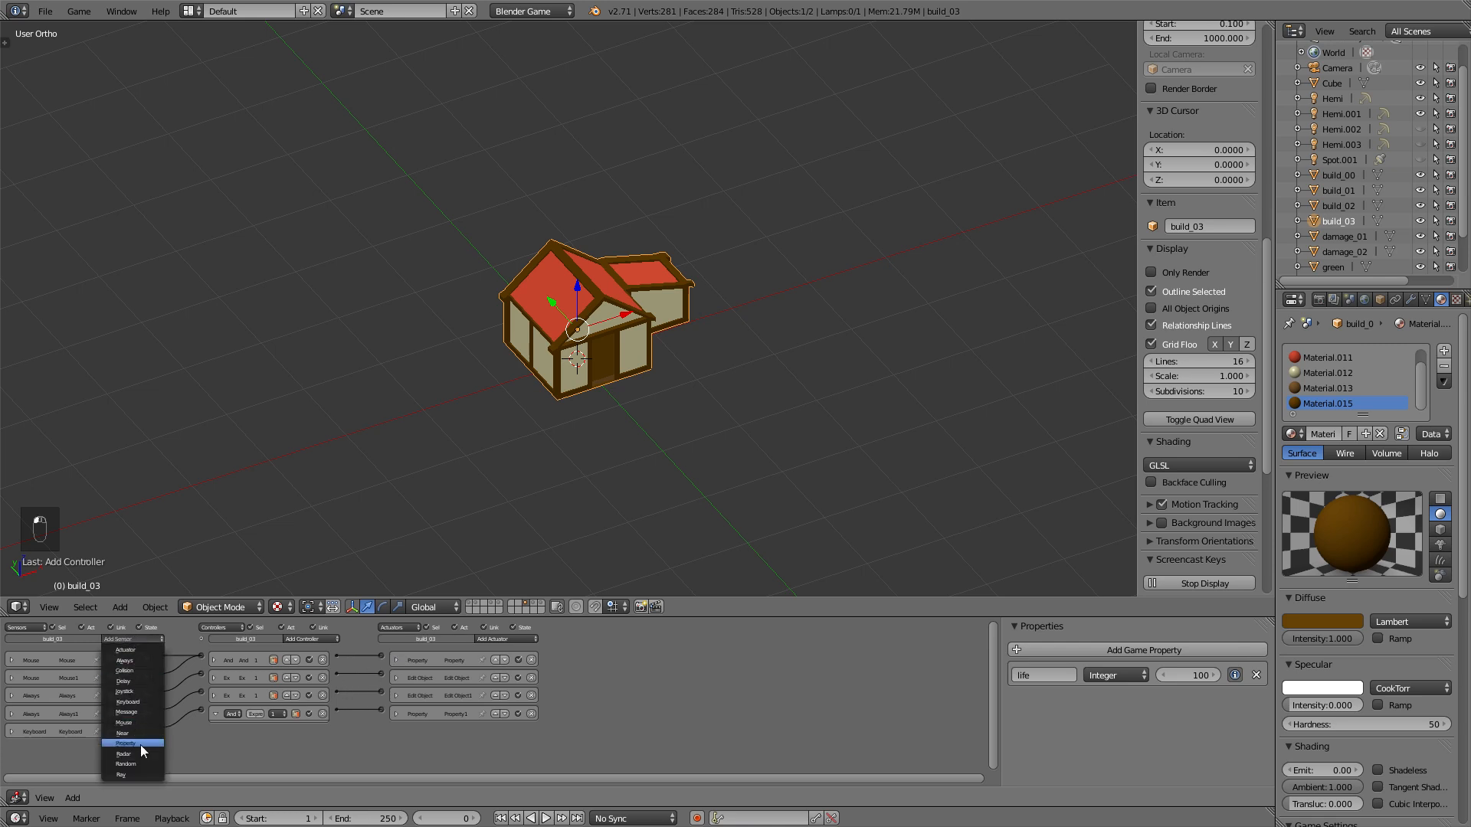
left_click(123, 742)
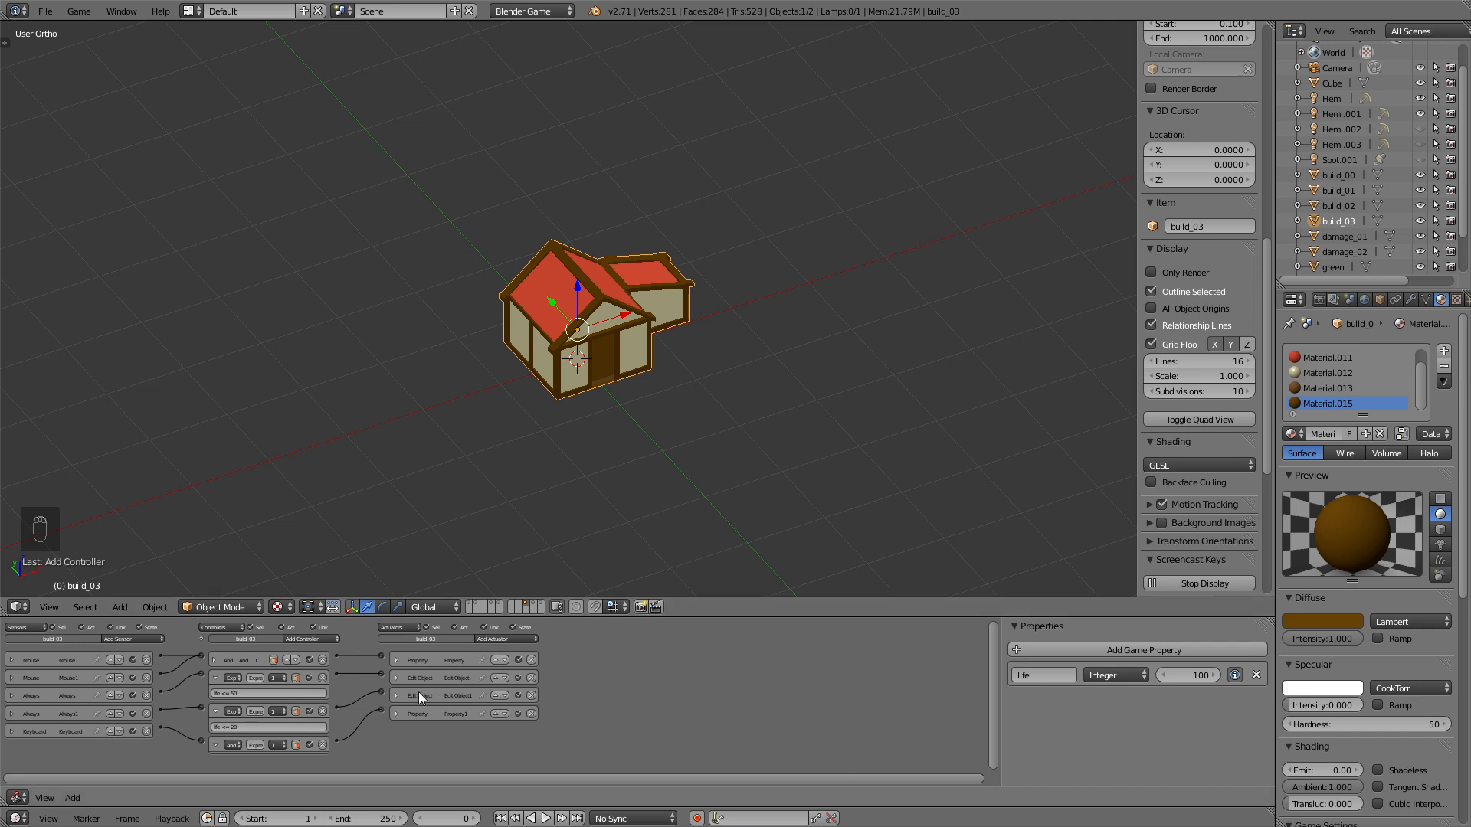
left_click(253, 692)
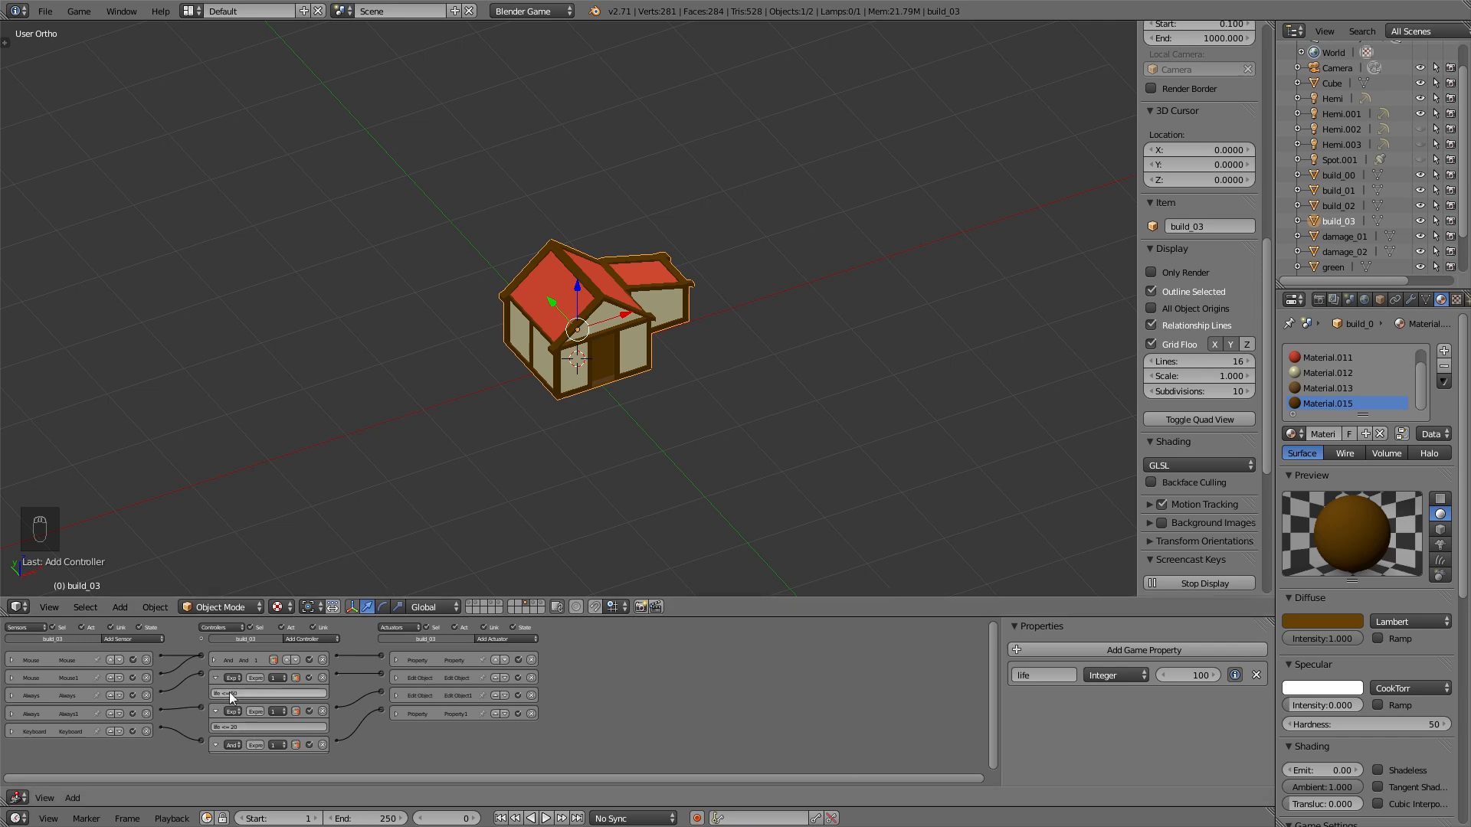
left_click(269, 692)
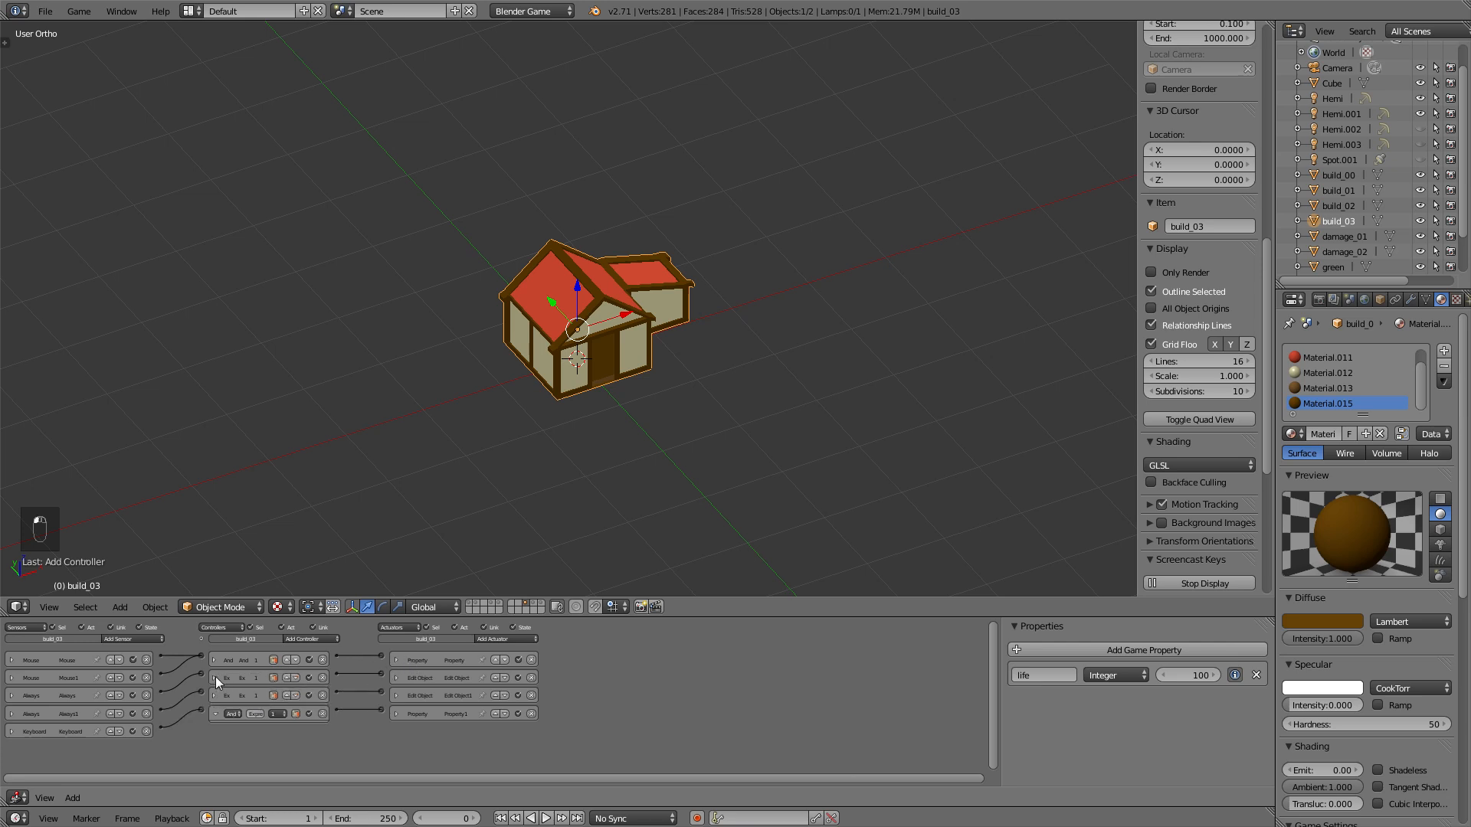
mouse_move(380, 504)
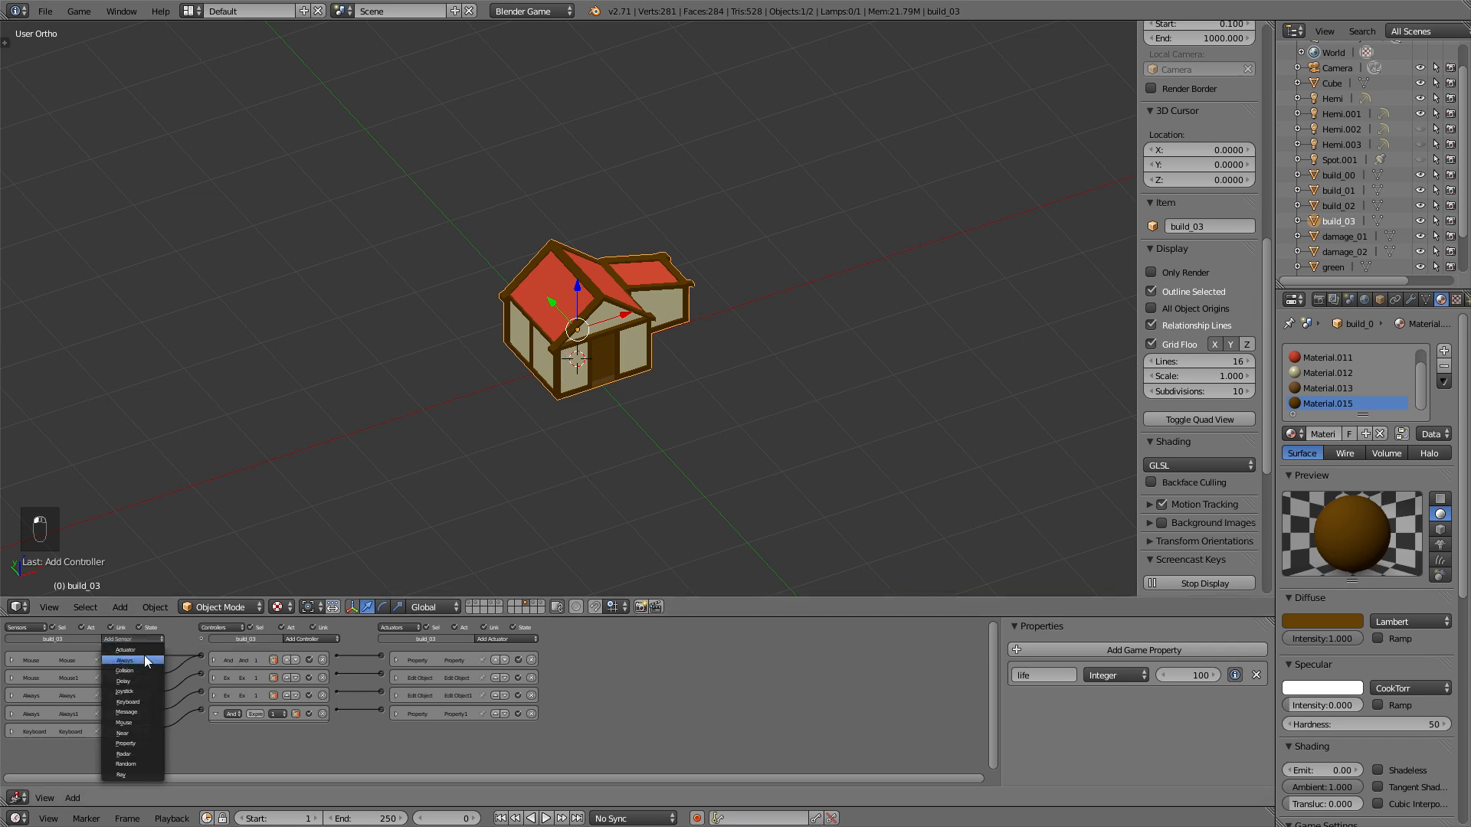
- Add an Always sensor and an Expression controller testing life >= 51
left_click(126, 688)
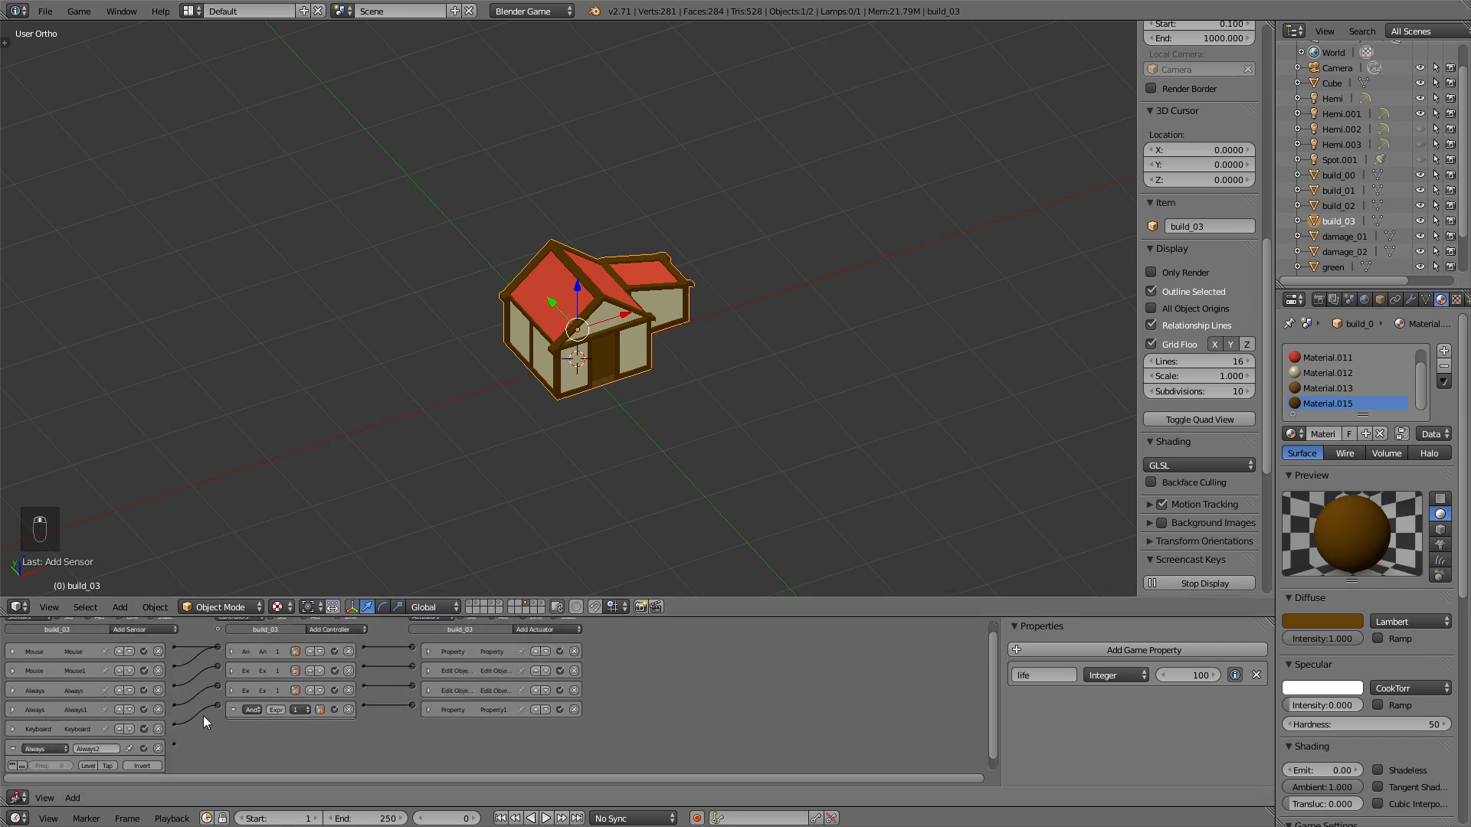
left_click(335, 629)
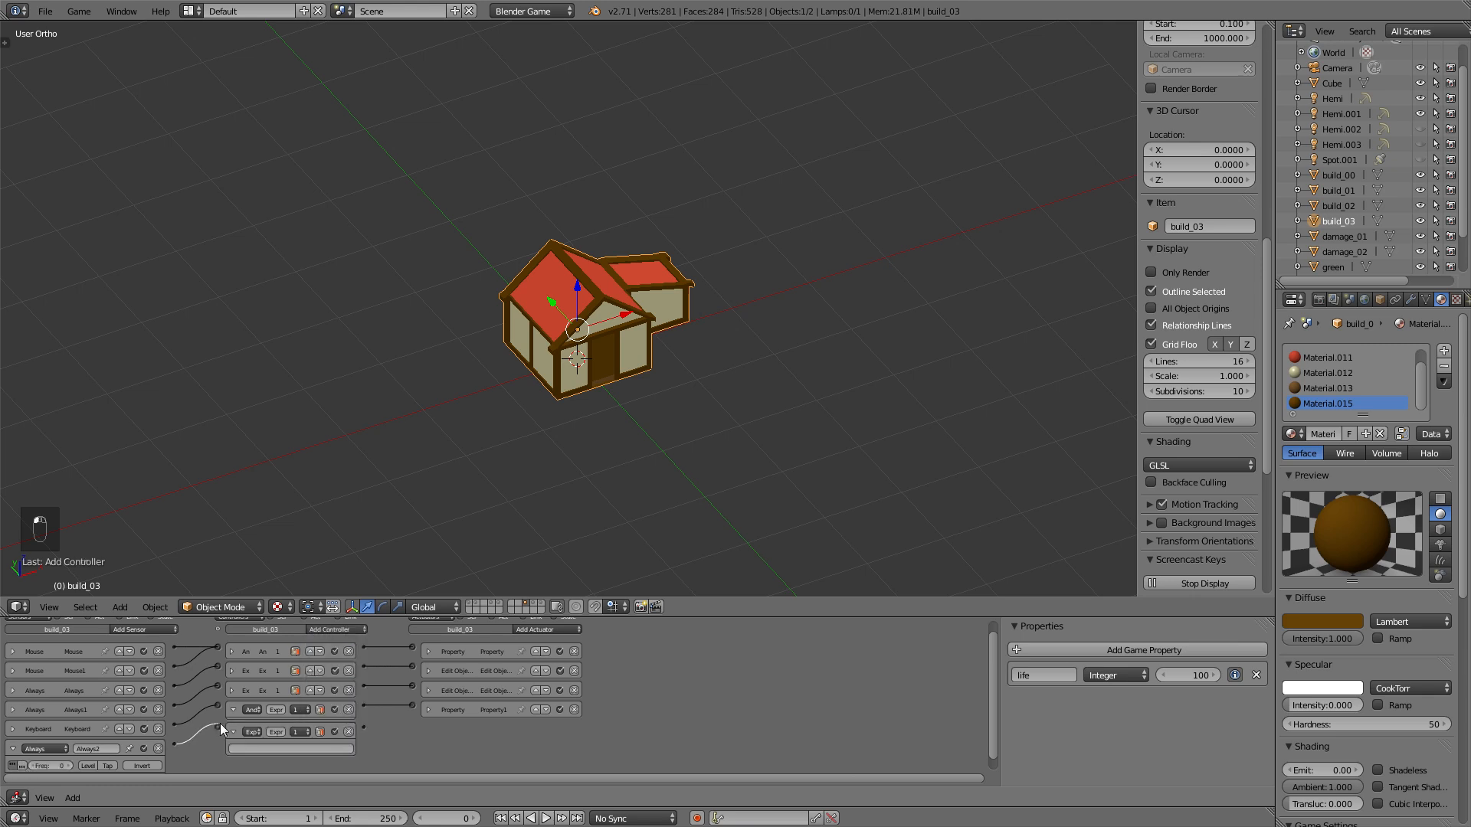
left_click(288, 748)
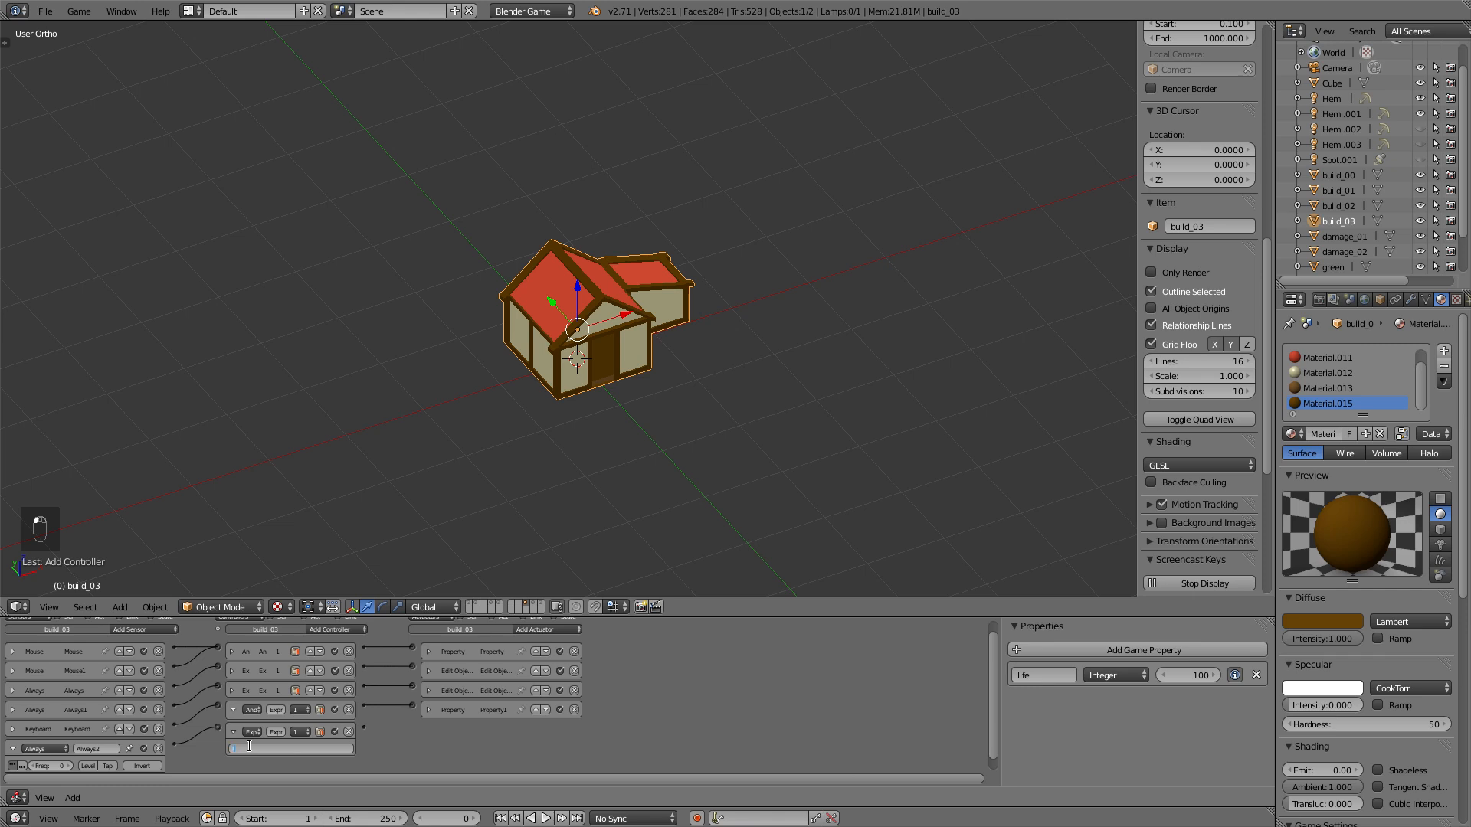
key("BACKSPACE")
type("life >= 51")
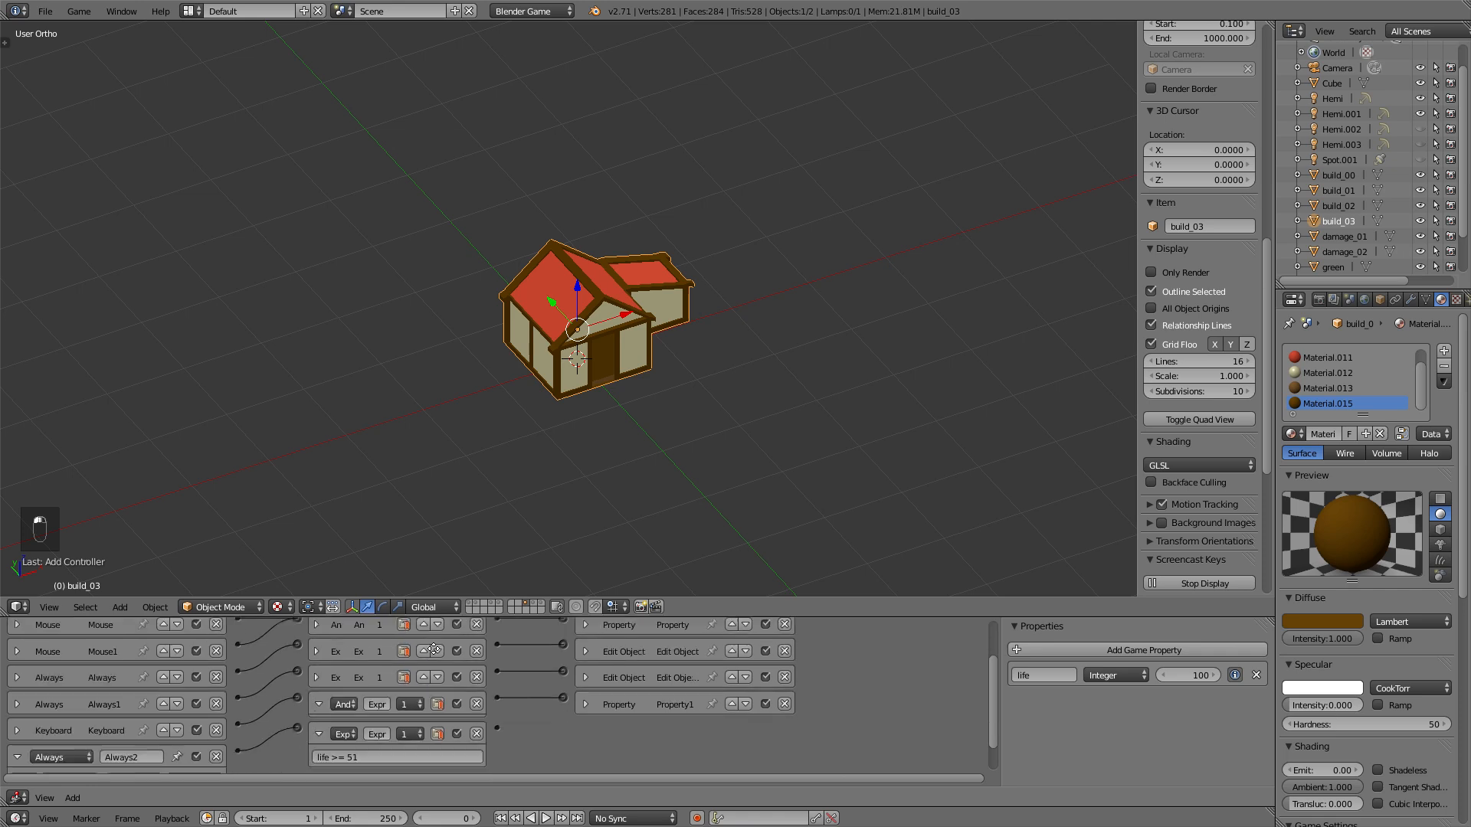
- Add an Edit Object actuator that replaces the mesh with the original build_03
scroll("down", 3)
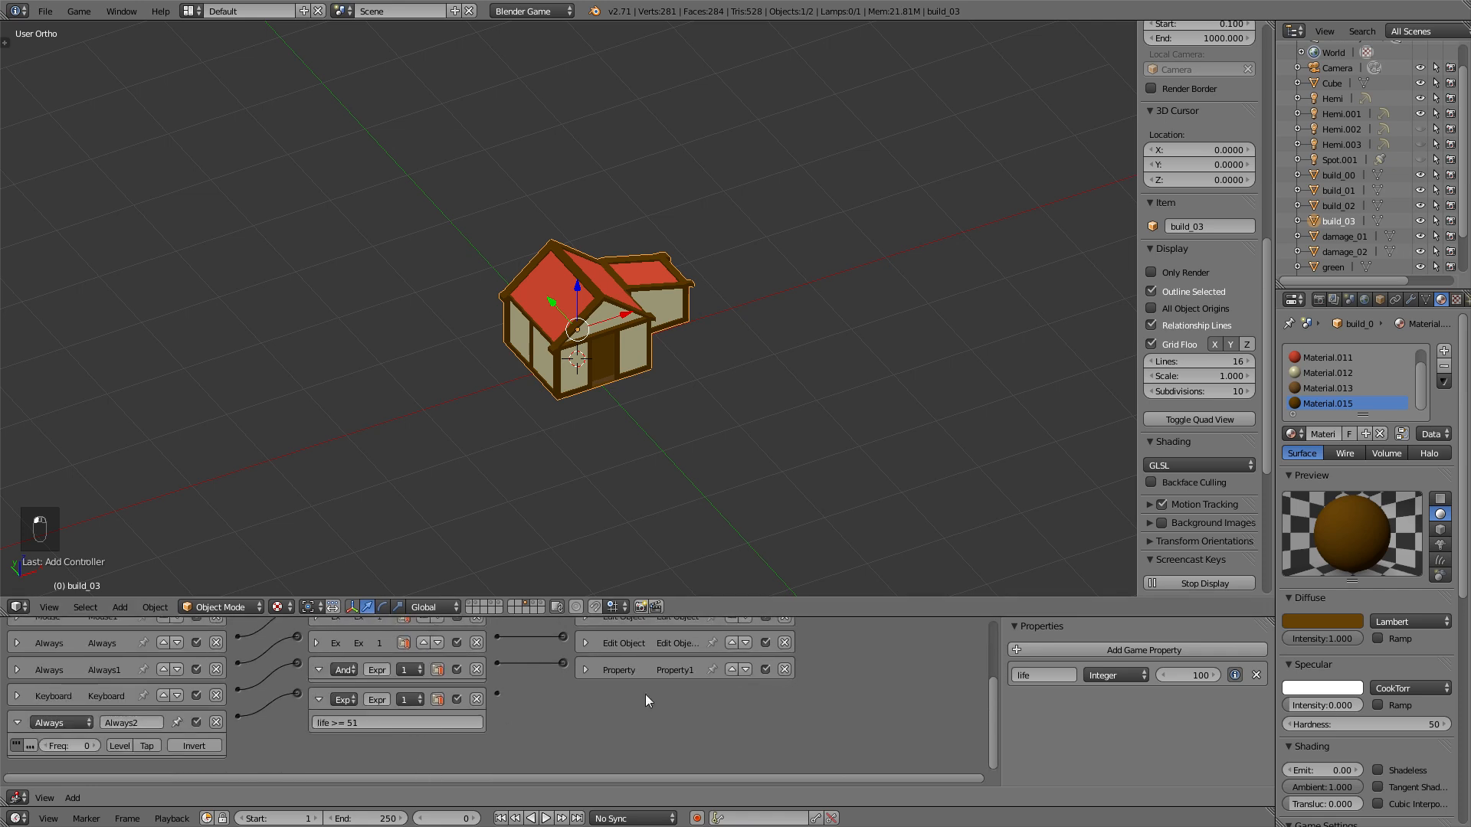
left_click(745, 640)
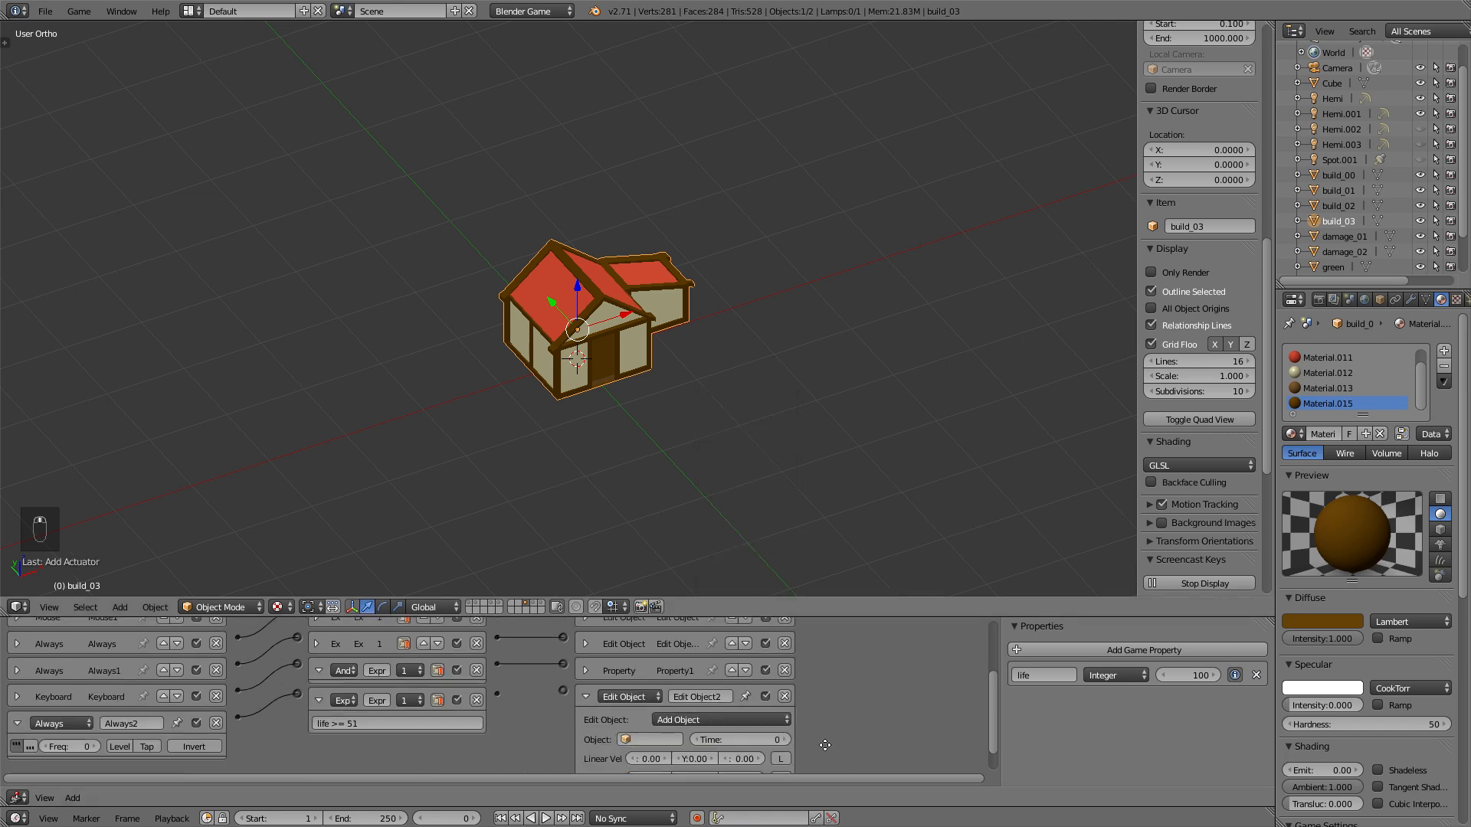
left_click(648, 738)
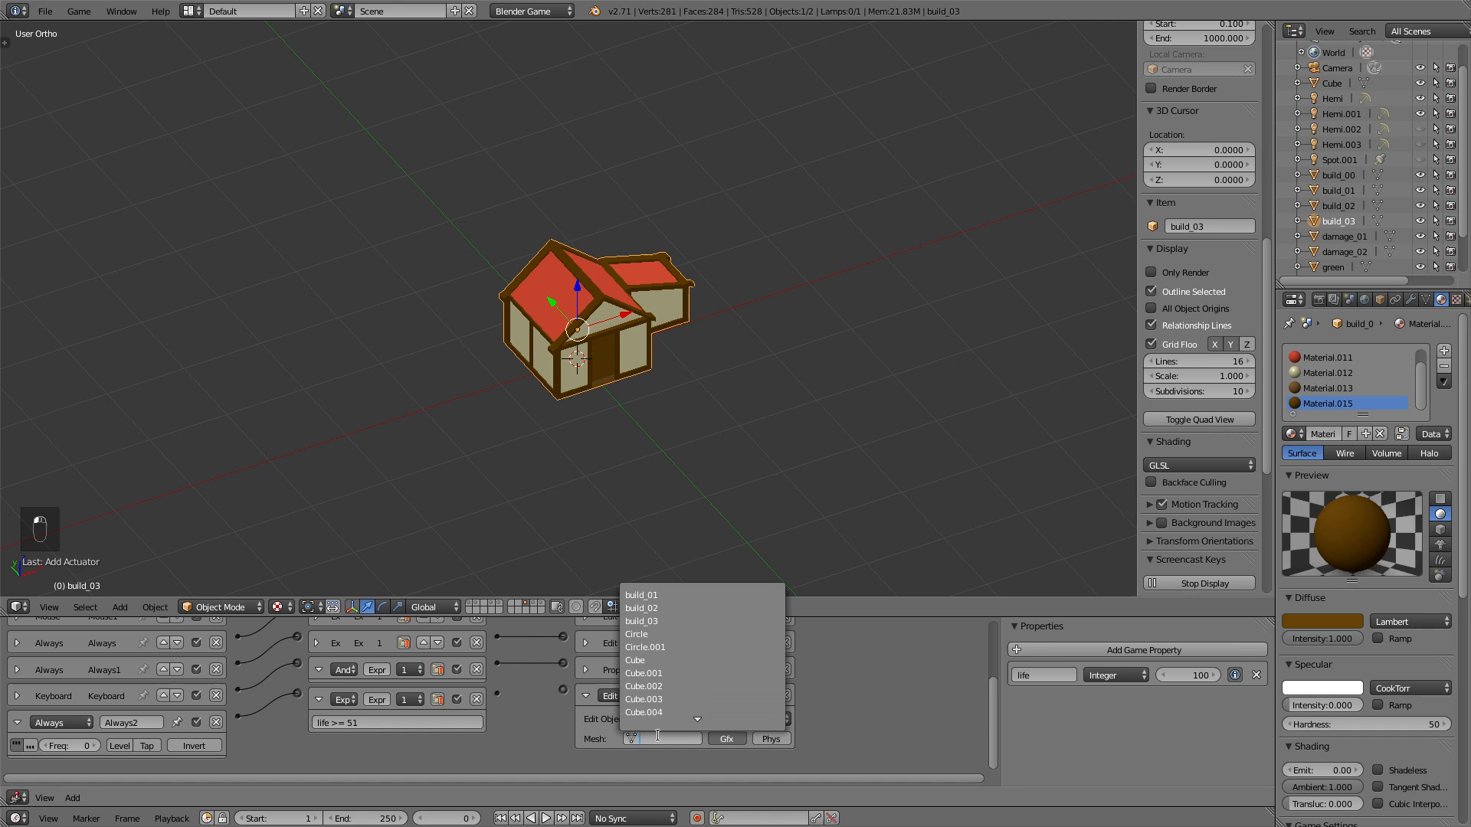
left_click(640, 621)
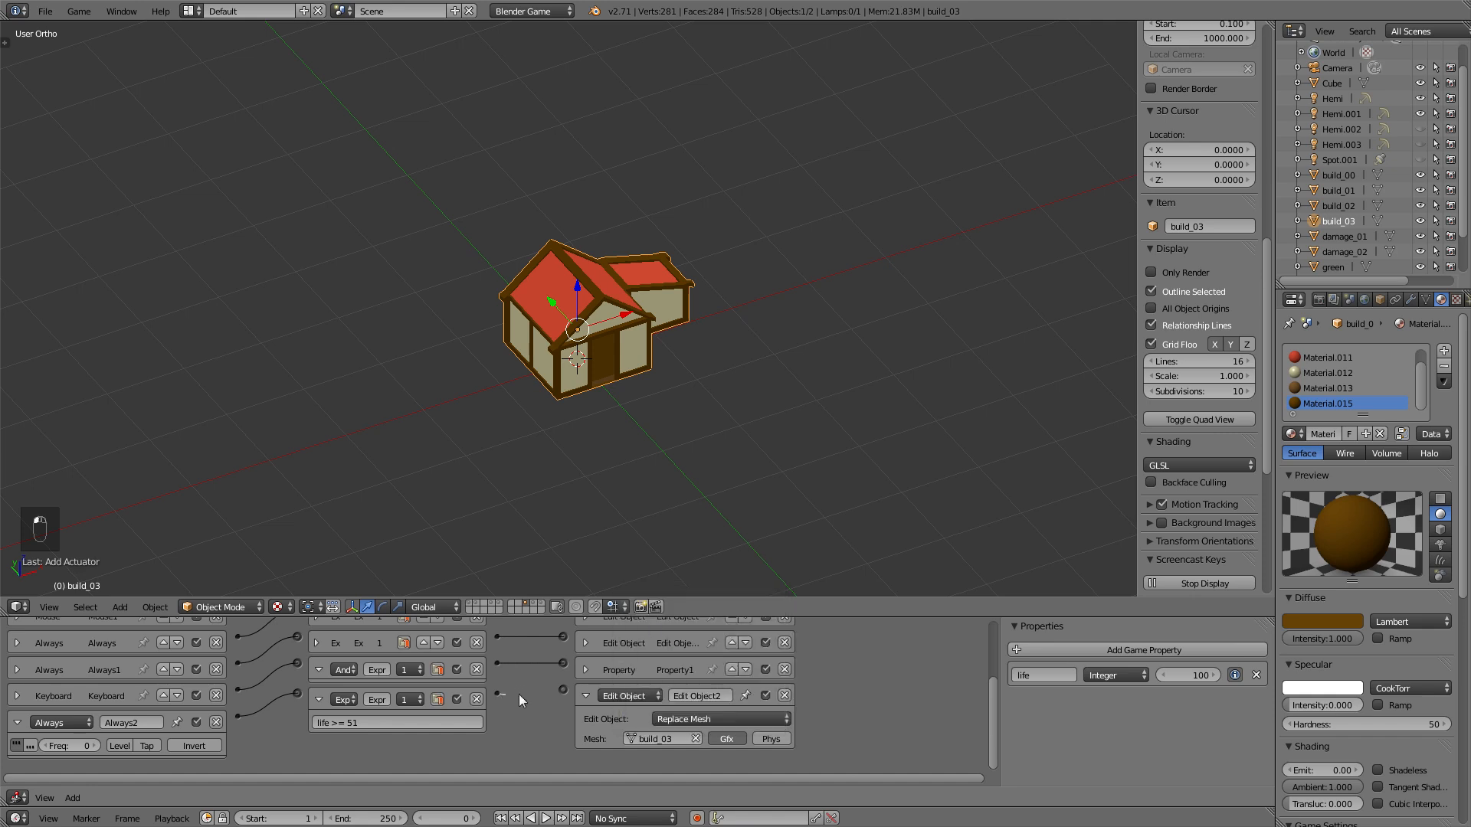